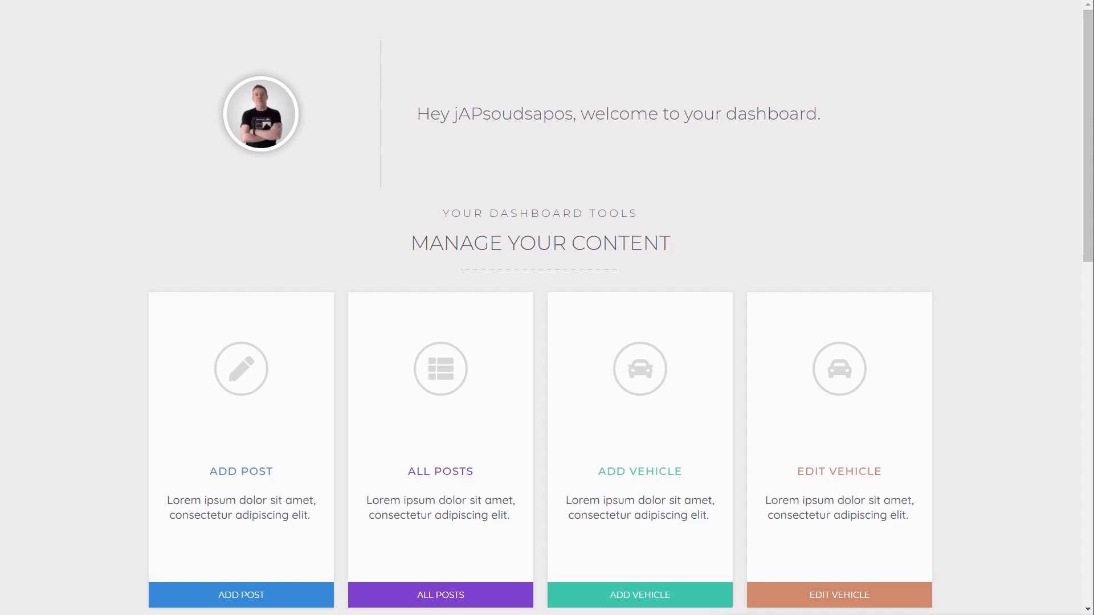
pyautogui.moveTo(341, 183)
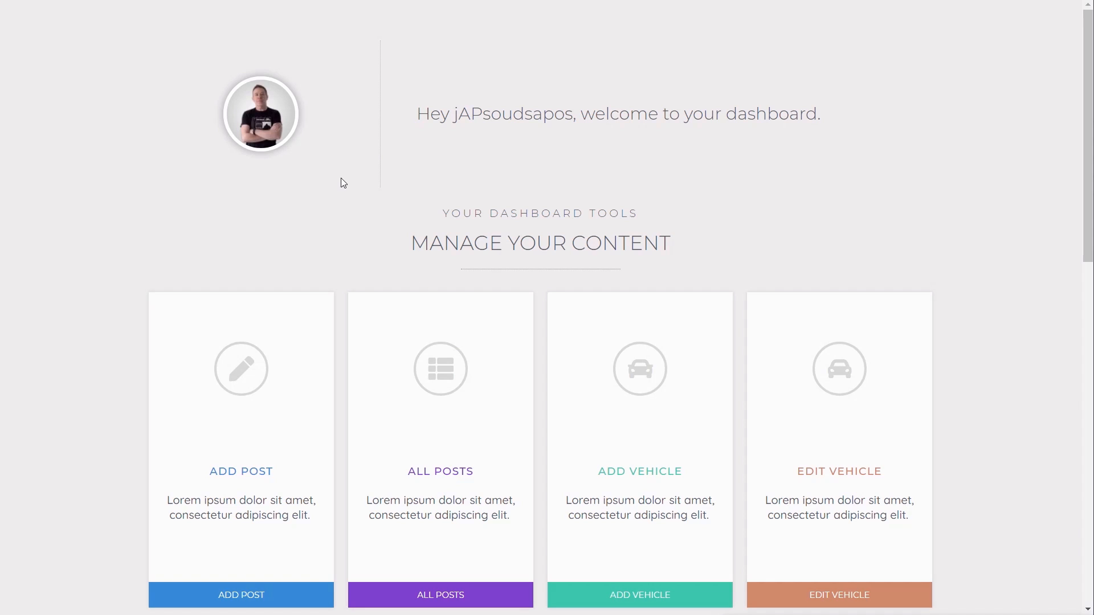
pyautogui.moveTo(349, 179)
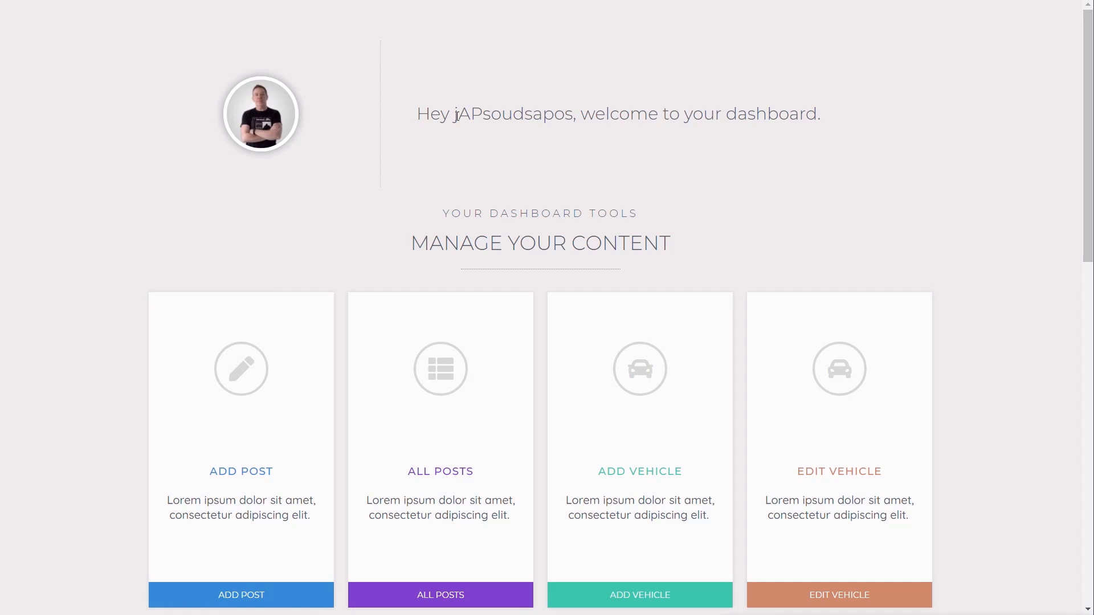
# Open the Your Profile page from the dashboard and load it in Elementor.
pyautogui.scroll(-3)
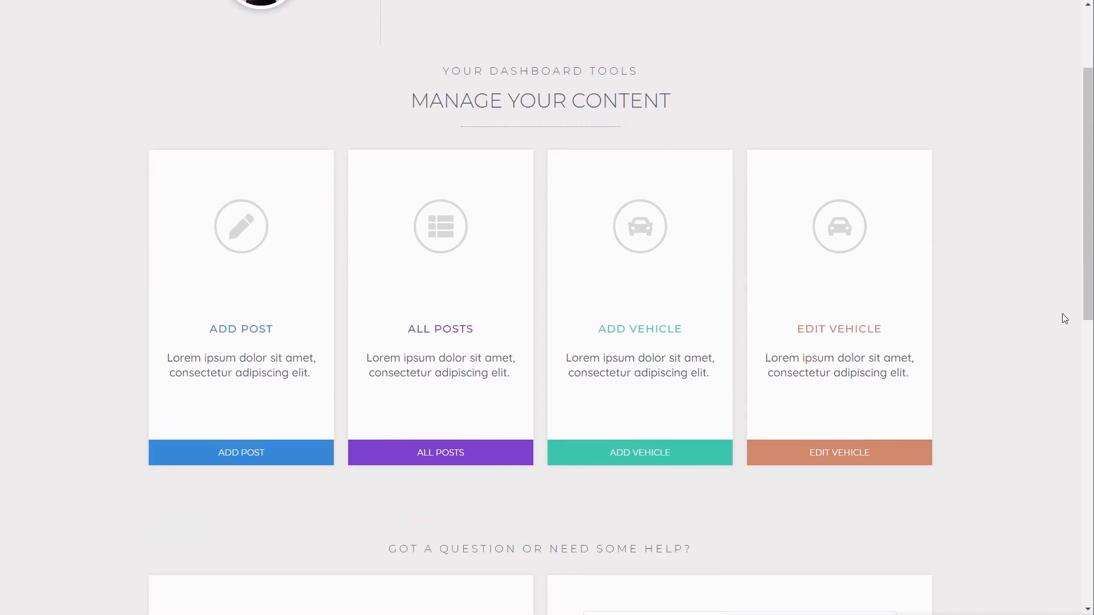
pyautogui.moveTo(241, 452)
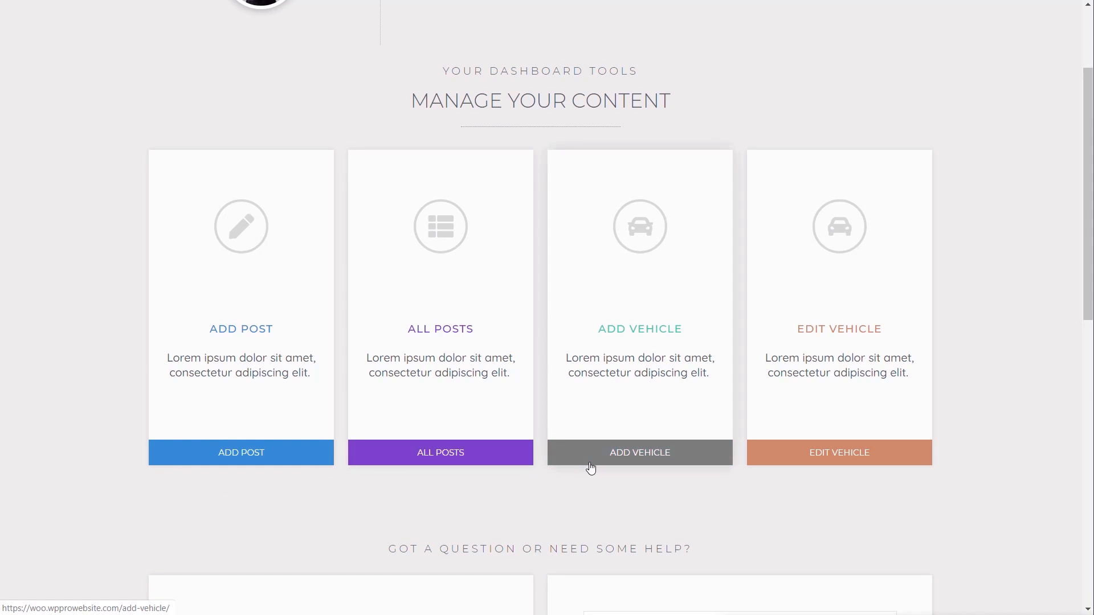
pyautogui.scroll(-3)
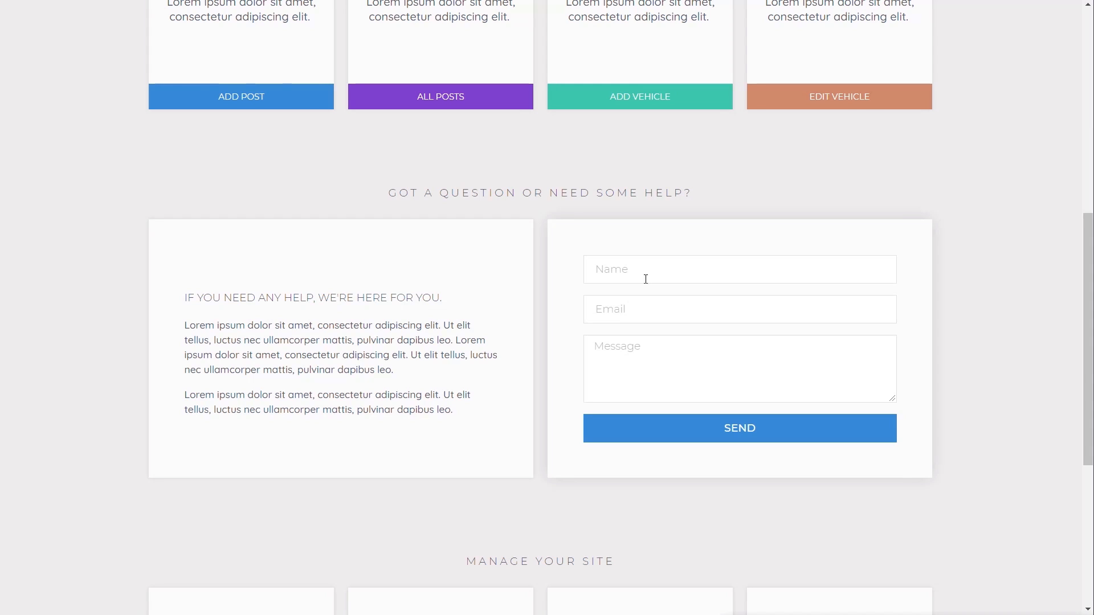
pyautogui.scroll(-3)
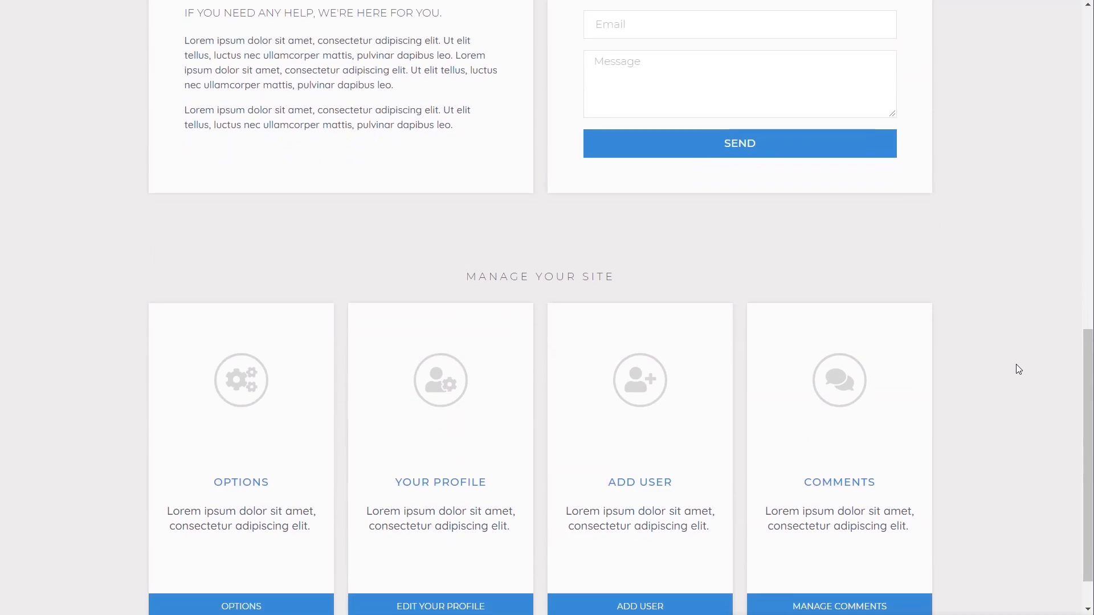
pyautogui.scroll(-3)
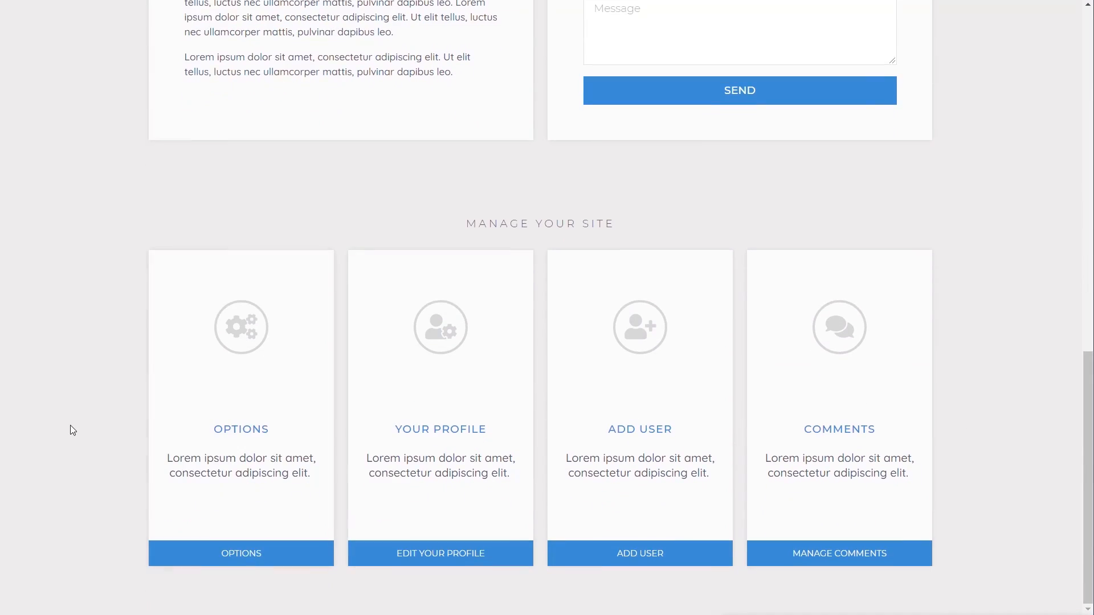
pyautogui.moveTo(440, 352)
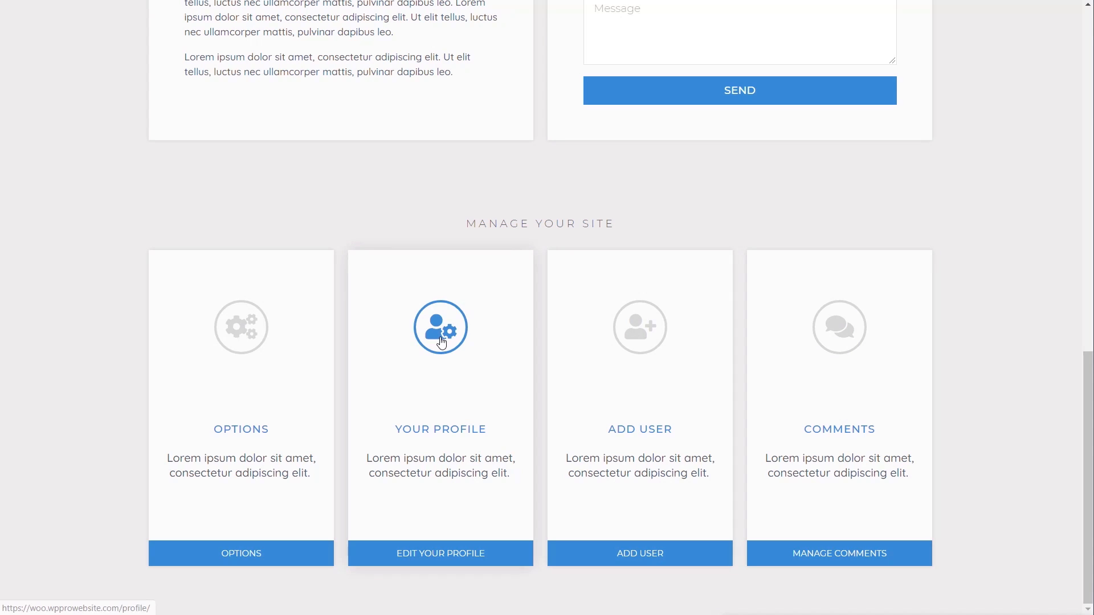
pyautogui.click(440, 327)
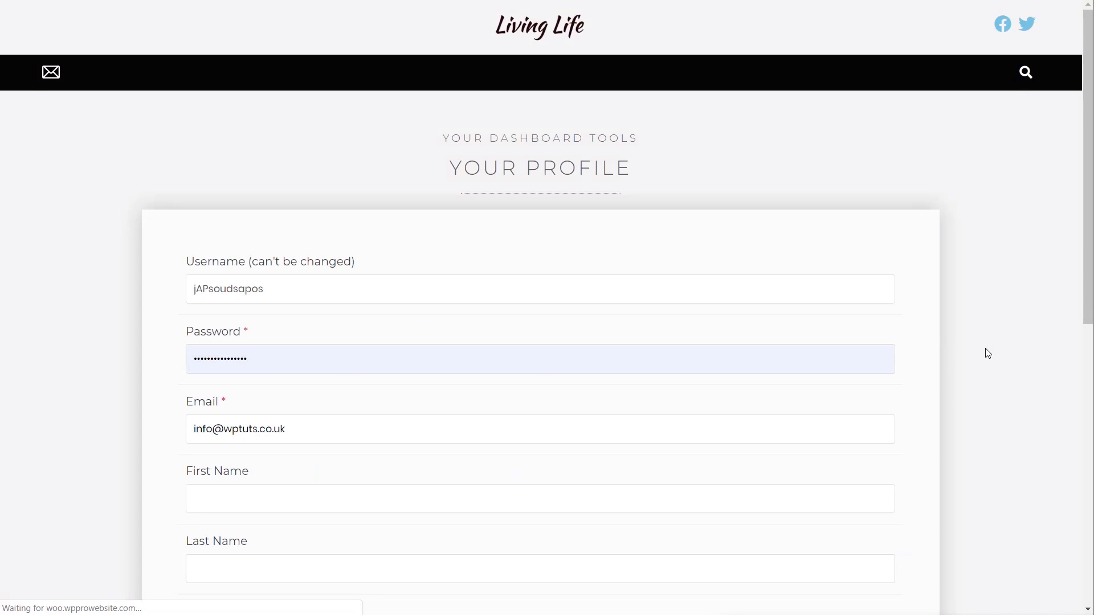
pyautogui.scroll(-3)
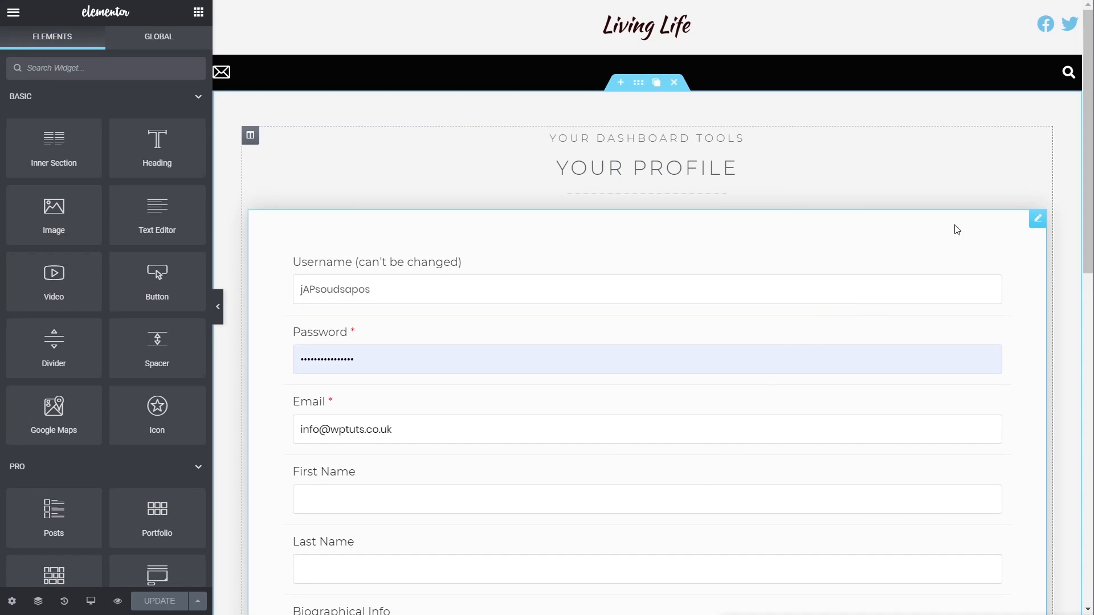
# Turn on Confirm password and Force Strong, and set Password Strength to Strong.
pyautogui.scroll(-3)
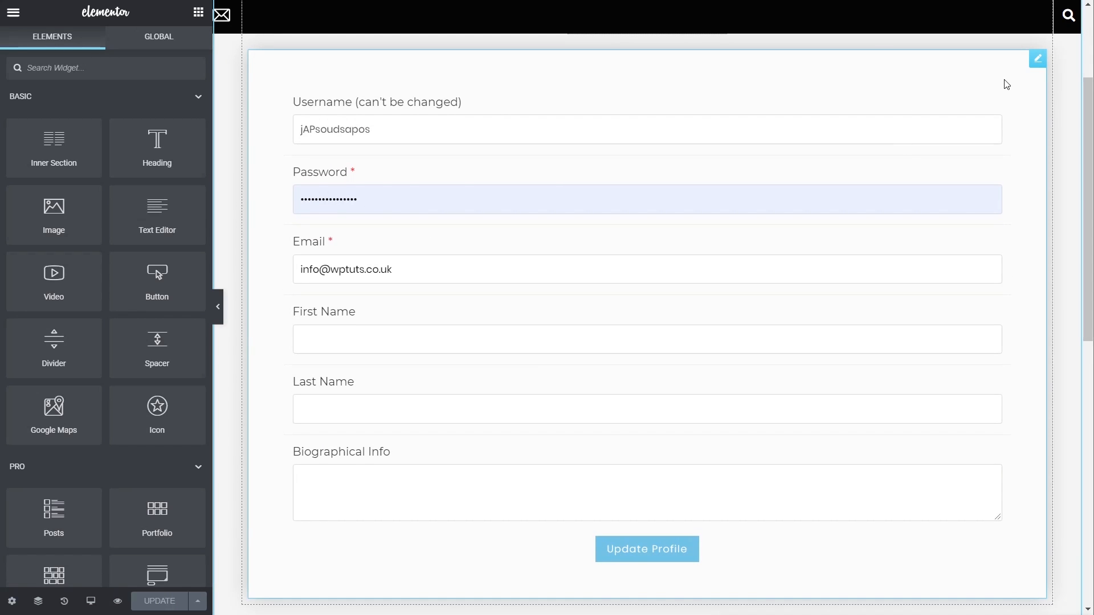
pyautogui.click(1037, 58)
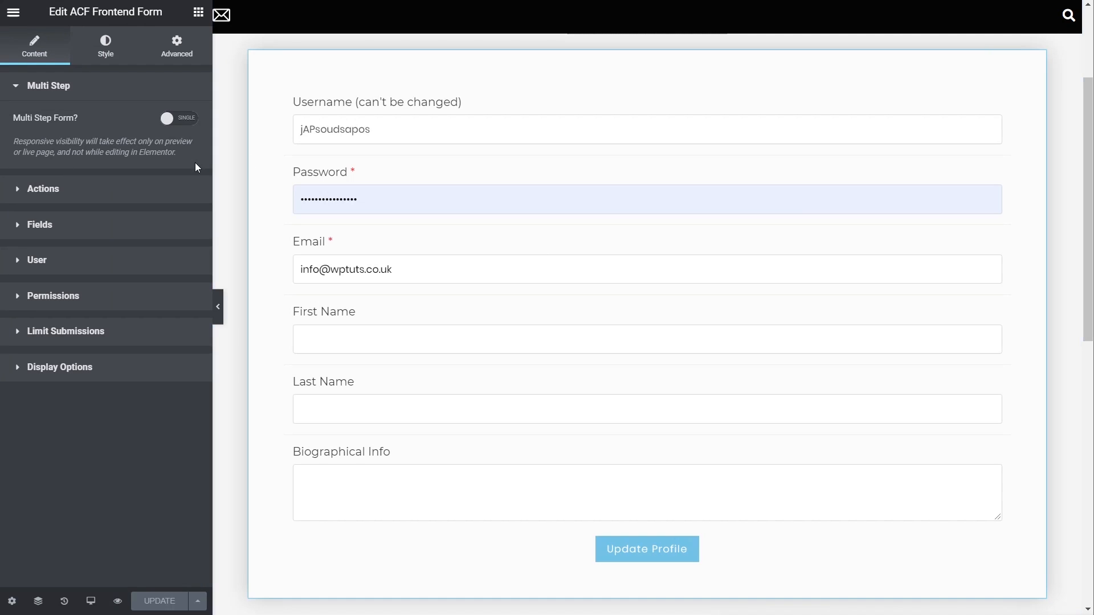
pyautogui.moveTo(116, 189)
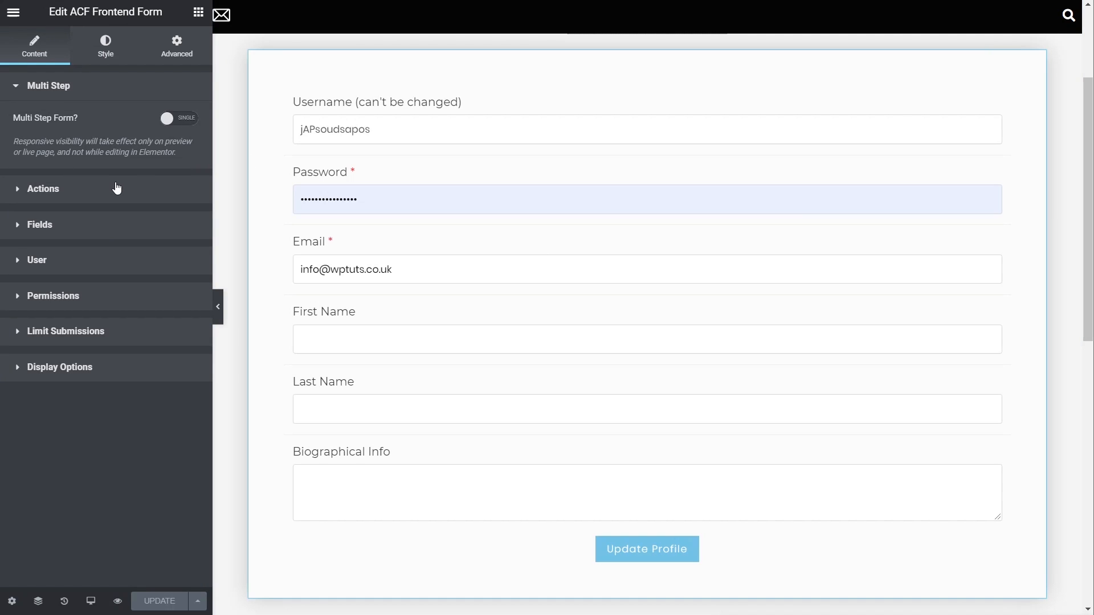
pyautogui.moveTo(50, 239)
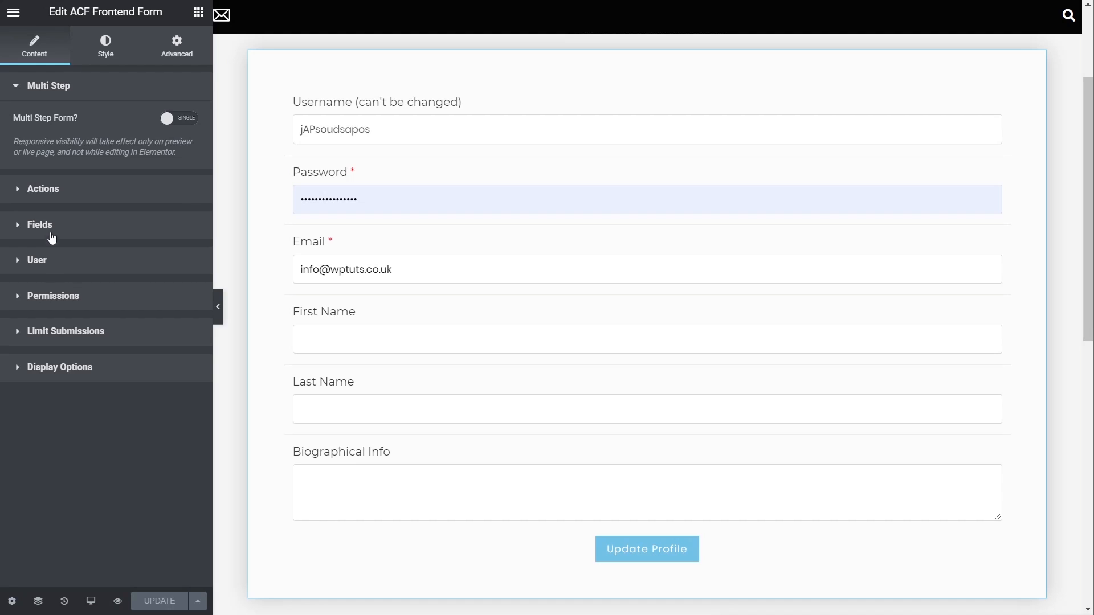
pyautogui.click(36, 260)
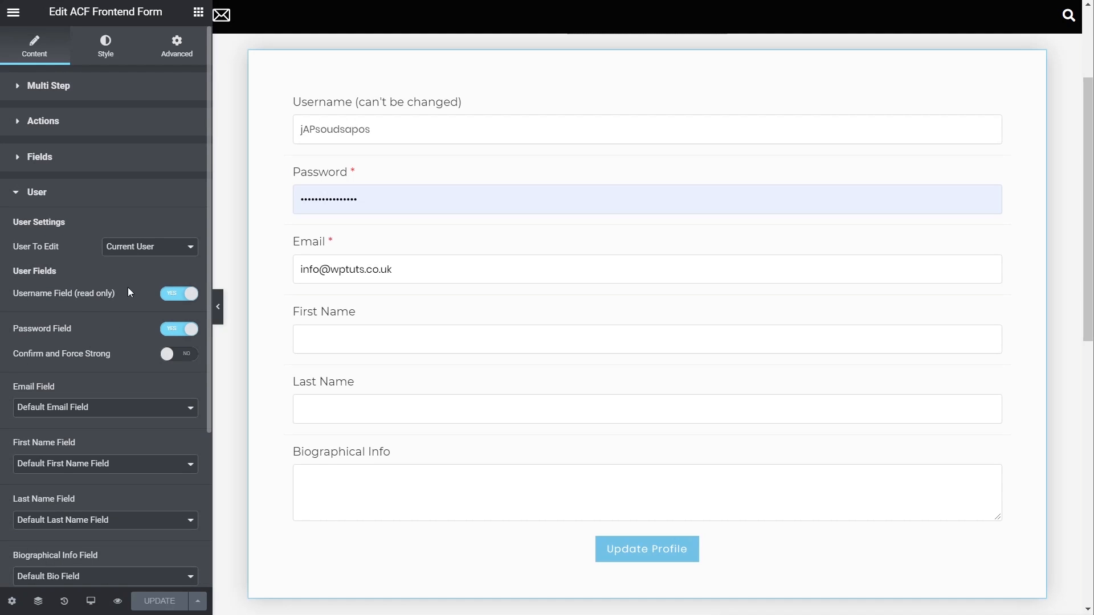
pyautogui.moveTo(90, 352)
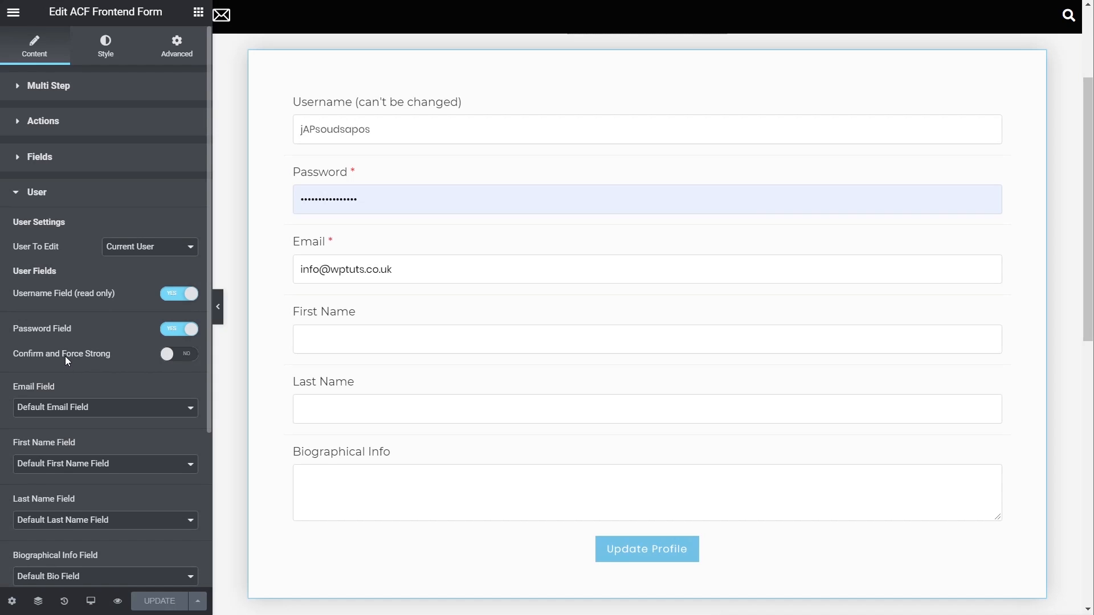
pyautogui.click(178, 354)
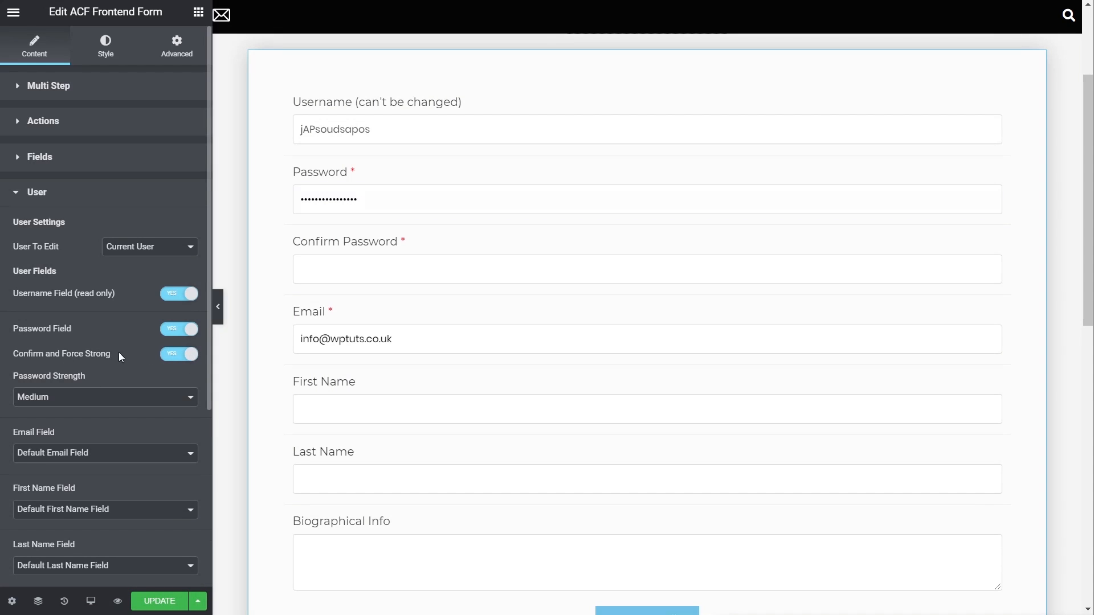
pyautogui.click(646, 199)
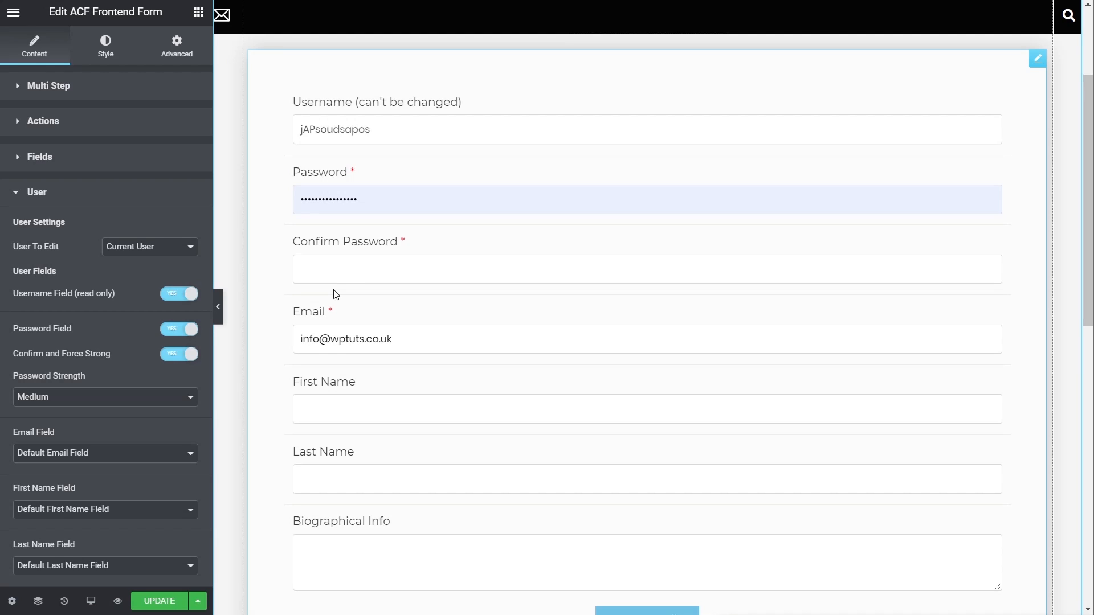
pyautogui.moveTo(93, 404)
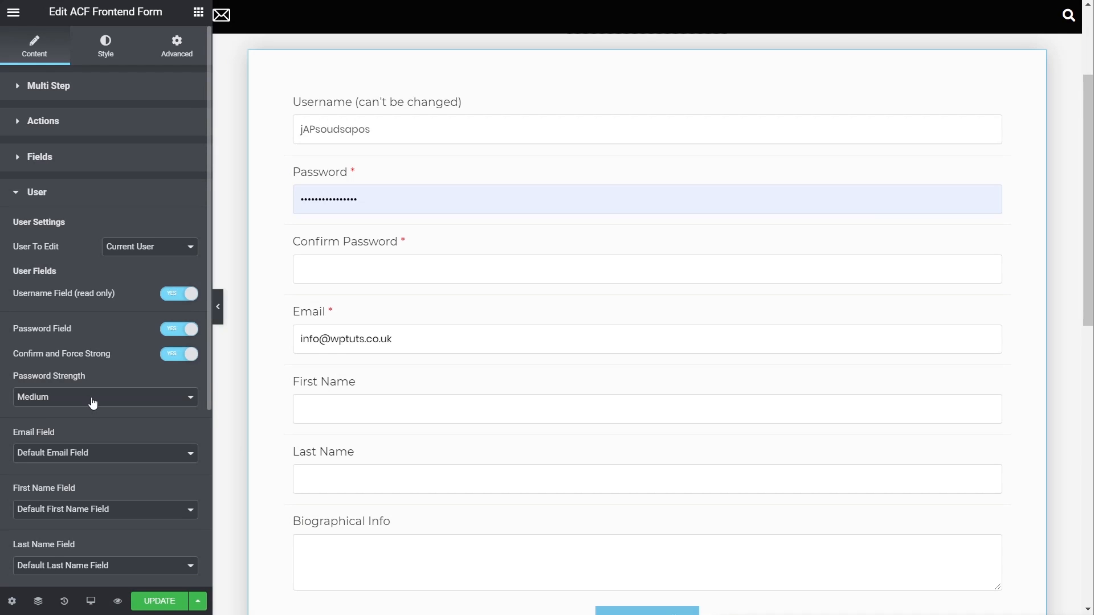
pyautogui.click(105, 397)
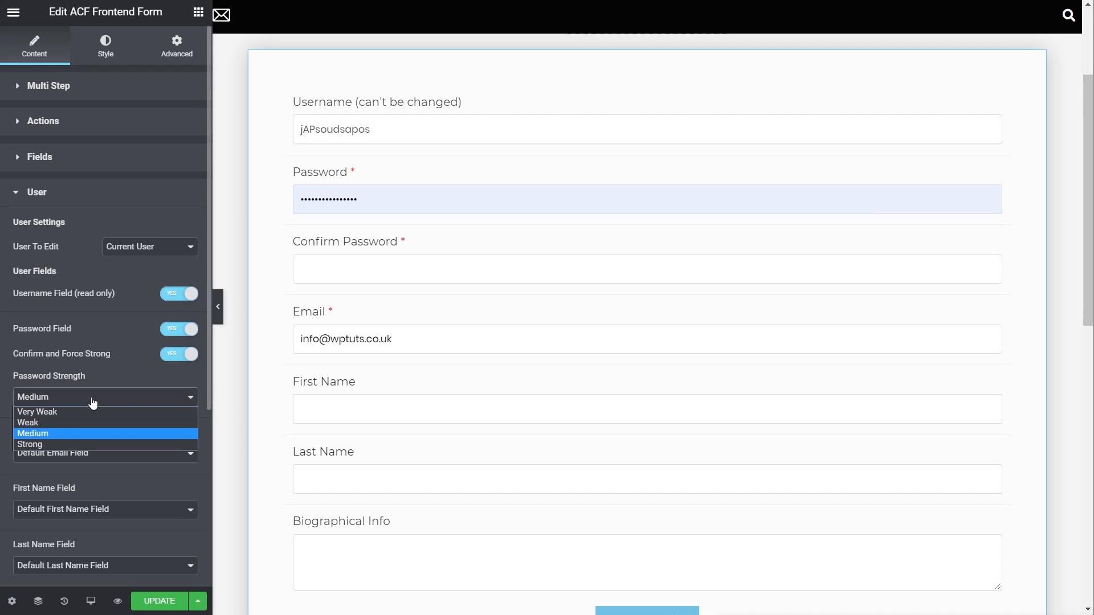
pyautogui.moveTo(36, 445)
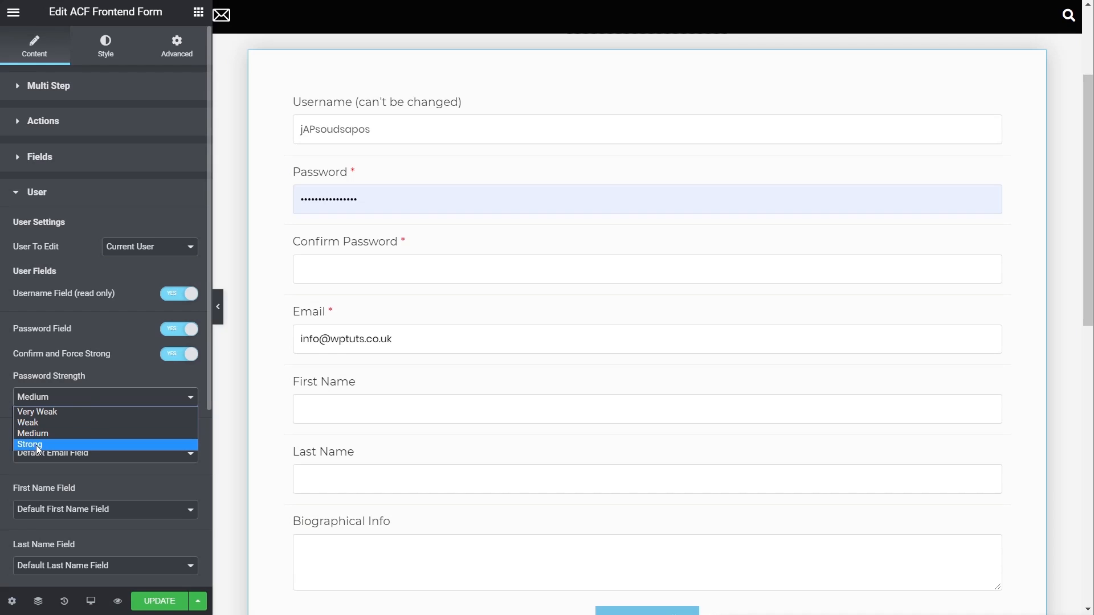
pyautogui.click(30, 445)
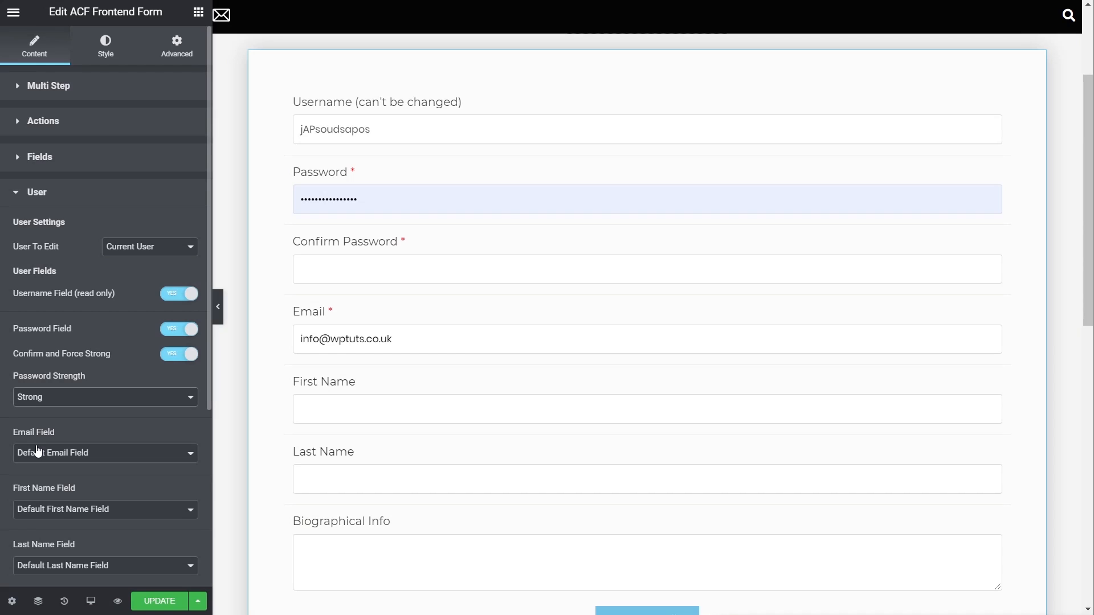
pyautogui.scroll(-3)
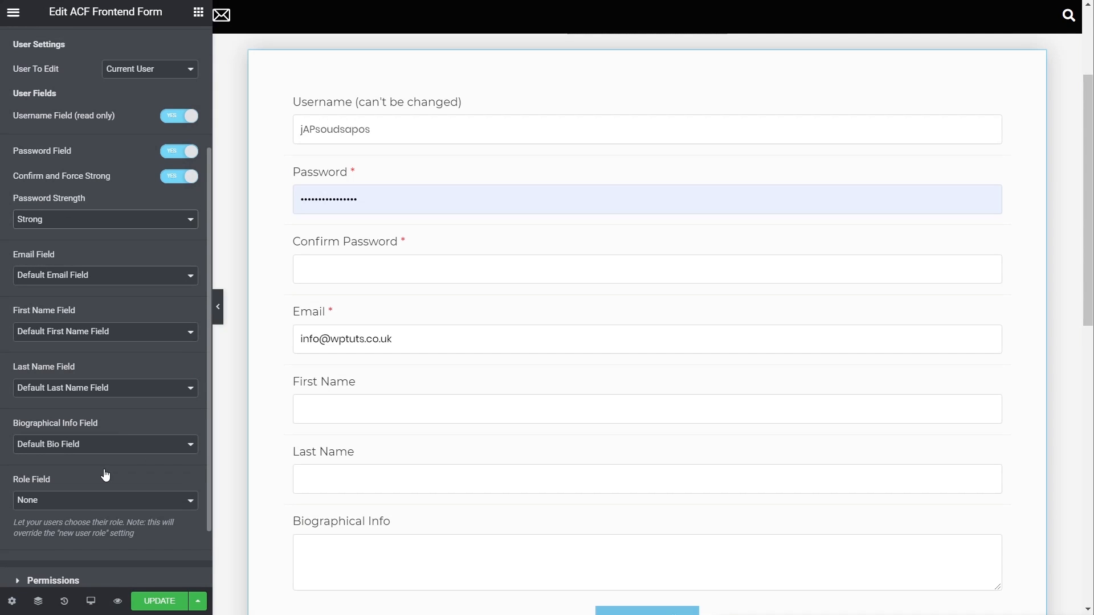
# Check the live profile page's Confirm Password field and its Strong strength meter.
pyautogui.click(158, 601)
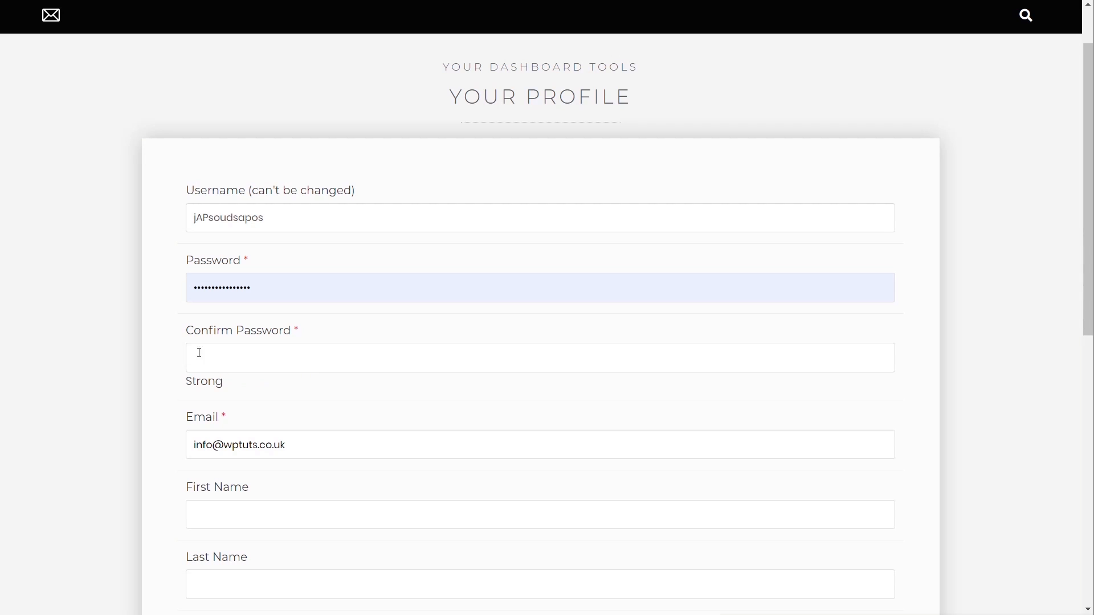
pyautogui.click(539, 357)
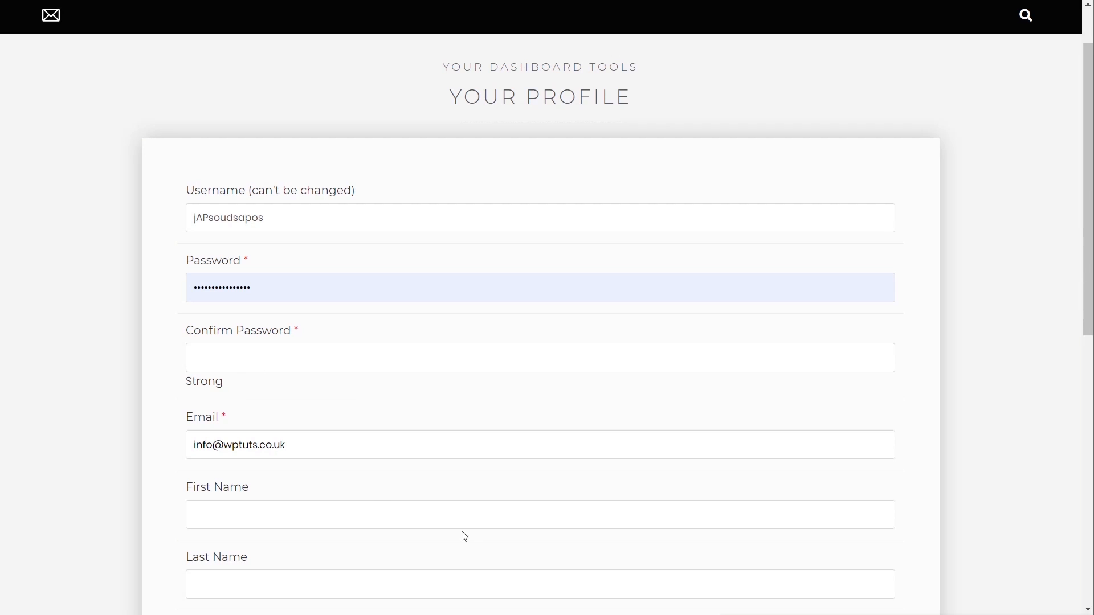
pyautogui.moveTo(482, 539)
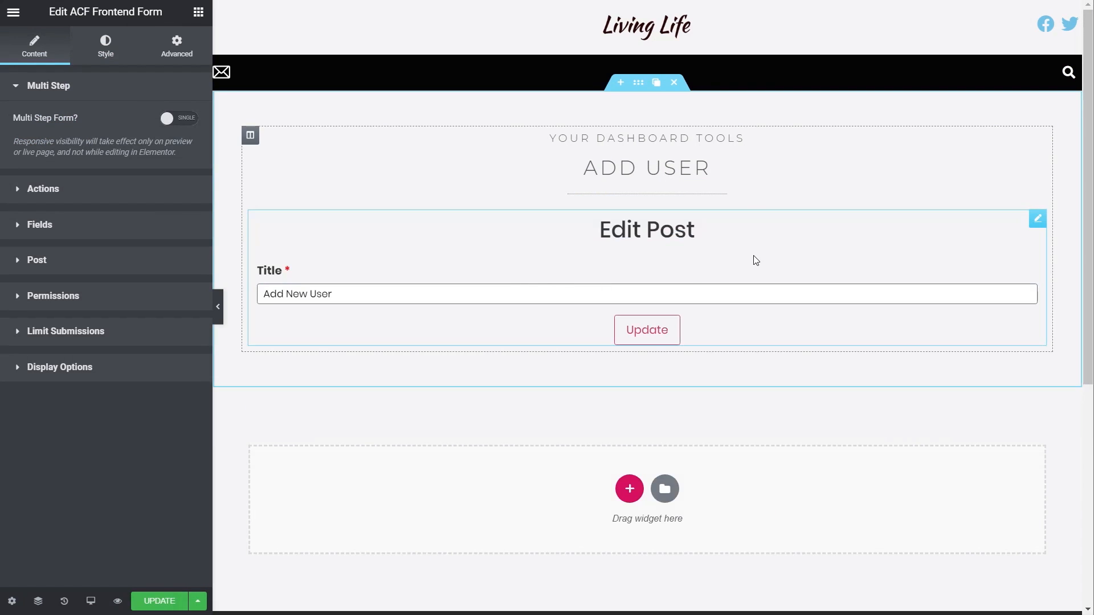
# Open the ACF Frontend Form widget settings on the Add User page via right-click.
pyautogui.rightClick(755, 255)
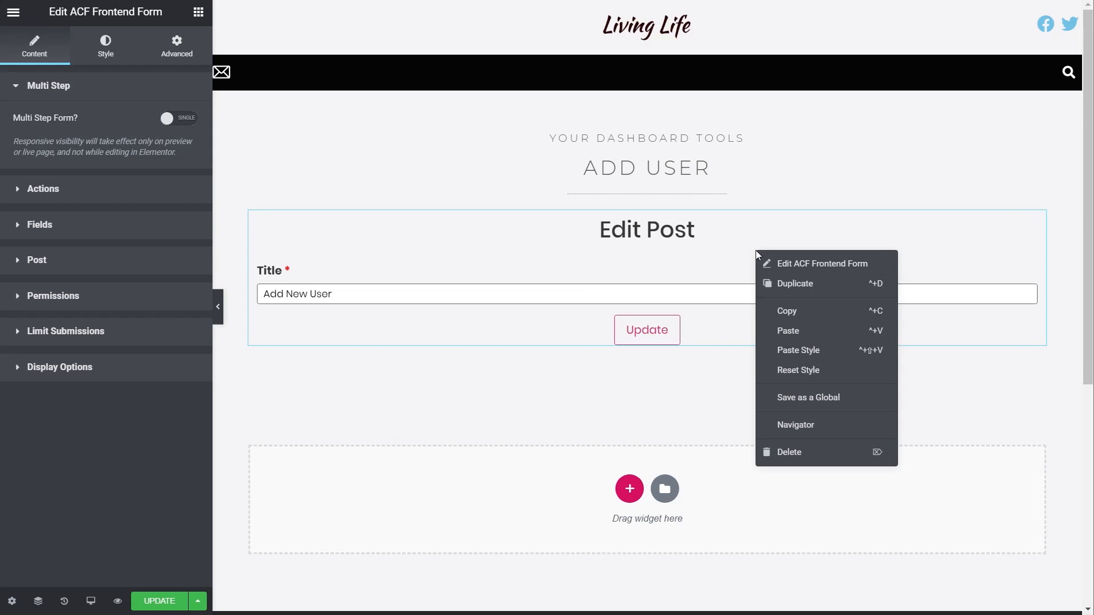
pyautogui.click(546, 341)
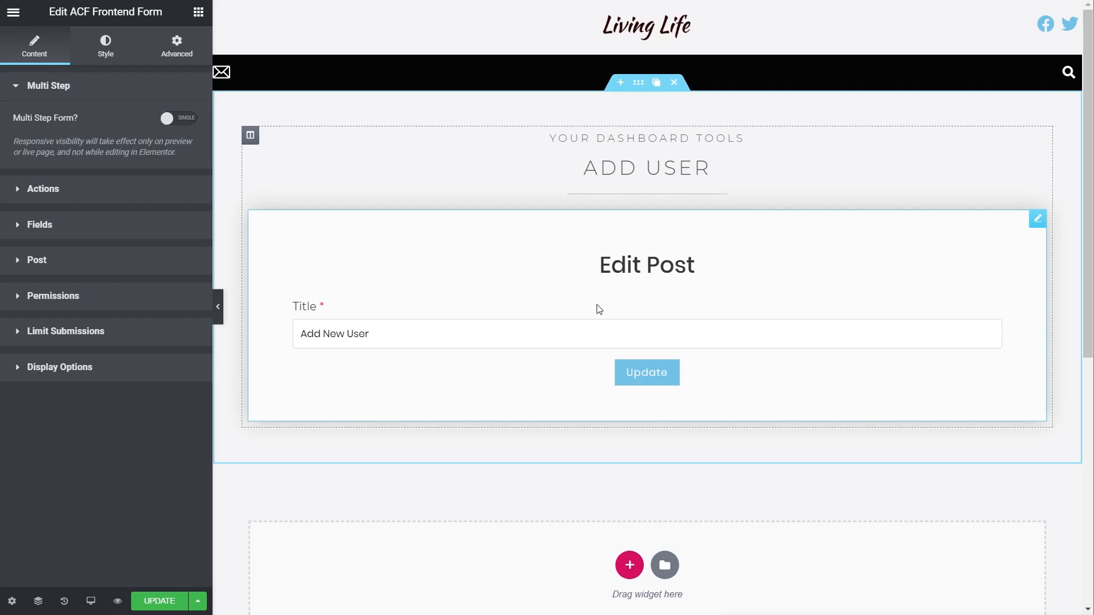
pyautogui.moveTo(653, 342)
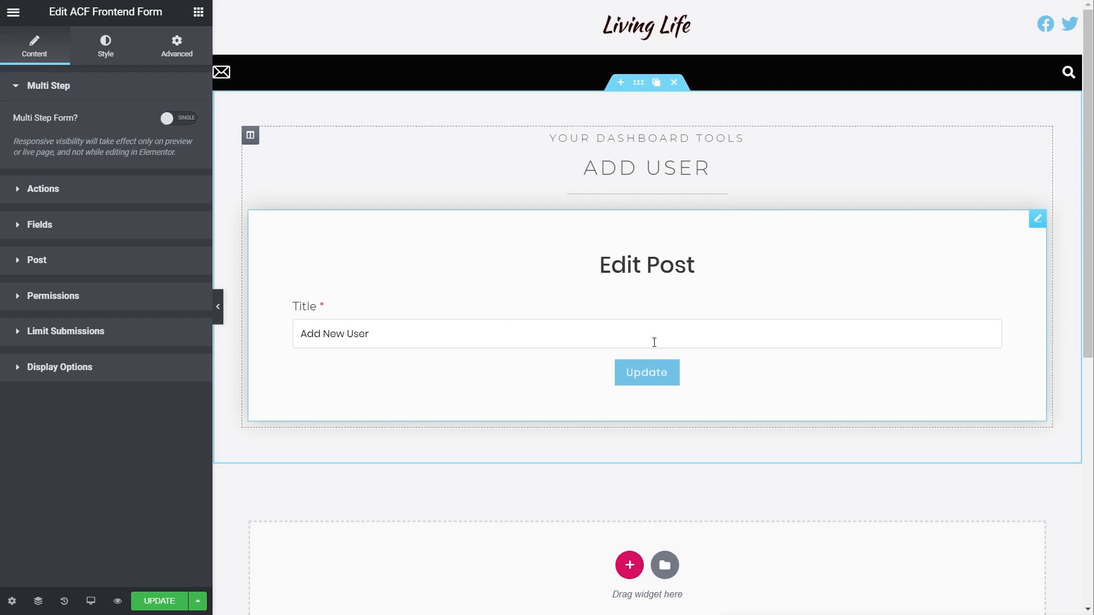
pyautogui.moveTo(578, 293)
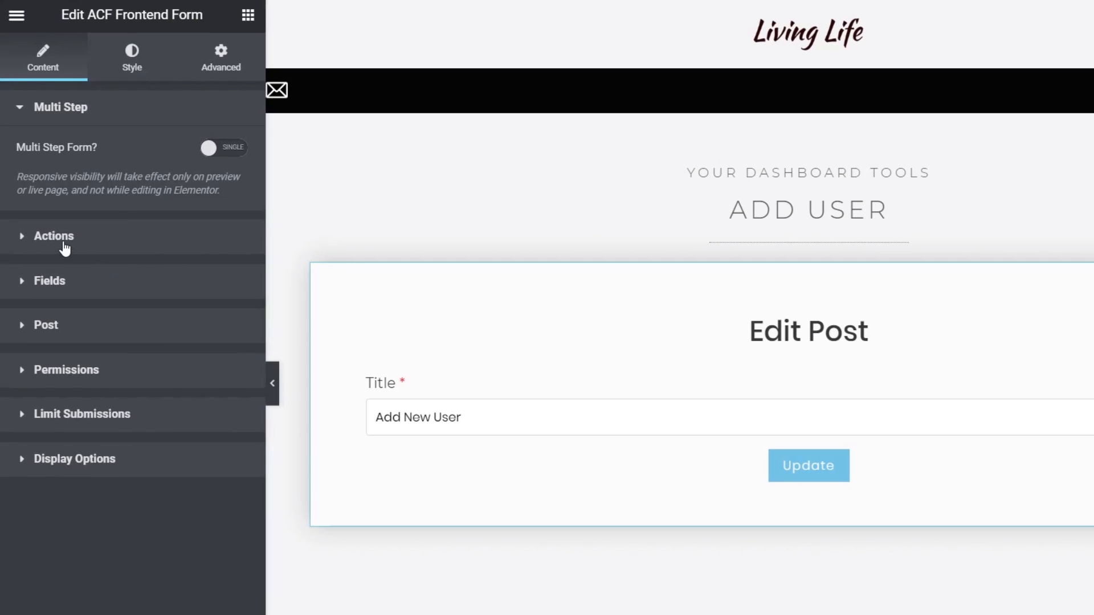
# Set Main Action to New User and the submit message to 'New user added!'.
pyautogui.click(53, 236)
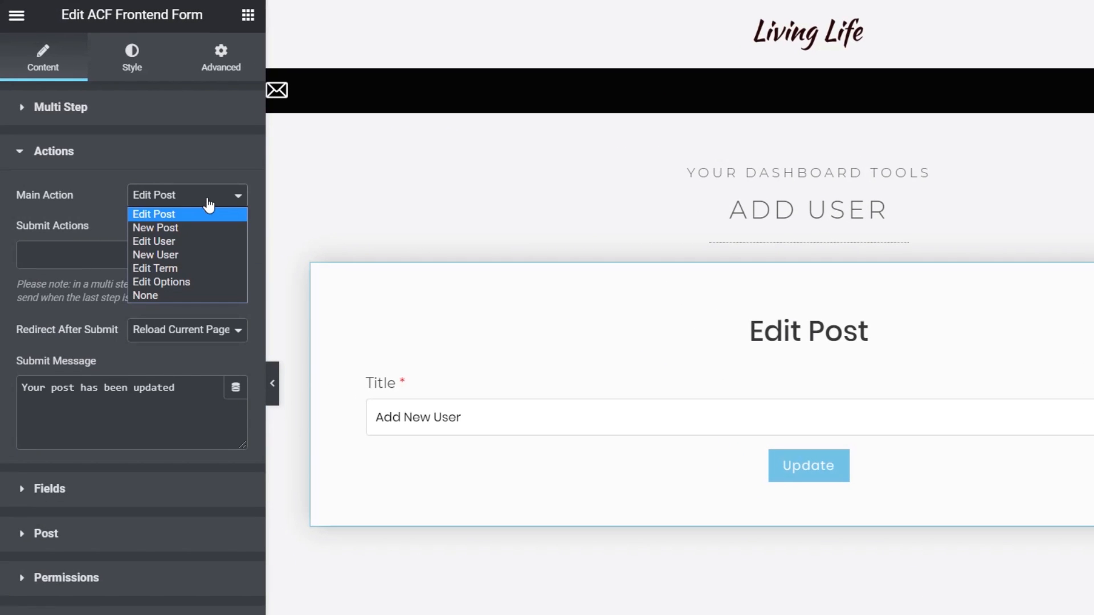
pyautogui.click(155, 254)
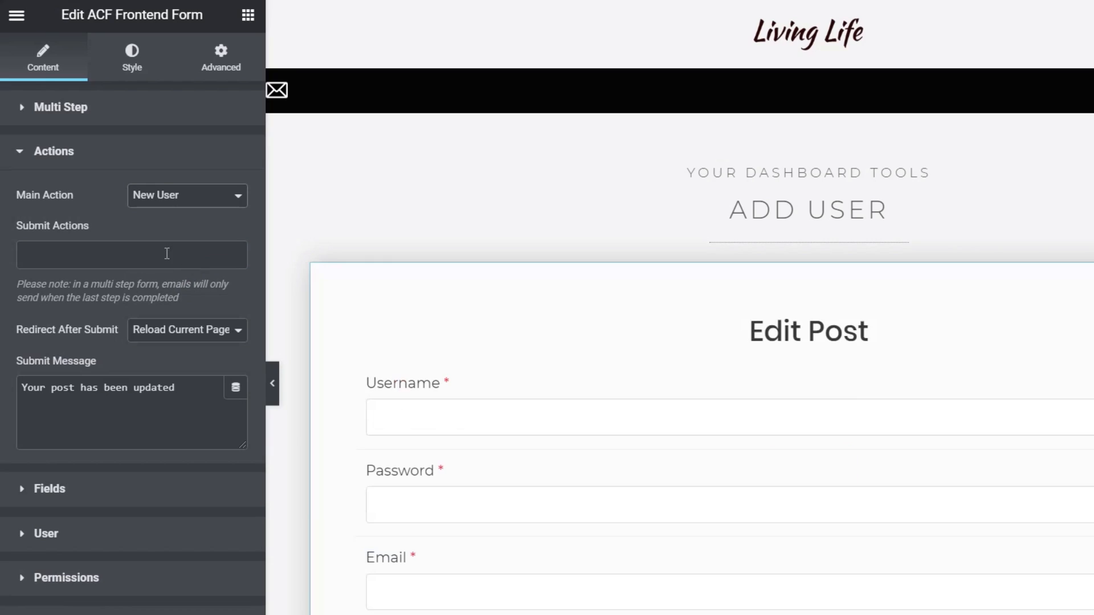
pyautogui.write('jAPsoudsapos')
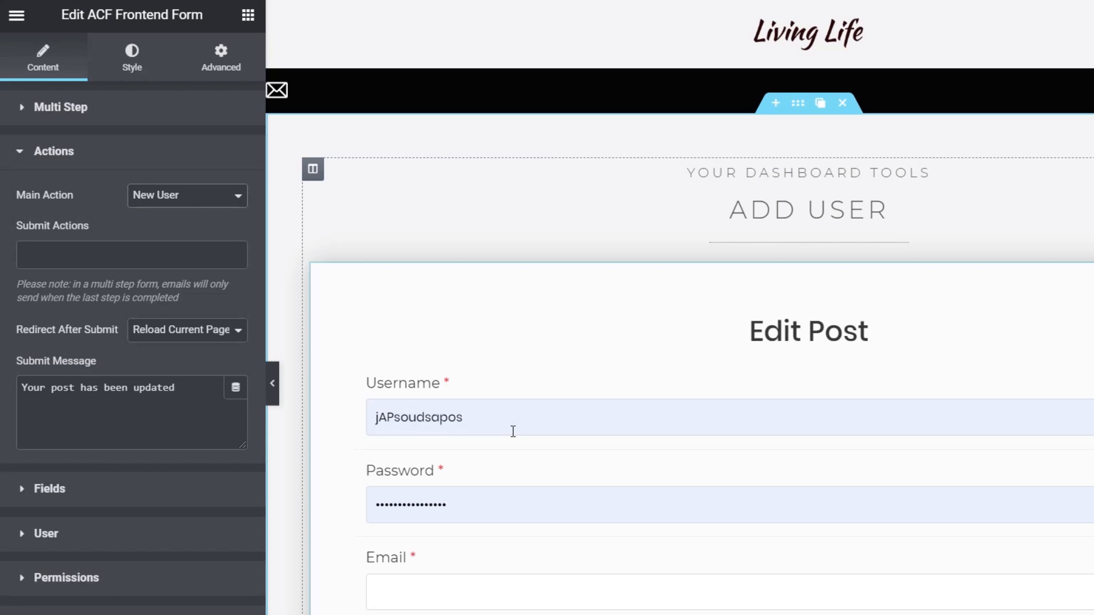
pyautogui.moveTo(329, 454)
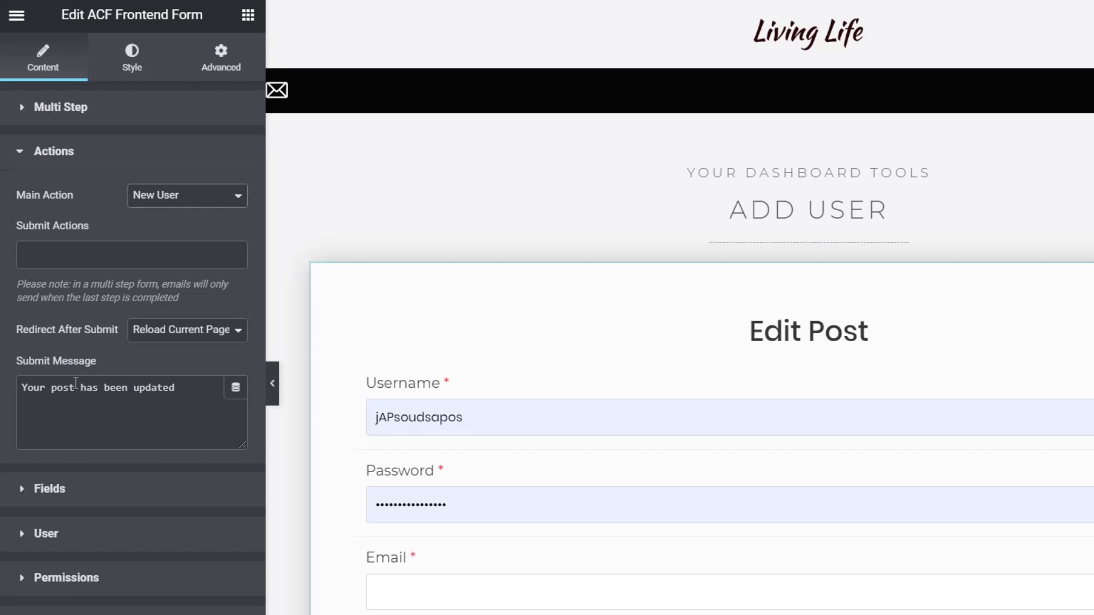
pyautogui.moveTo(50, 347)
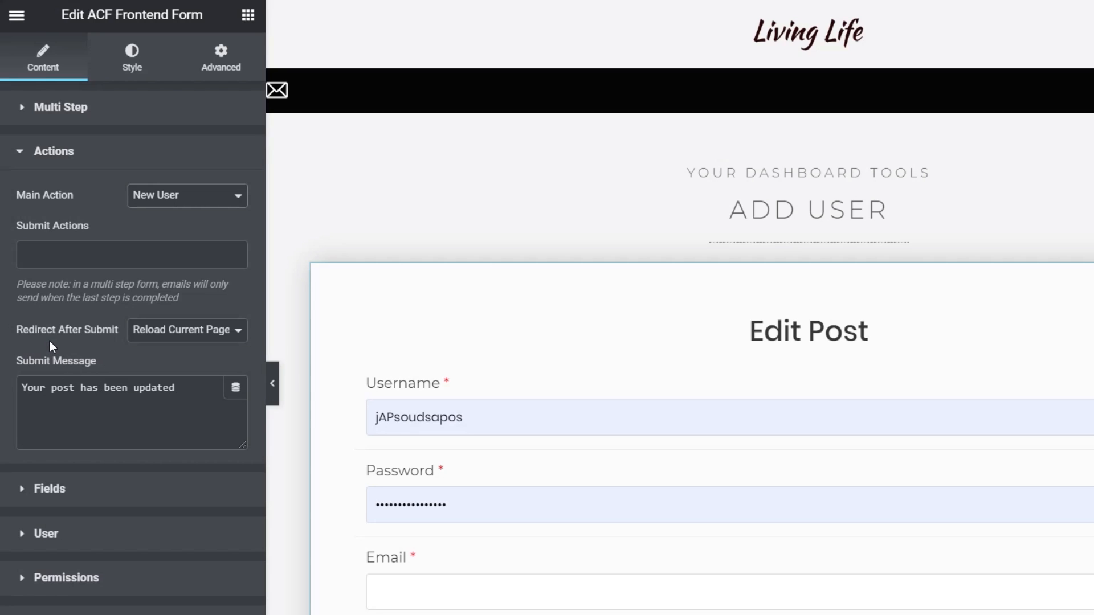
pyautogui.click(187, 329)
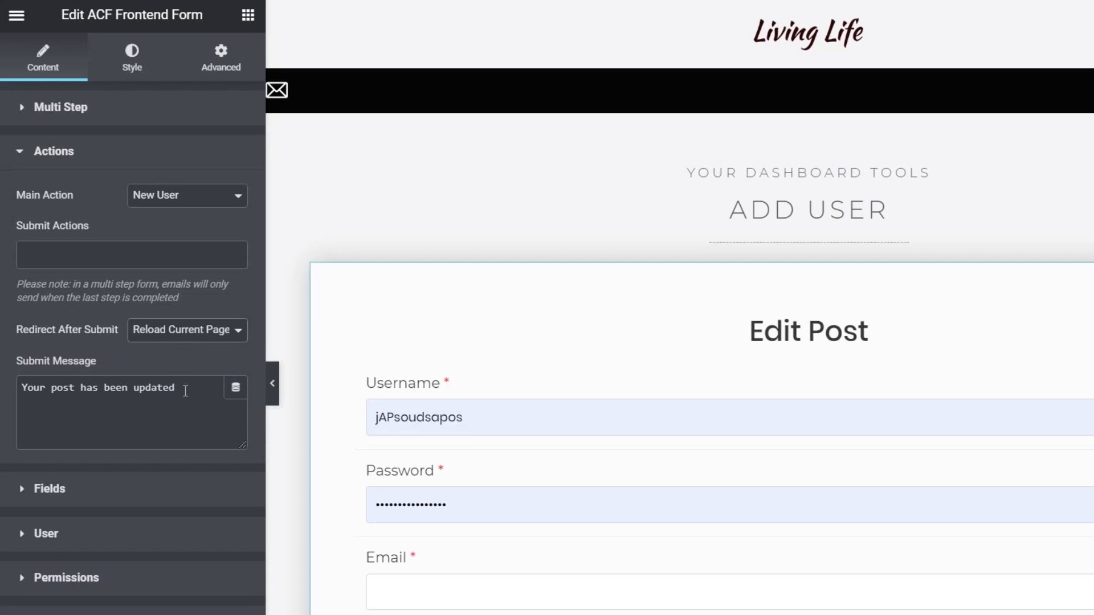
pyautogui.tripleClick(98, 388)
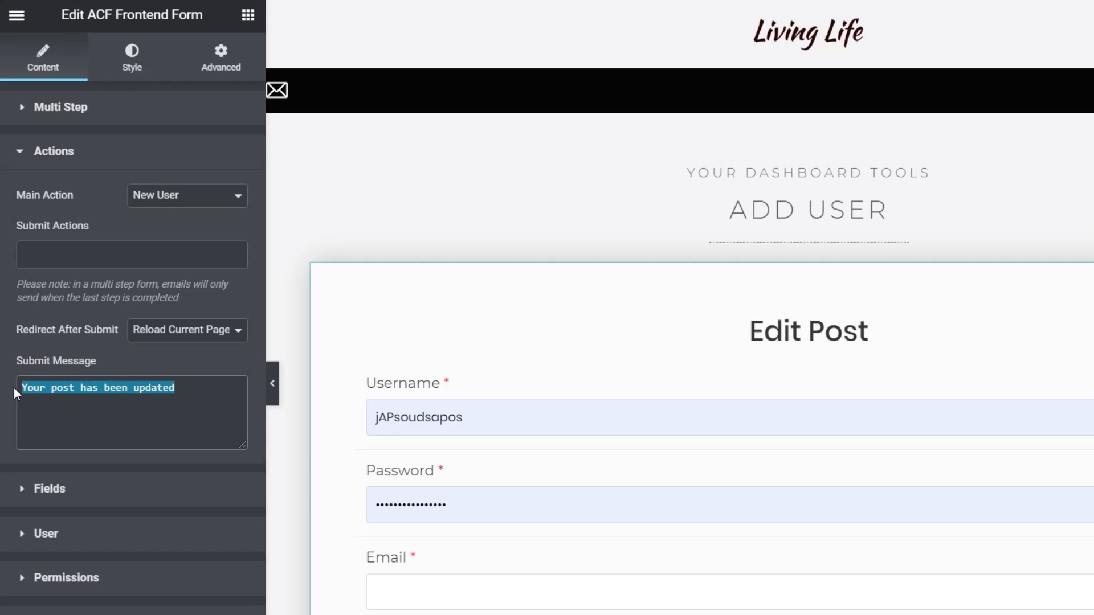
pyautogui.write('New user added!')
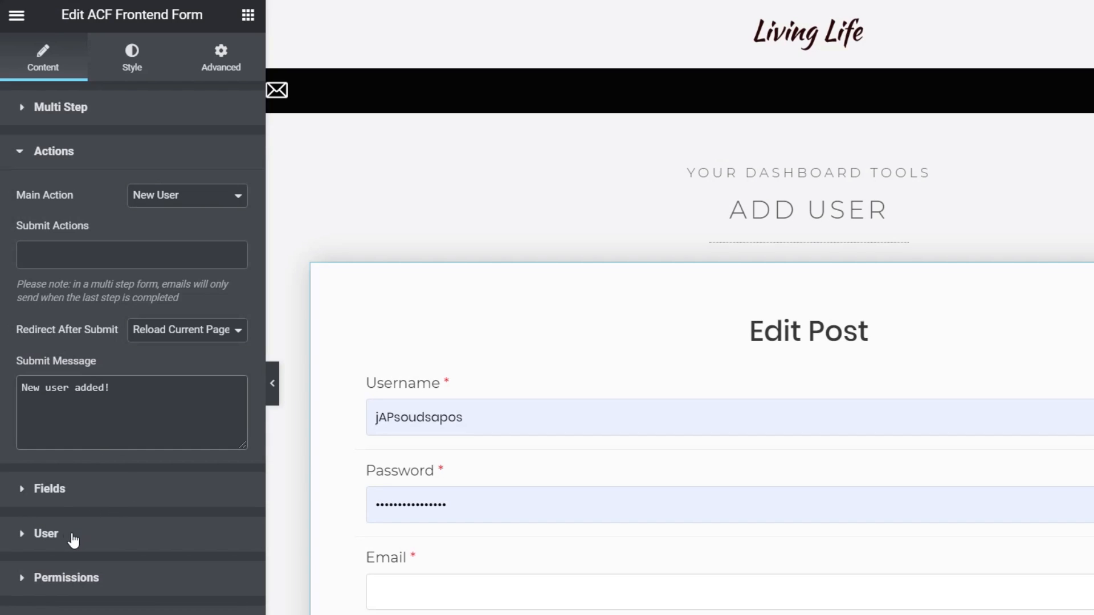
# Keep Subscriber role, hide the admin area, and use default username, password and email fields.
pyautogui.click(45, 533)
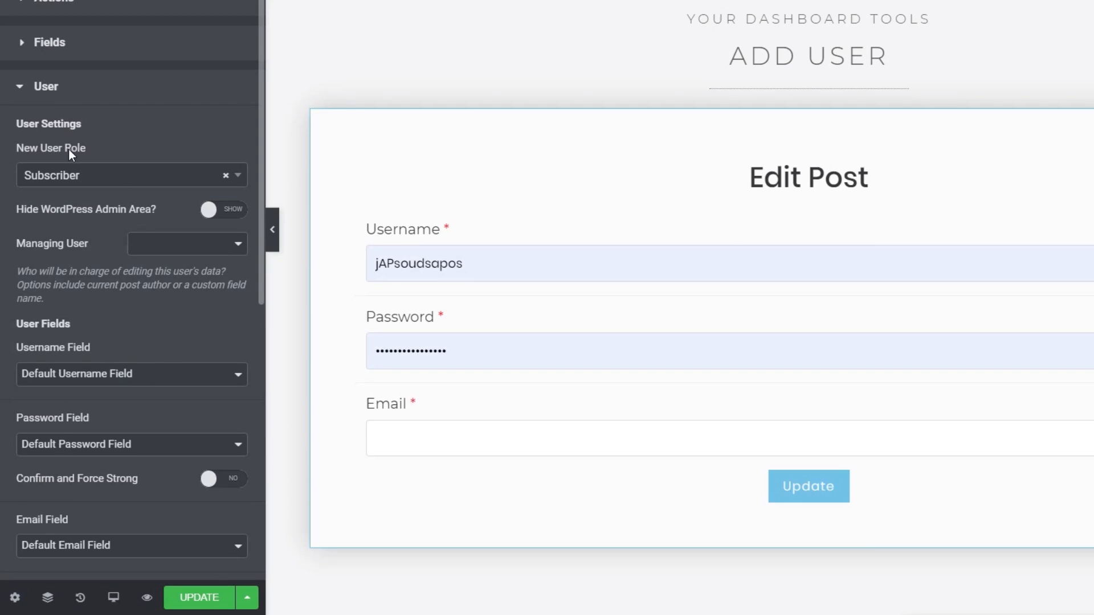
pyautogui.moveTo(54, 155)
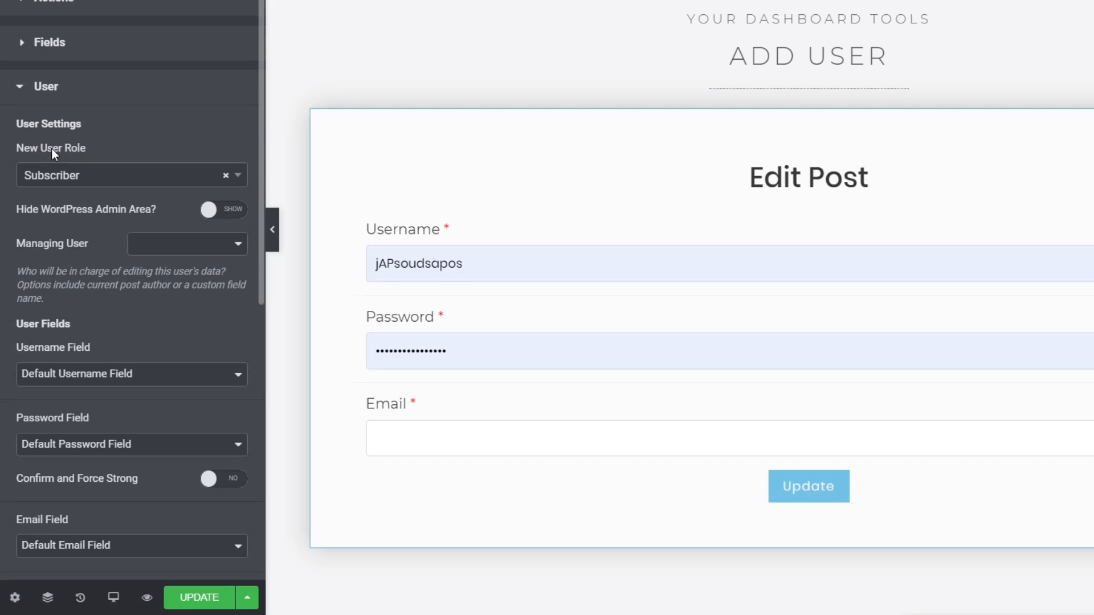
pyautogui.moveTo(123, 214)
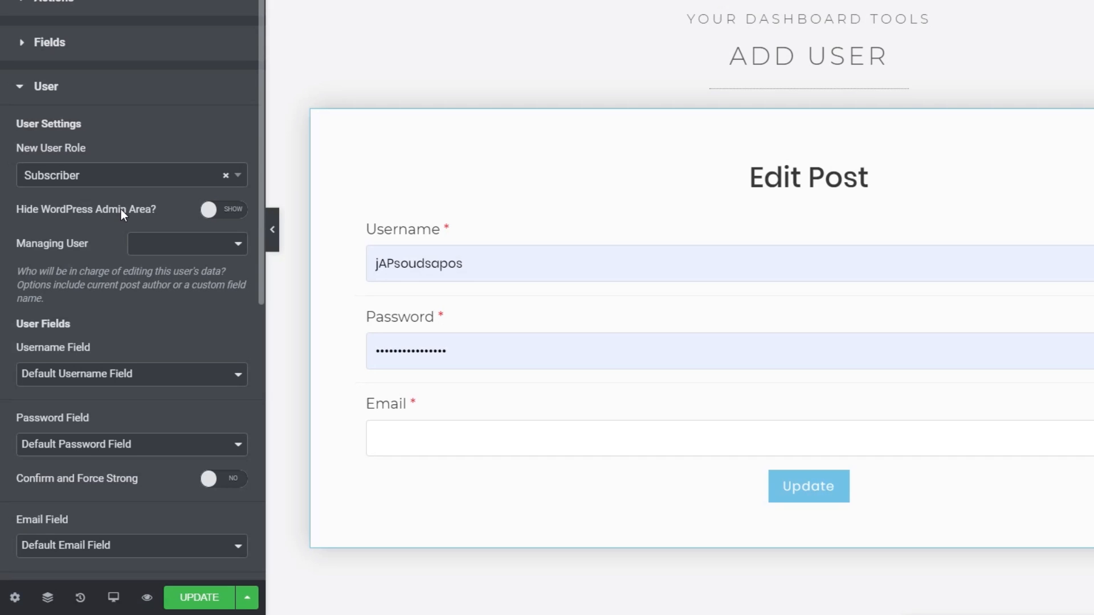
pyautogui.moveTo(245, 178)
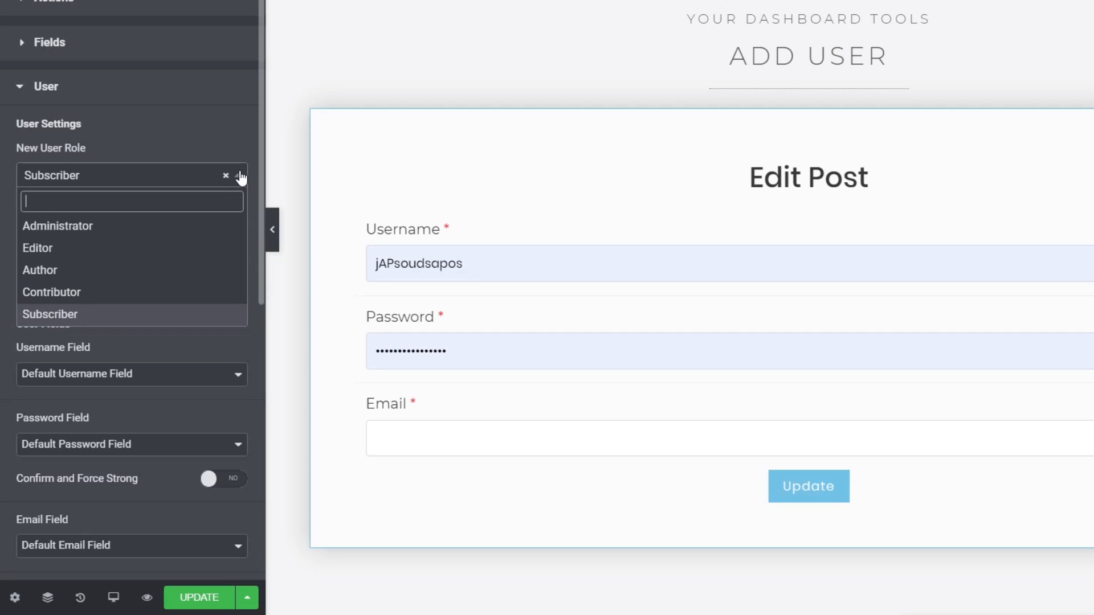
pyautogui.click(130, 175)
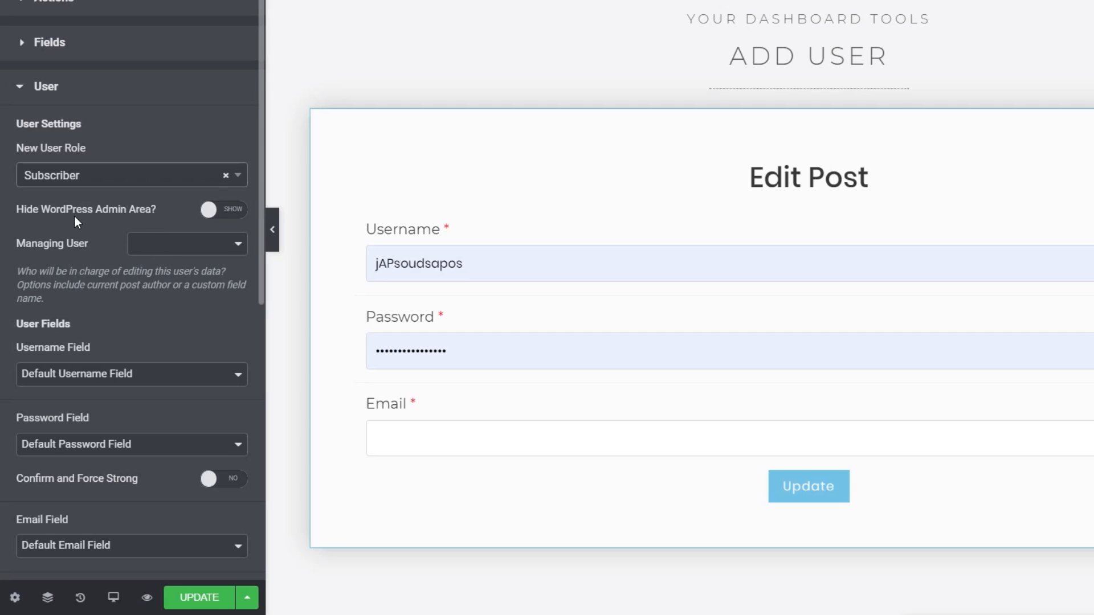
pyautogui.click(223, 210)
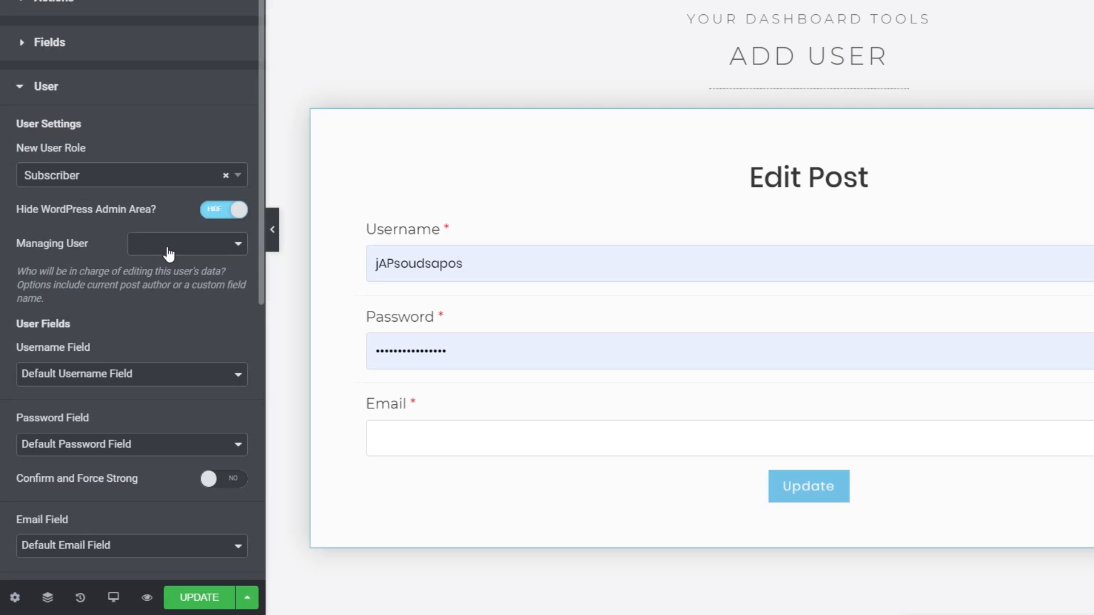
pyautogui.click(186, 244)
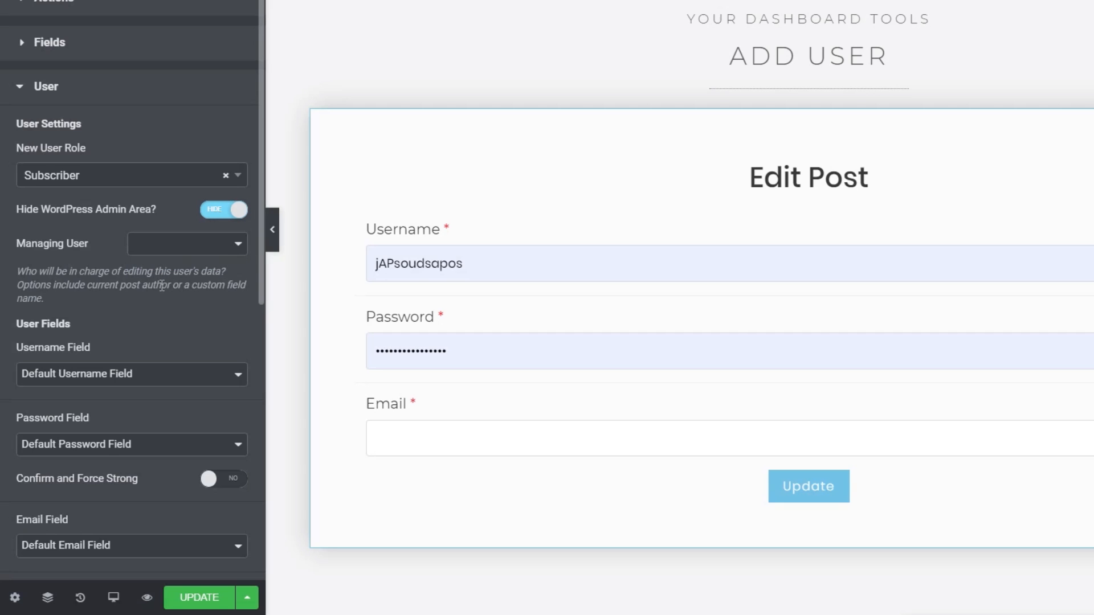
pyautogui.moveTo(158, 324)
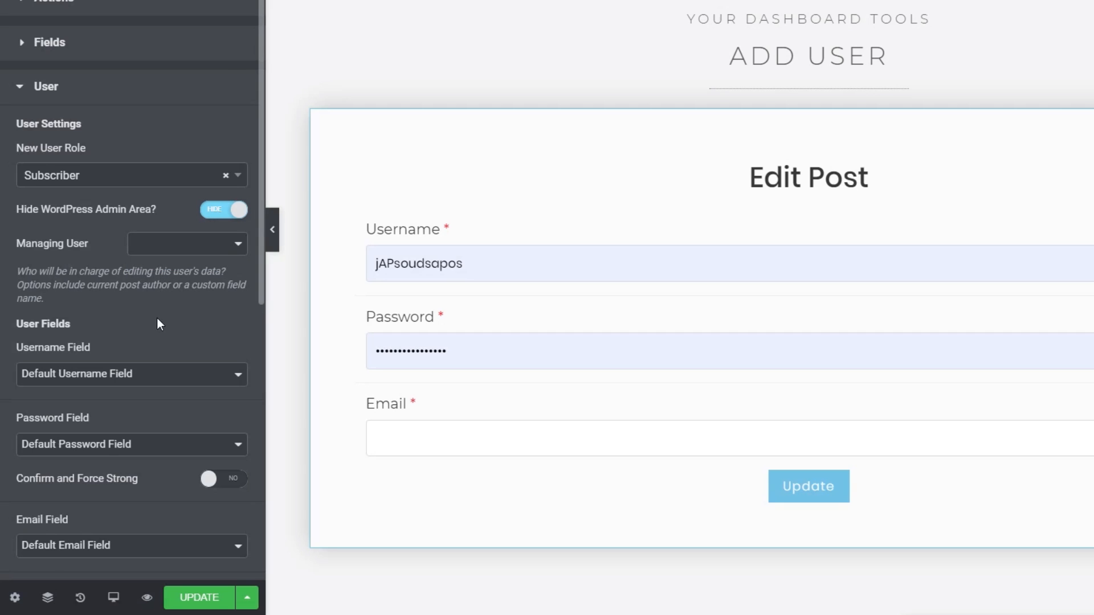
pyautogui.scroll(-3)
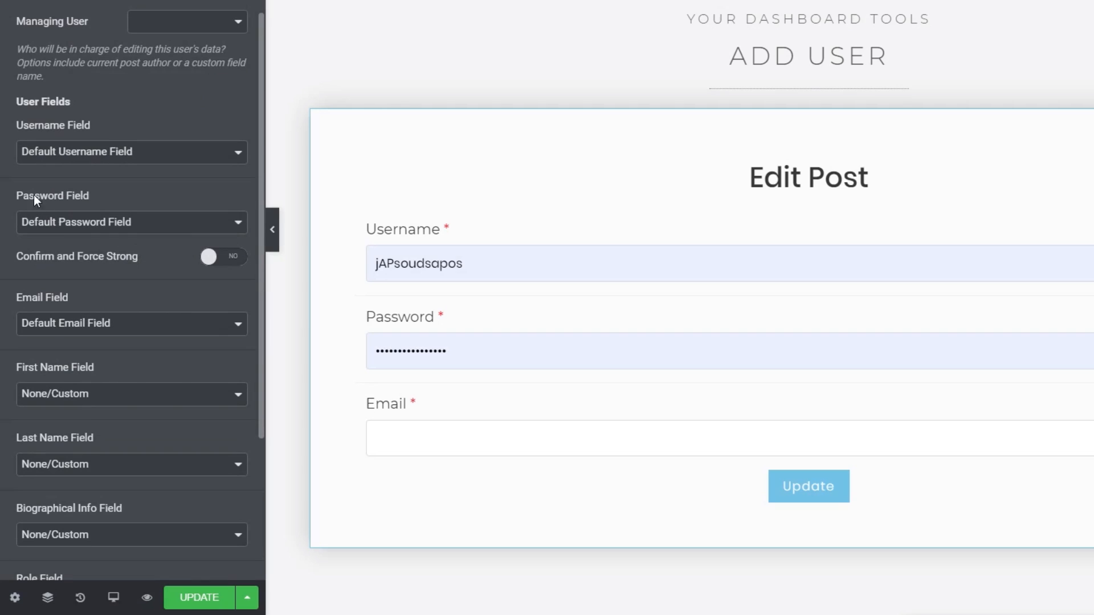
pyautogui.moveTo(90, 118)
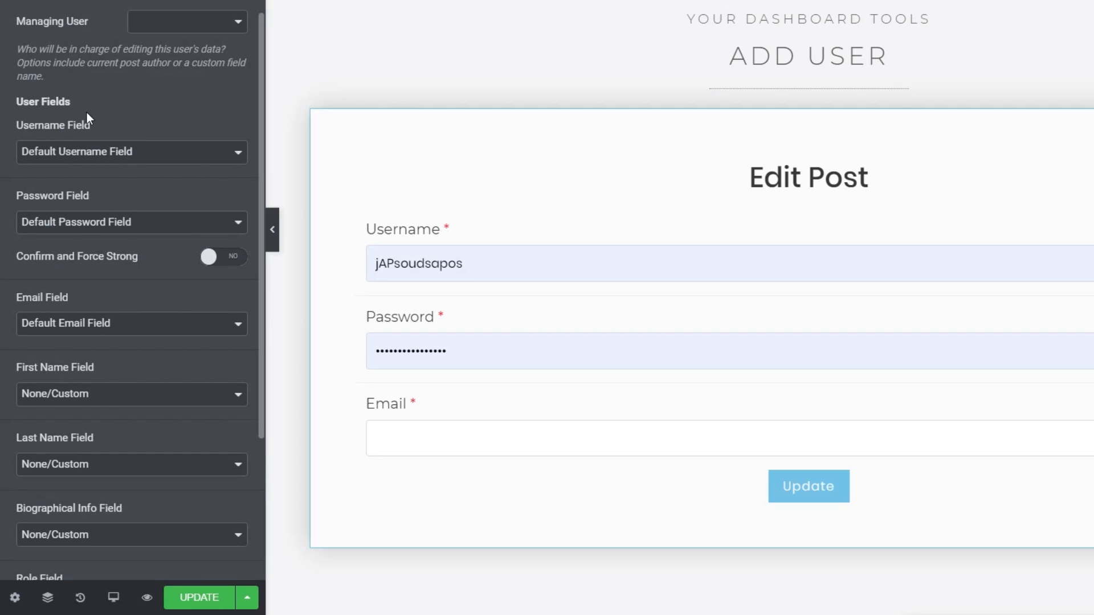
pyautogui.moveTo(62, 198)
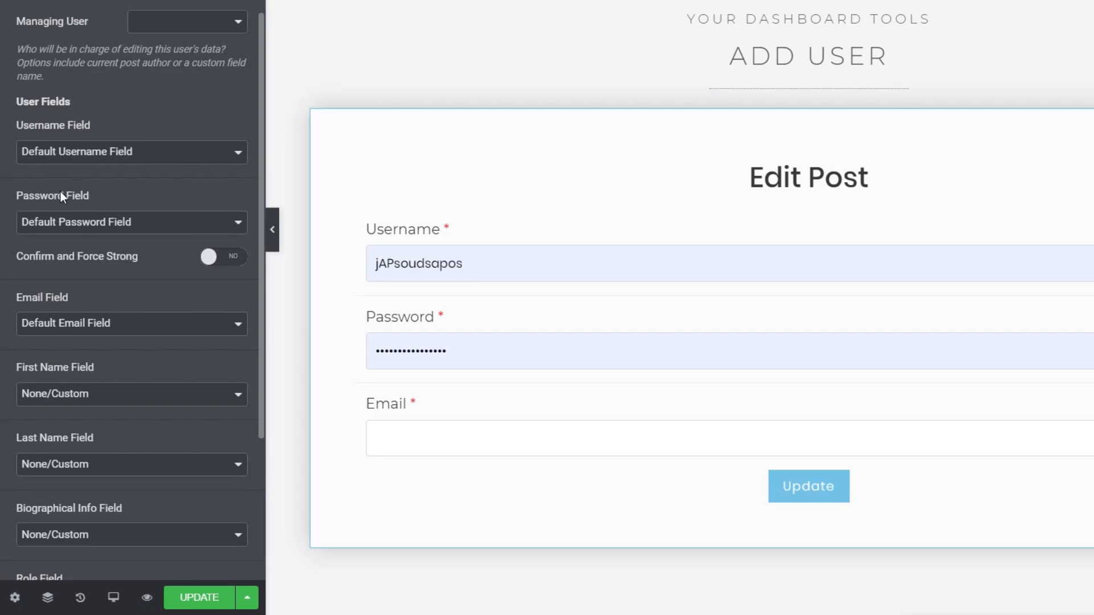
pyautogui.moveTo(67, 324)
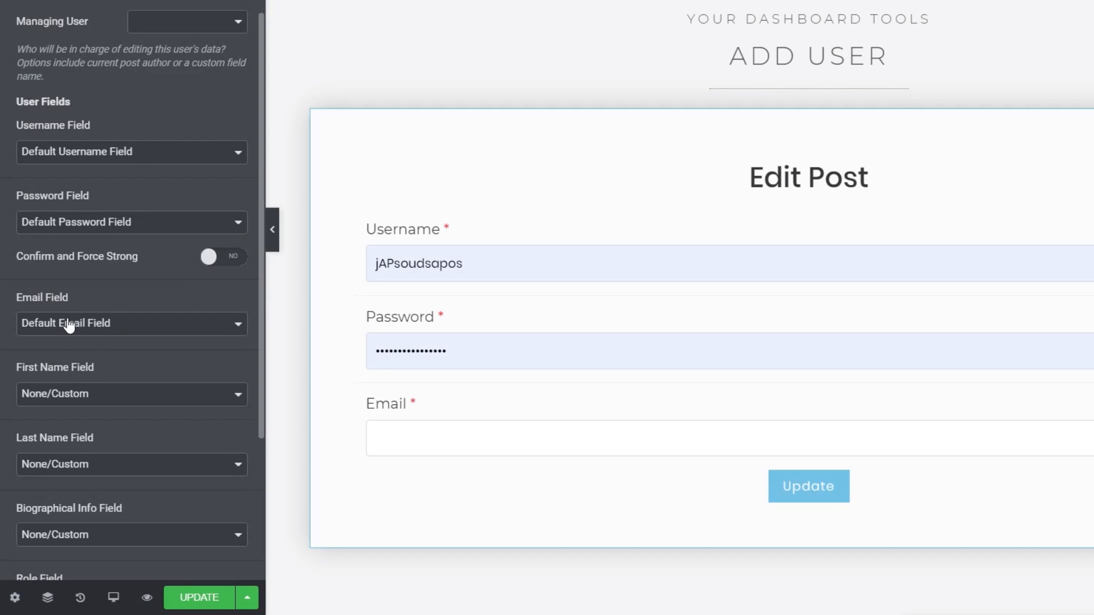
pyautogui.moveTo(104, 219)
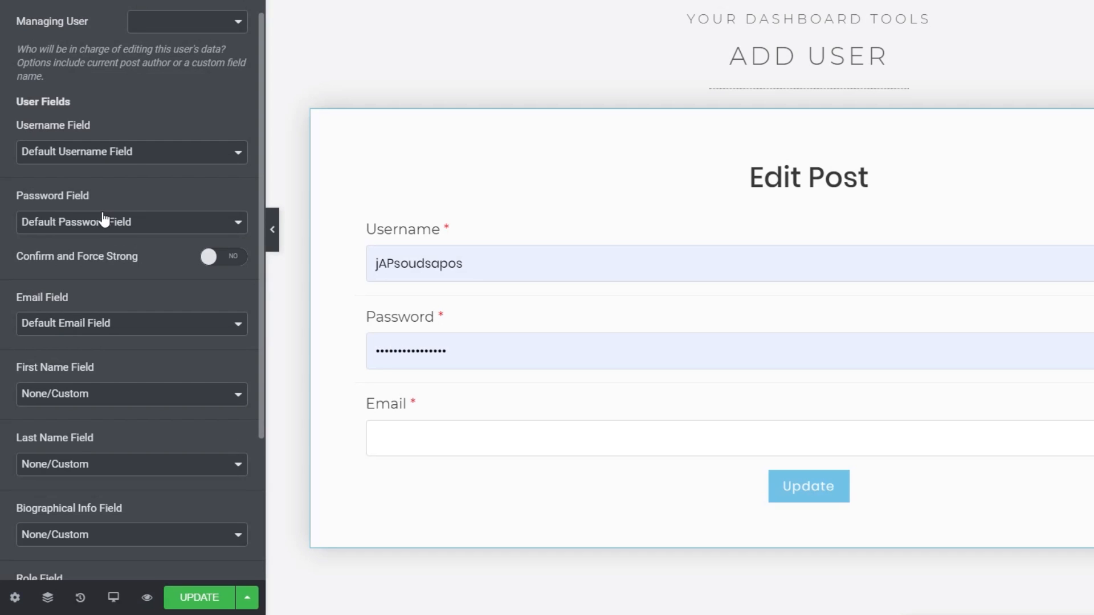
pyautogui.click(131, 151)
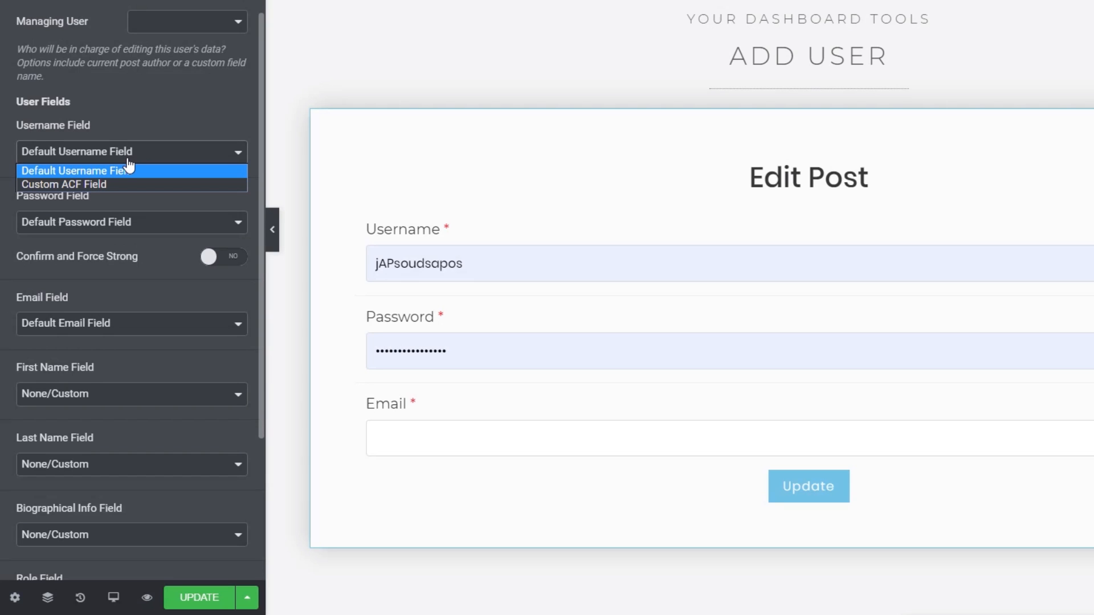
pyautogui.click(77, 170)
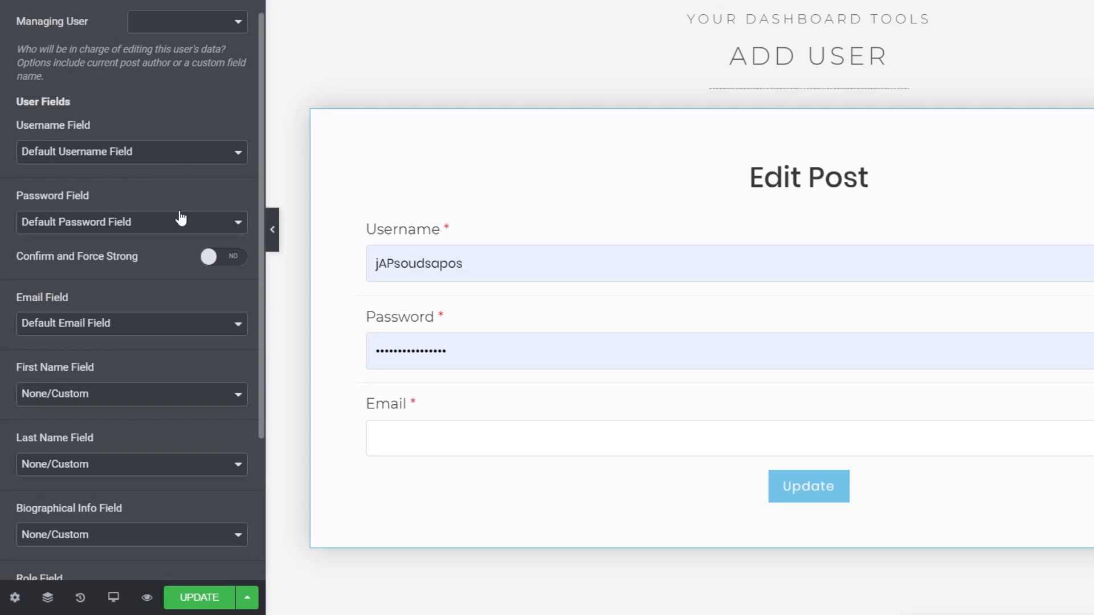
pyautogui.moveTo(96, 185)
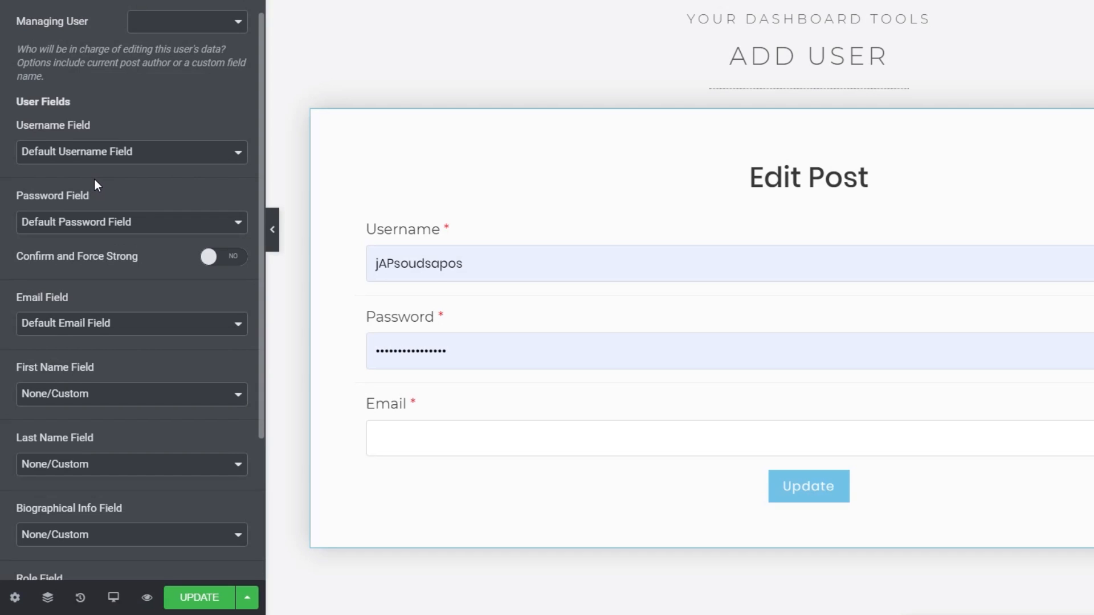
pyautogui.moveTo(140, 366)
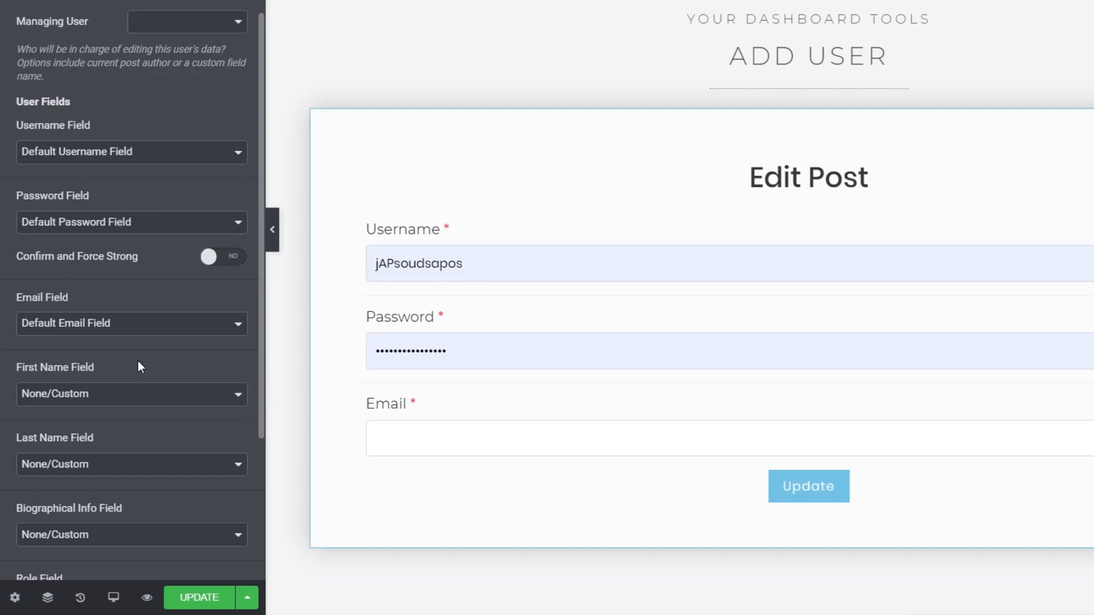
pyautogui.moveTo(227, 267)
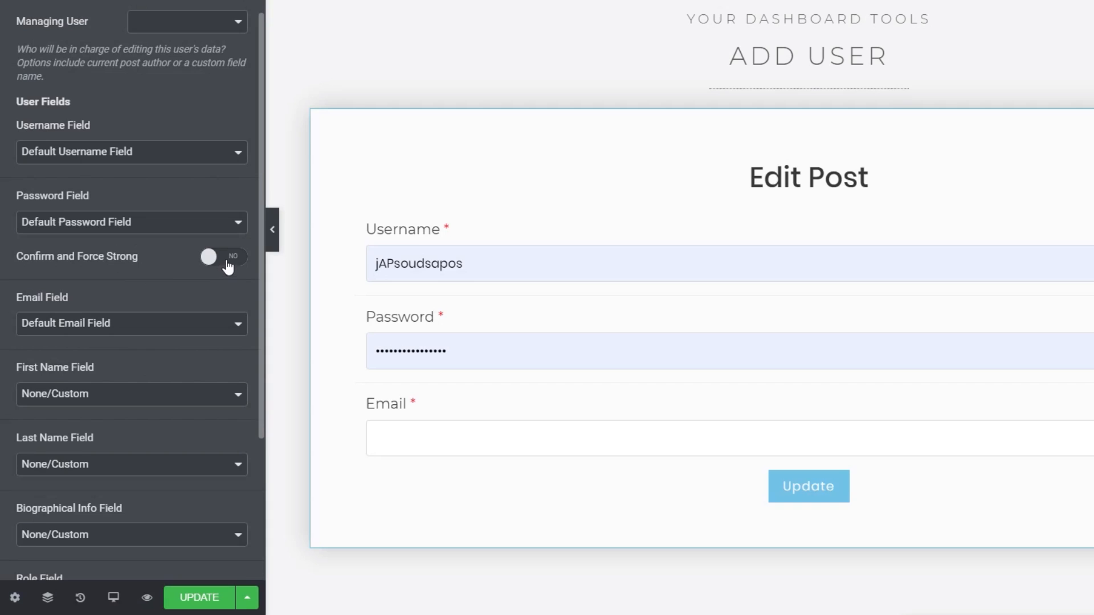
# Require a confirmed Strong password and add default First Name and Last Name fields.
pyautogui.click(223, 257)
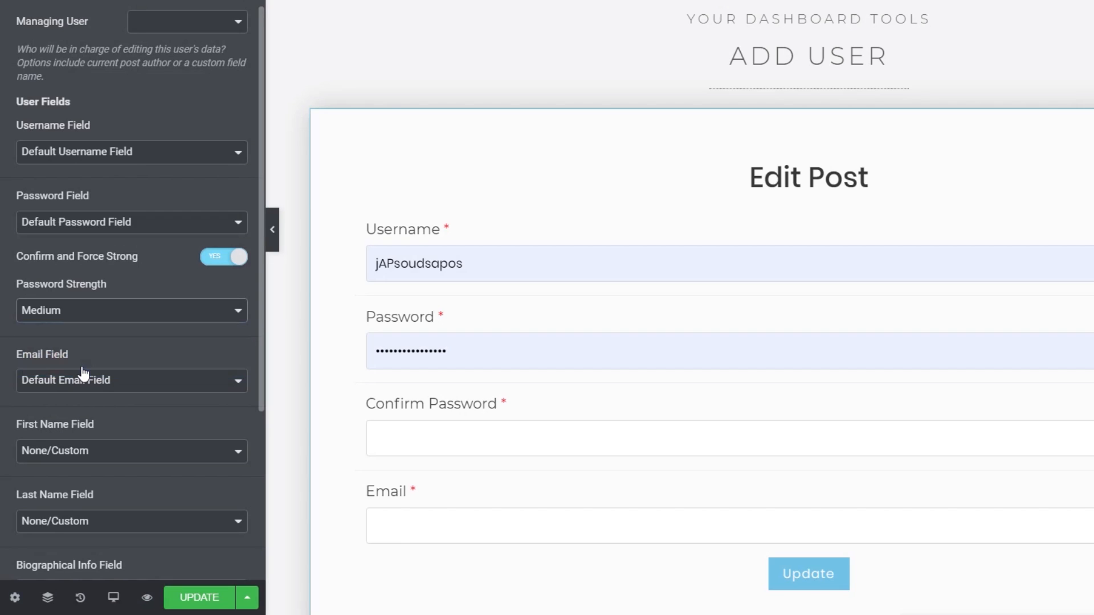
pyautogui.scroll(-3)
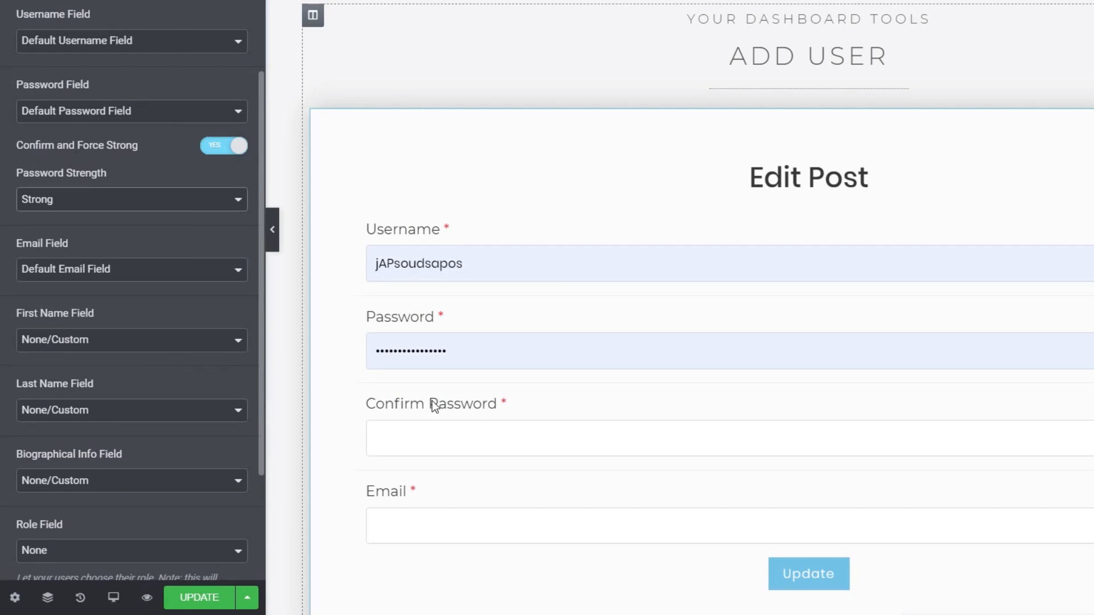
pyautogui.scroll(-3)
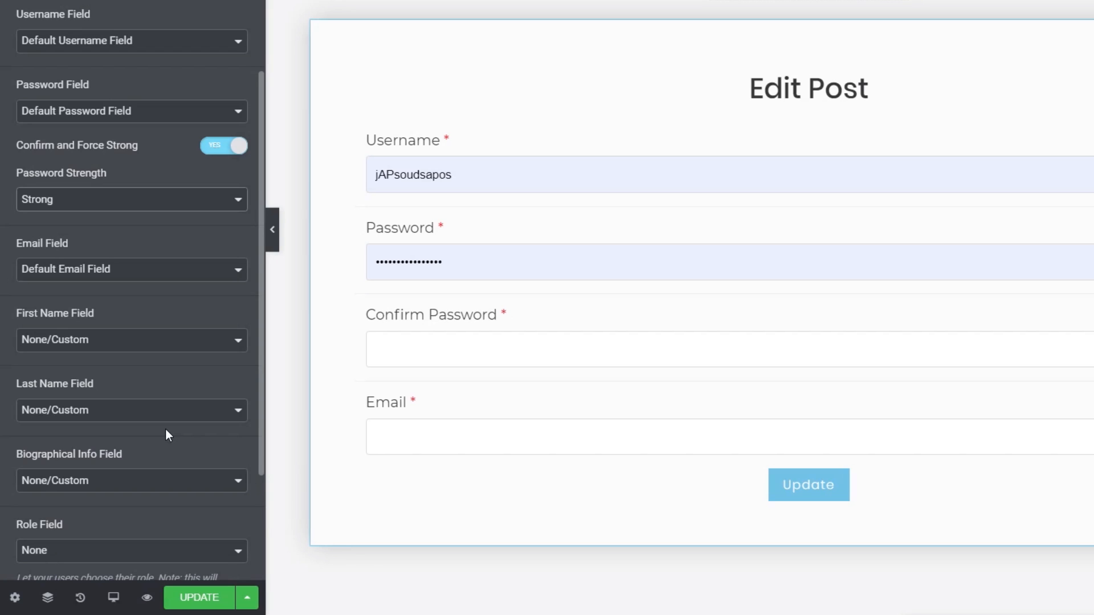
pyautogui.moveTo(124, 308)
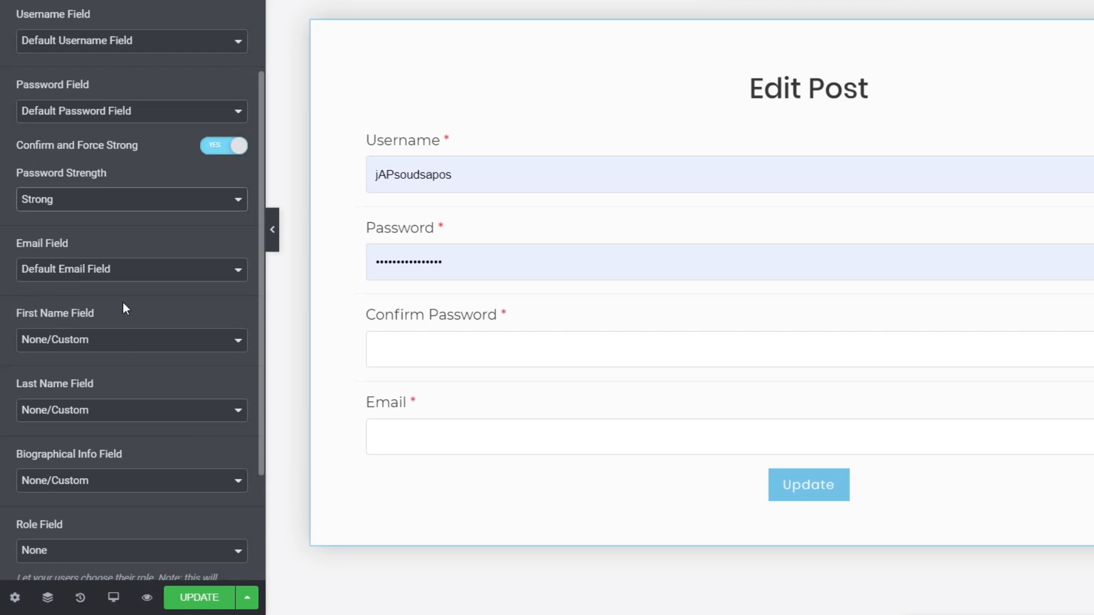
pyautogui.moveTo(103, 416)
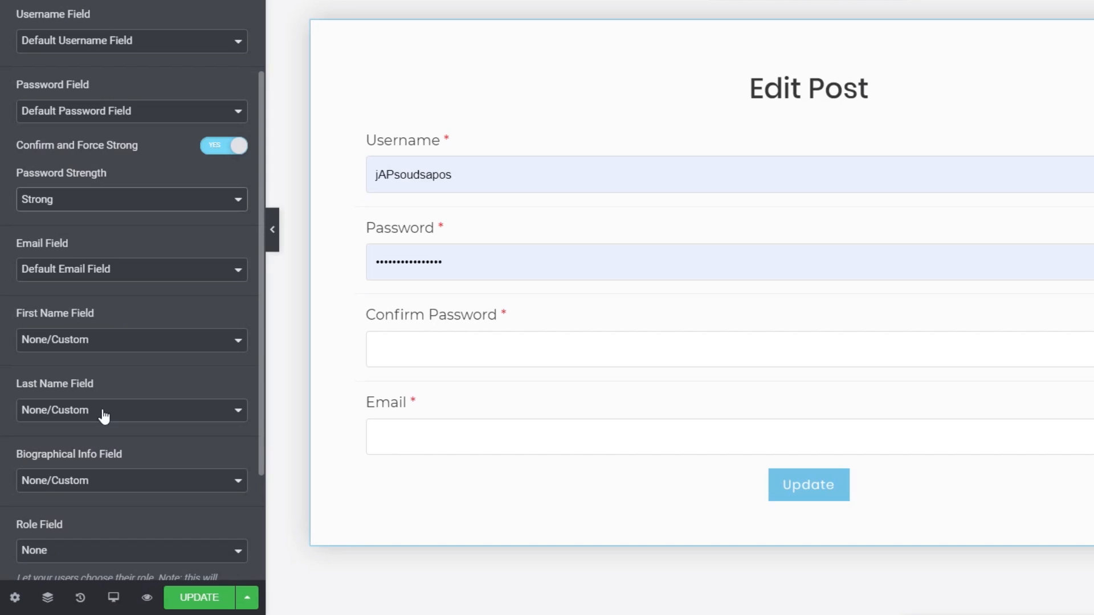
pyautogui.click(131, 340)
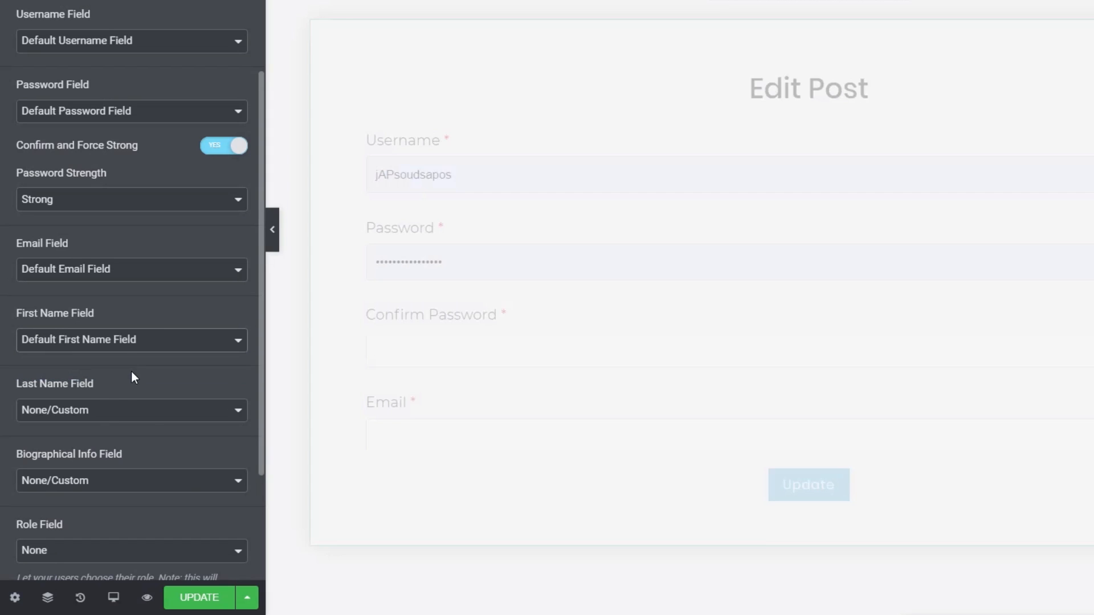
pyautogui.click(131, 410)
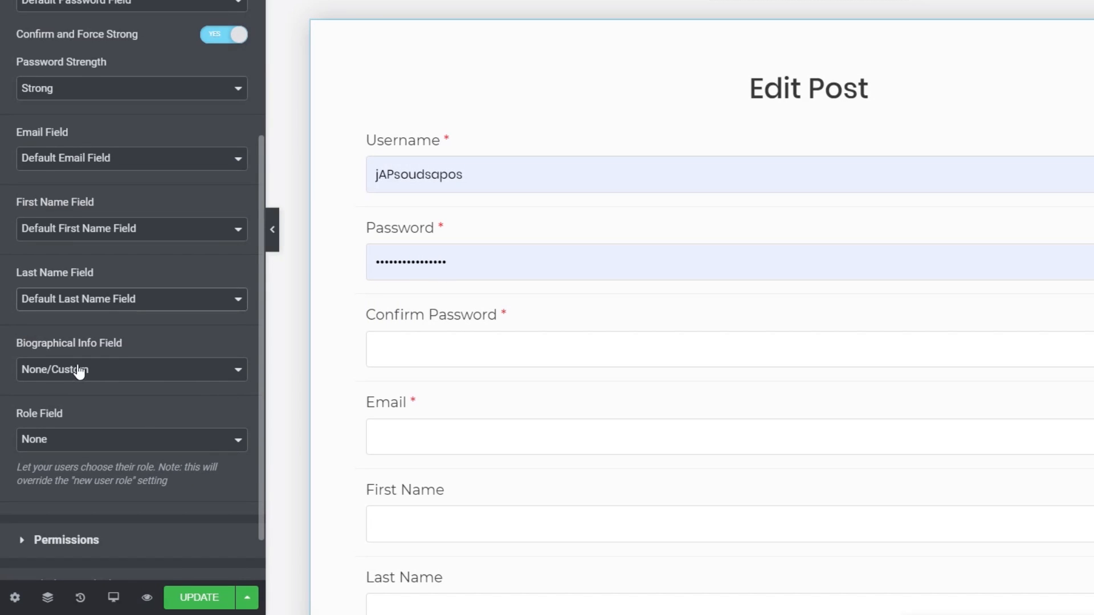
pyautogui.moveTo(102, 373)
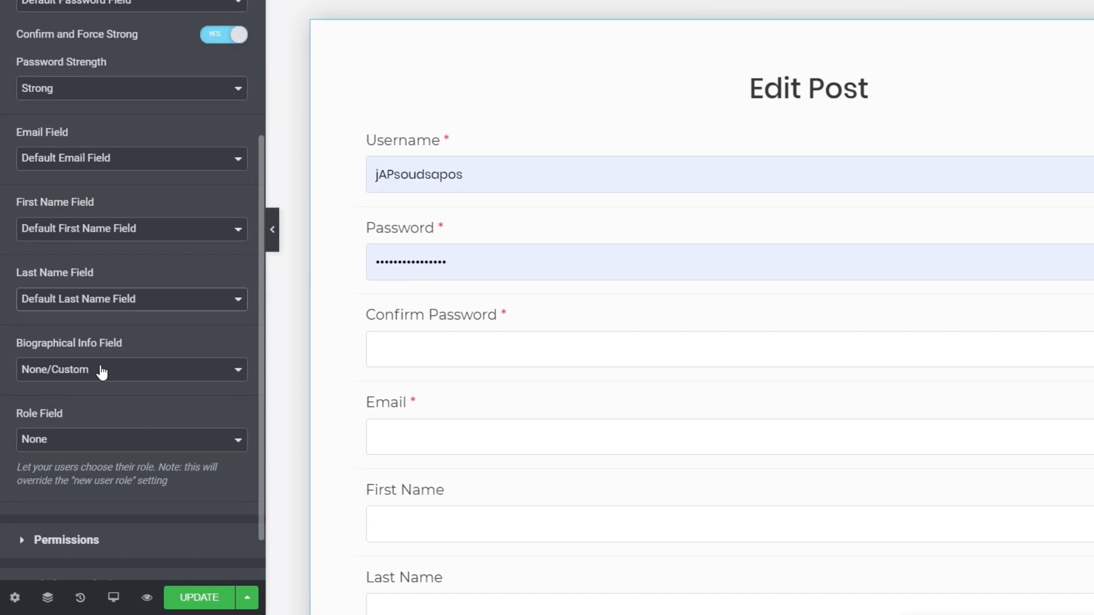
pyautogui.moveTo(193, 388)
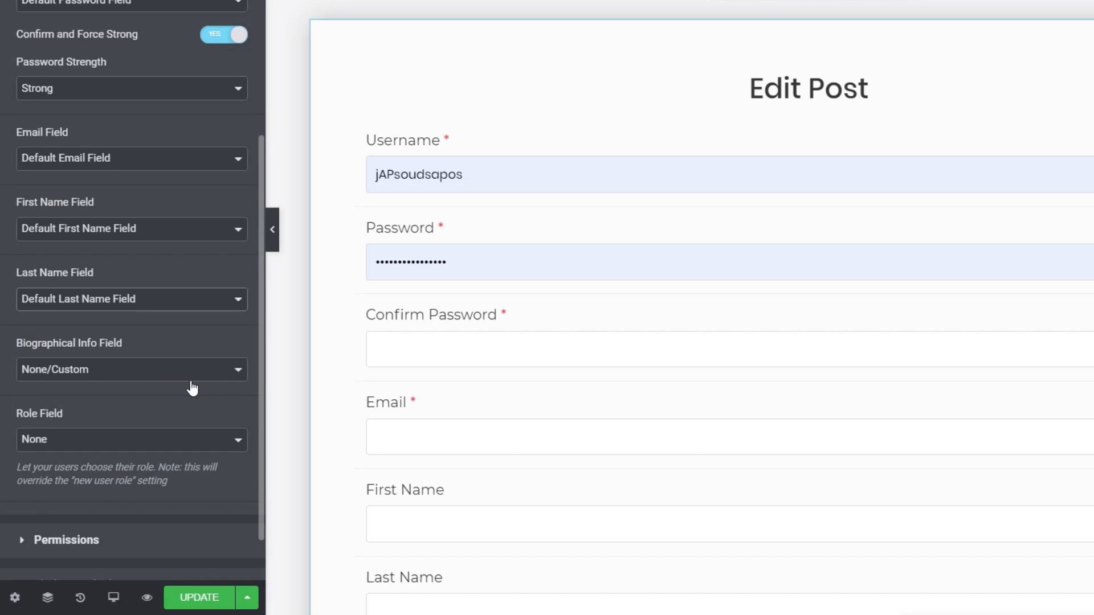
pyautogui.scroll(-3)
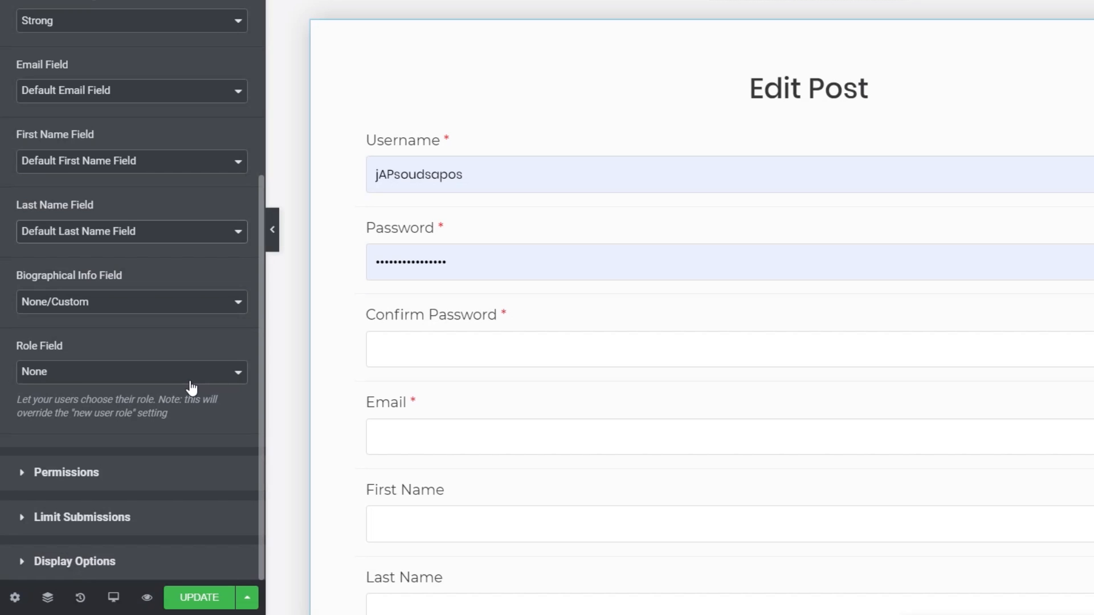
# Set Role Field to the default role field and scroll toward Permissions.
pyautogui.click(131, 371)
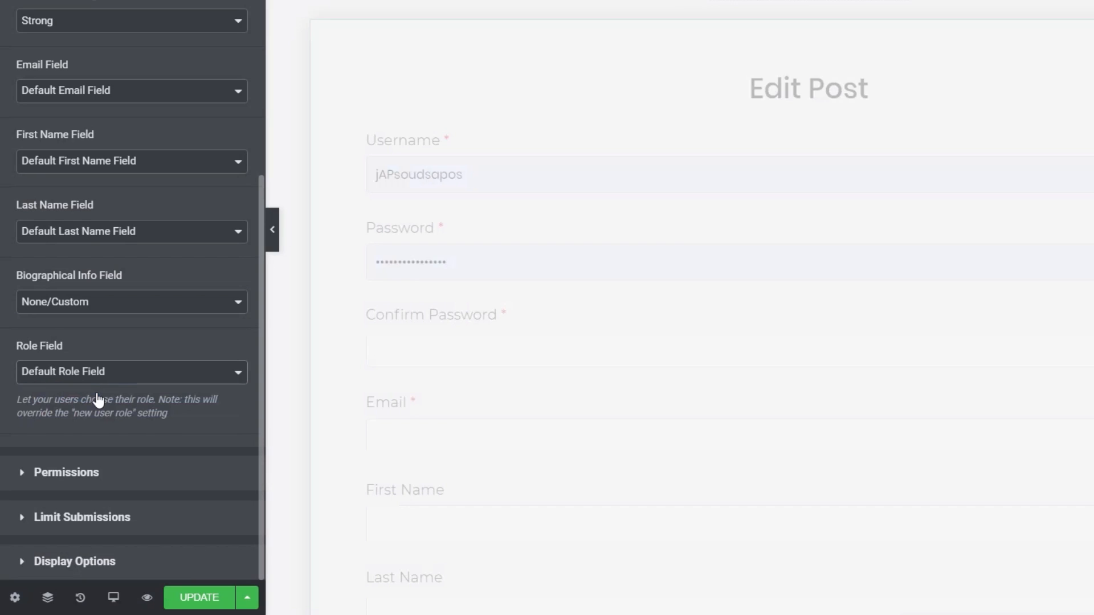
pyautogui.scroll(-3)
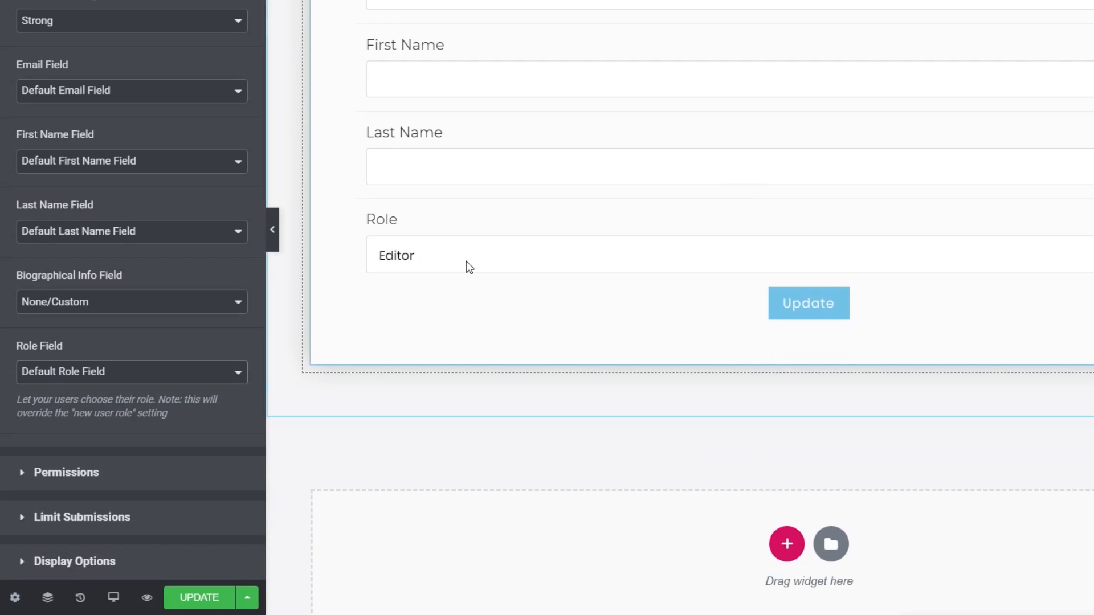
pyautogui.moveTo(540, 267)
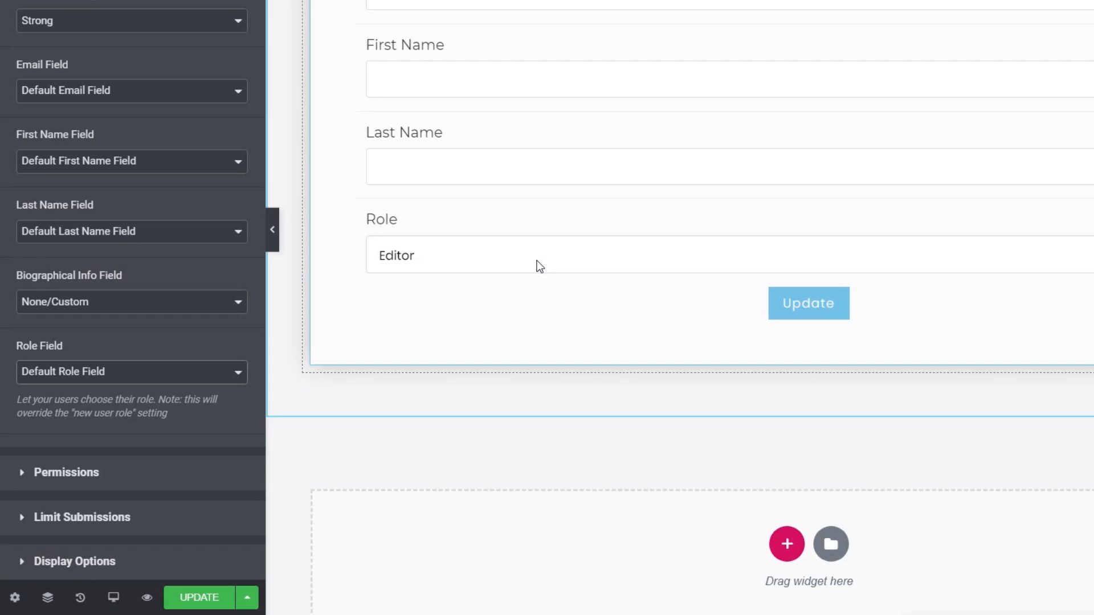
pyautogui.moveTo(504, 286)
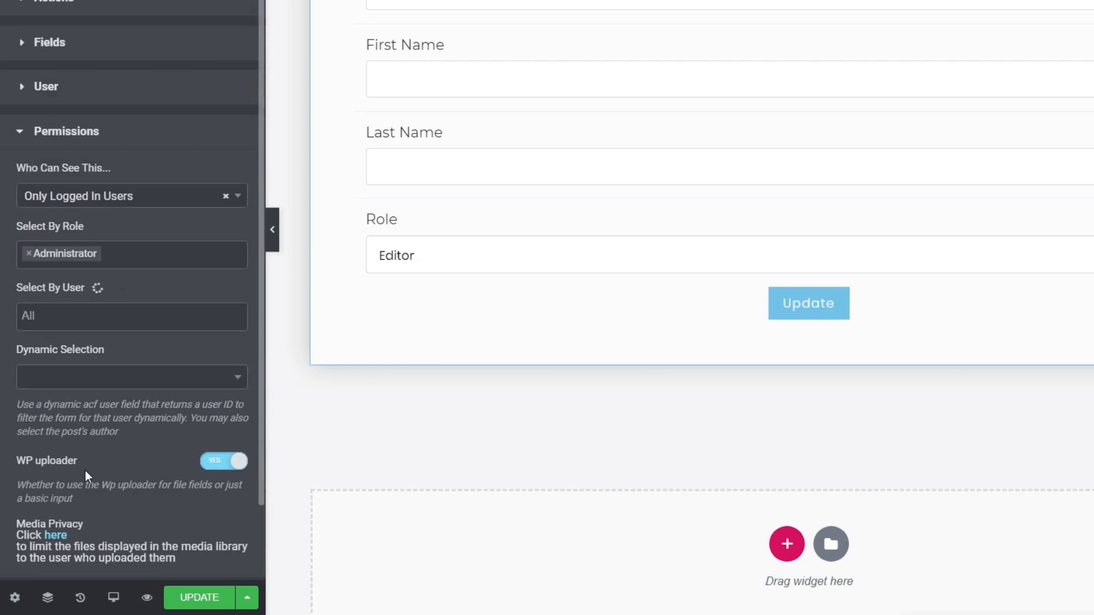
# Restrict the form to logged-in Administrators and expand the Limit Submissions settings.
pyautogui.click(131, 317)
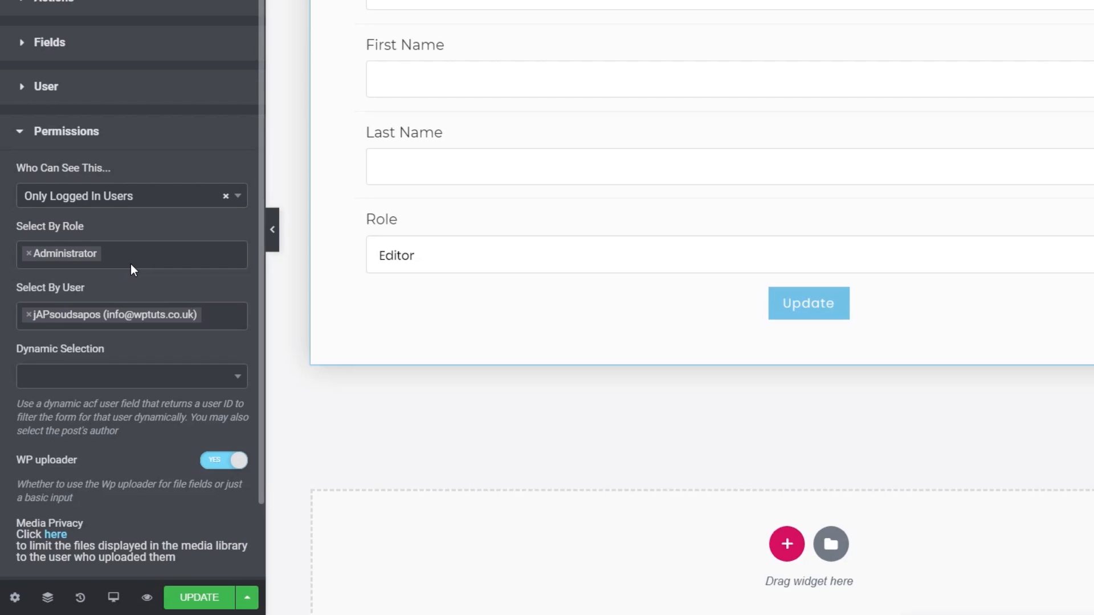
pyautogui.moveTo(112, 207)
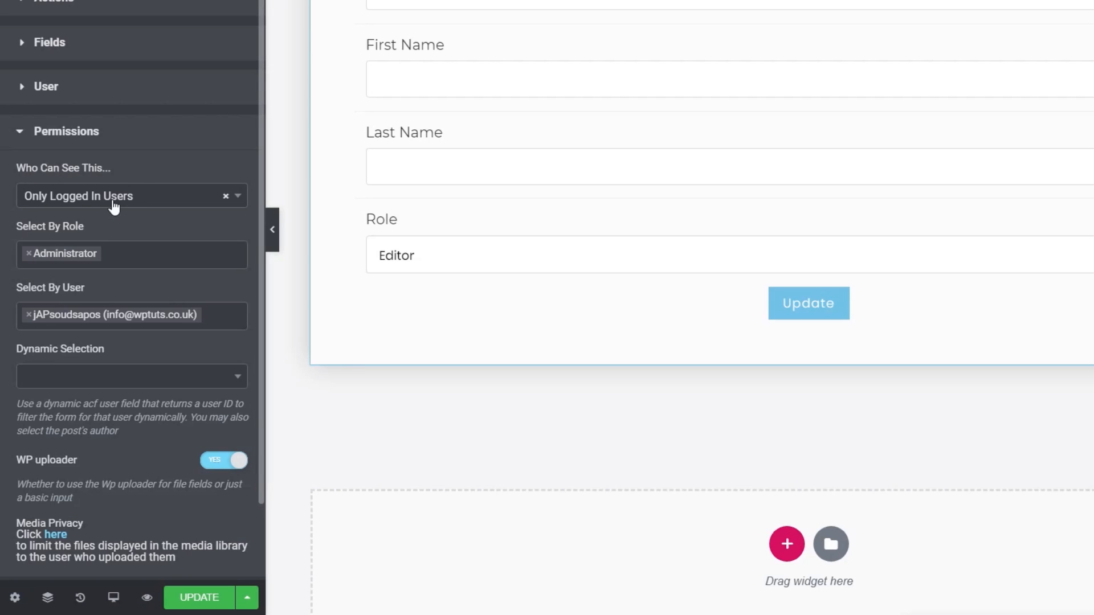
pyautogui.moveTo(114, 205)
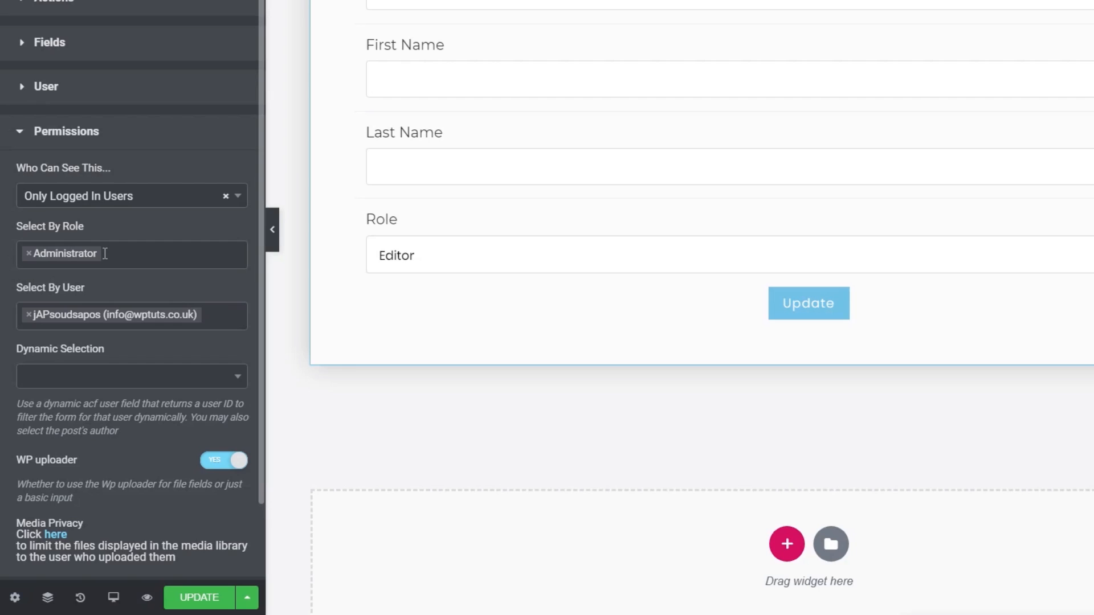
pyautogui.moveTo(218, 319)
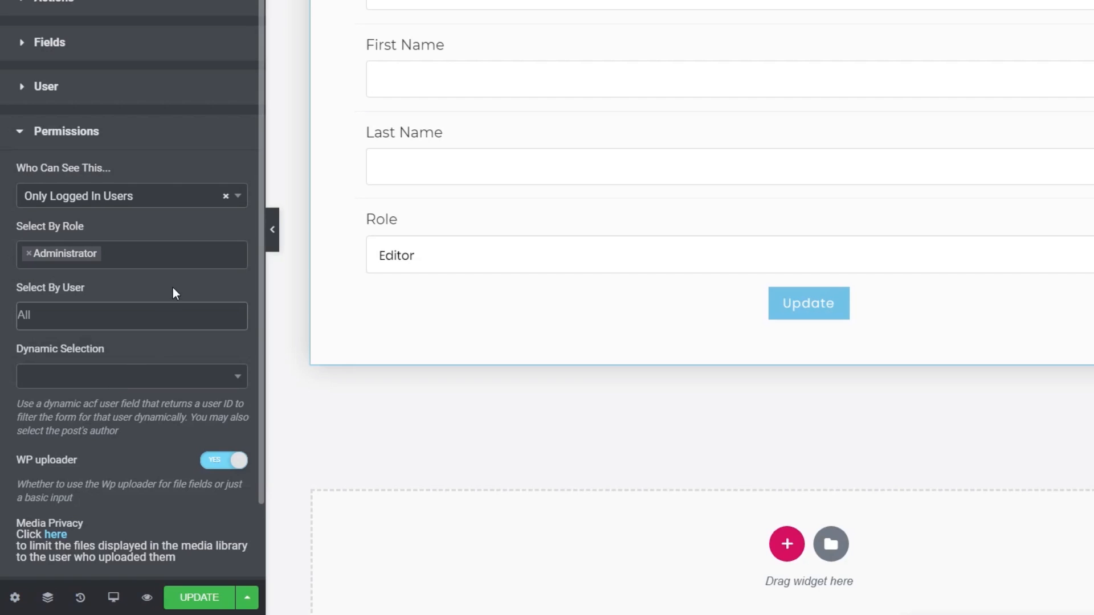
pyautogui.click(131, 377)
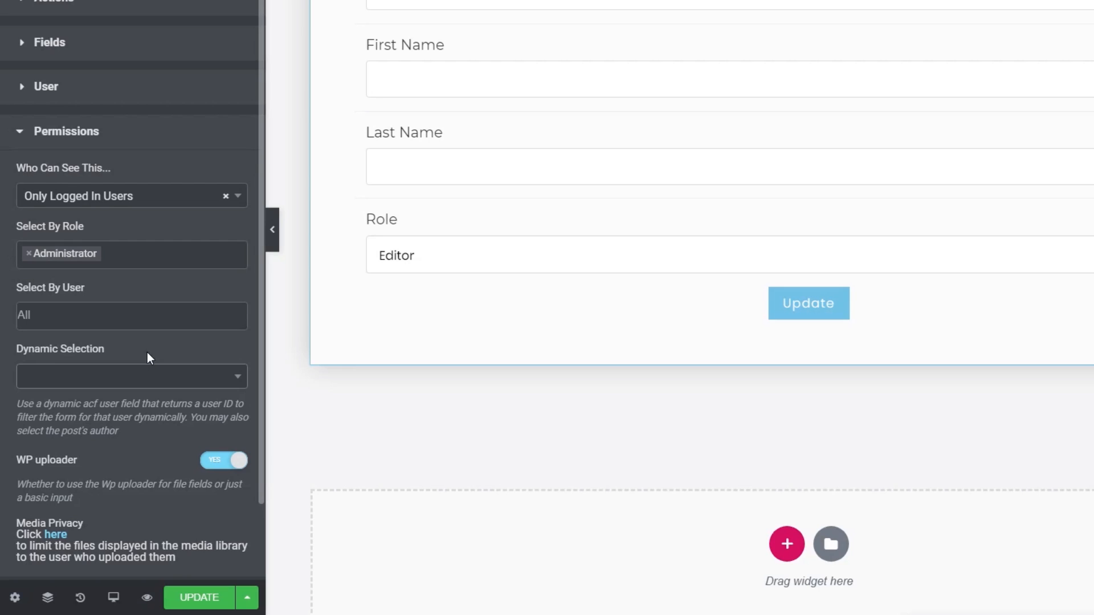
pyautogui.moveTo(147, 473)
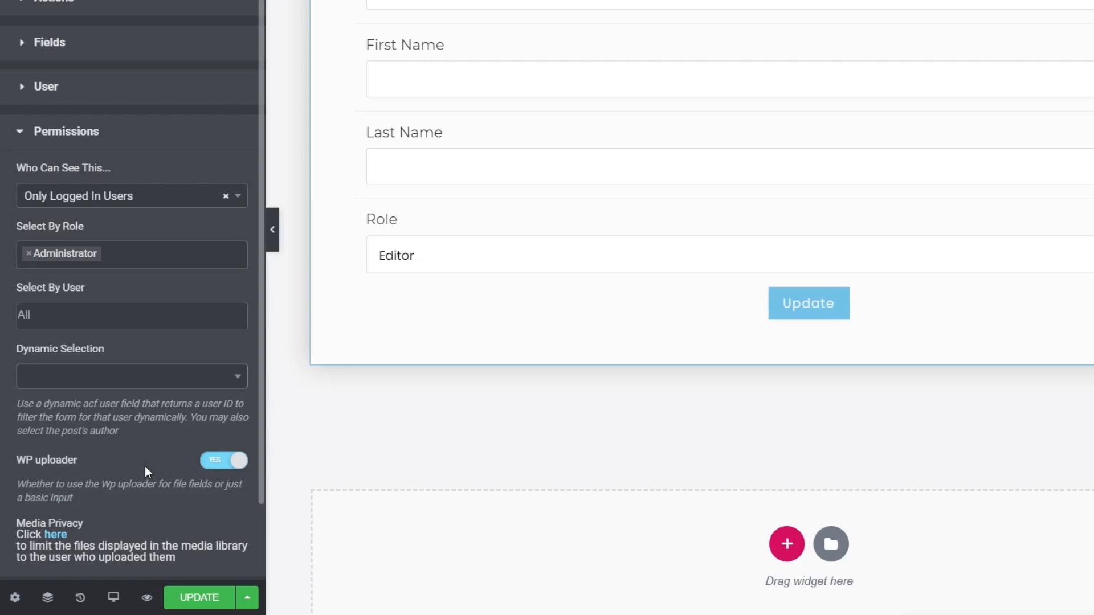
pyautogui.click(66, 131)
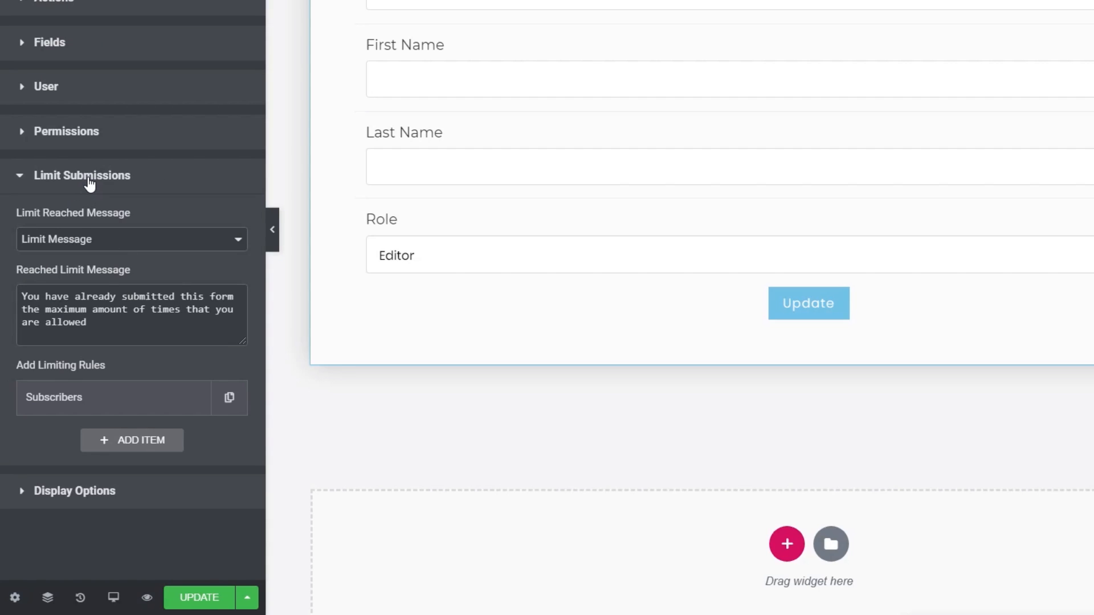
pyautogui.moveTo(94, 239)
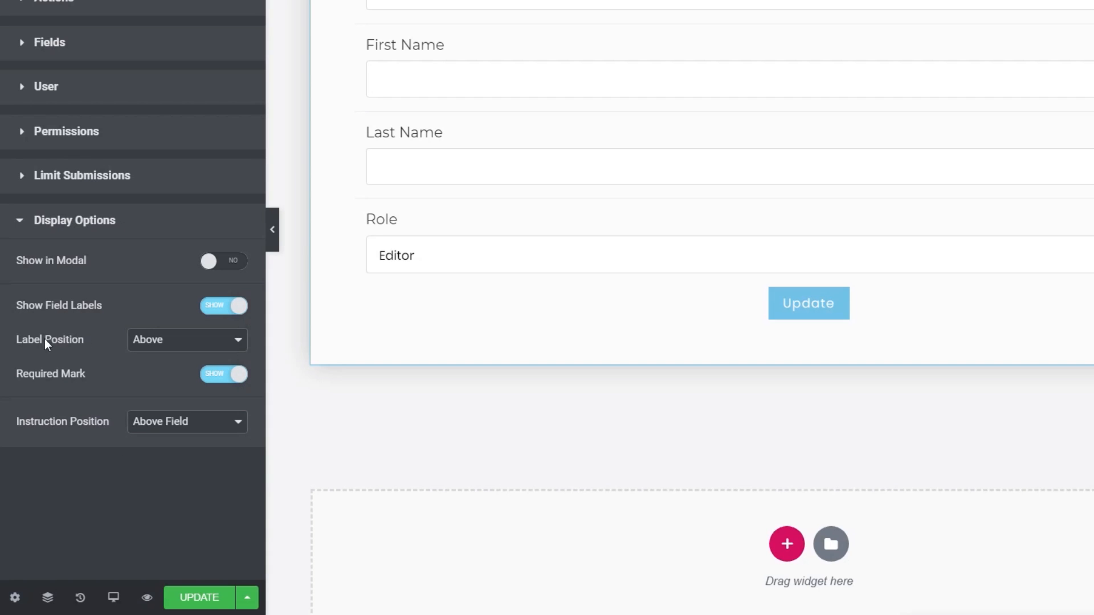
pyautogui.moveTo(184, 273)
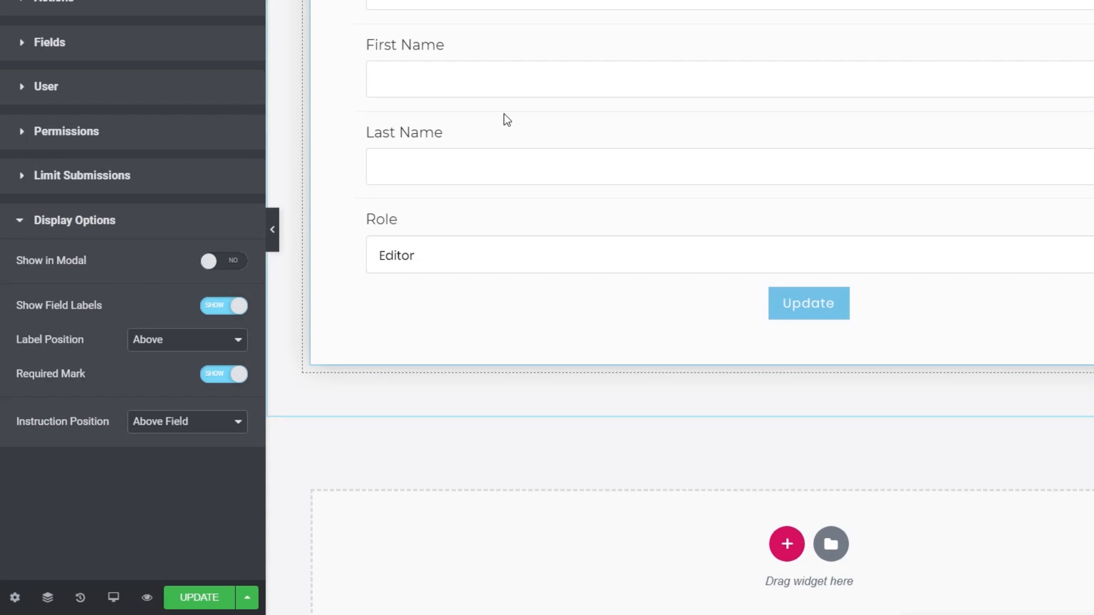
pyautogui.scroll(-3)
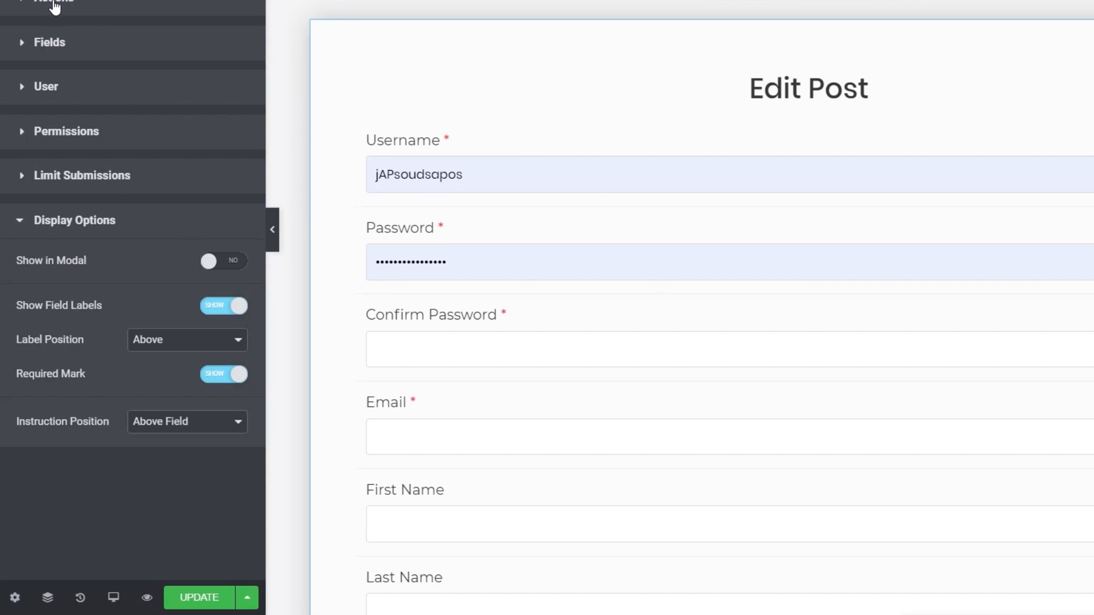
# Add Emails to the form's submit actions and add one email item.
pyautogui.click(52, 1)
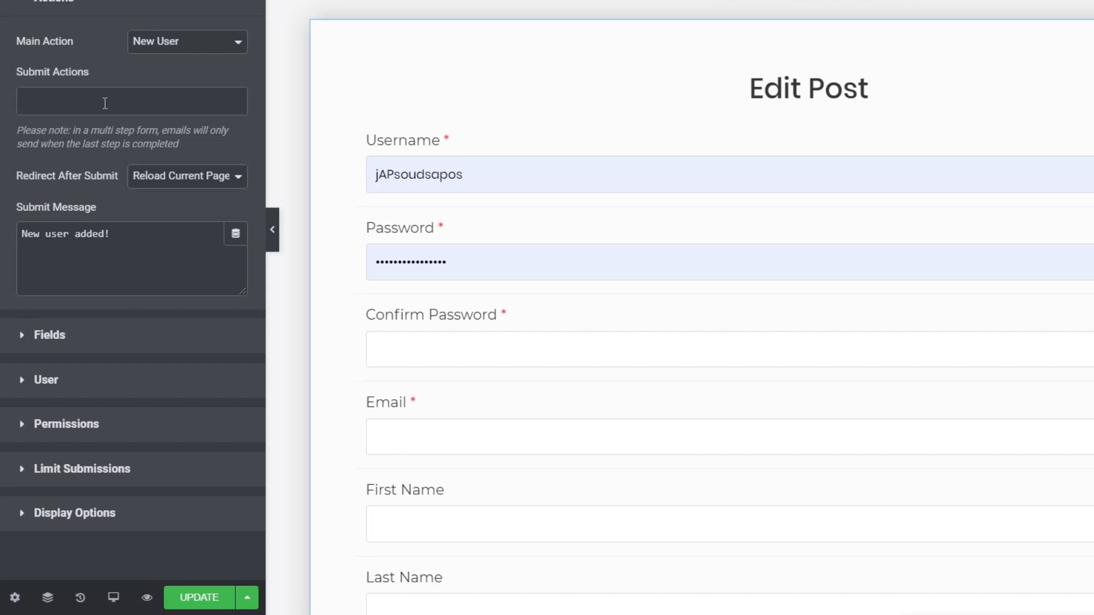
pyautogui.click(131, 101)
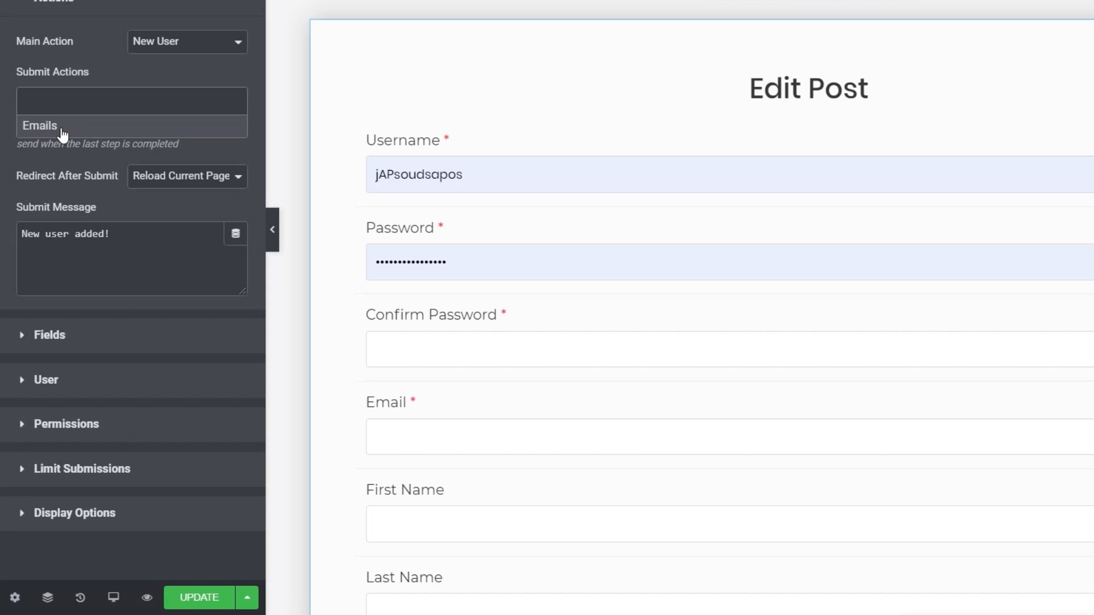
pyautogui.click(40, 125)
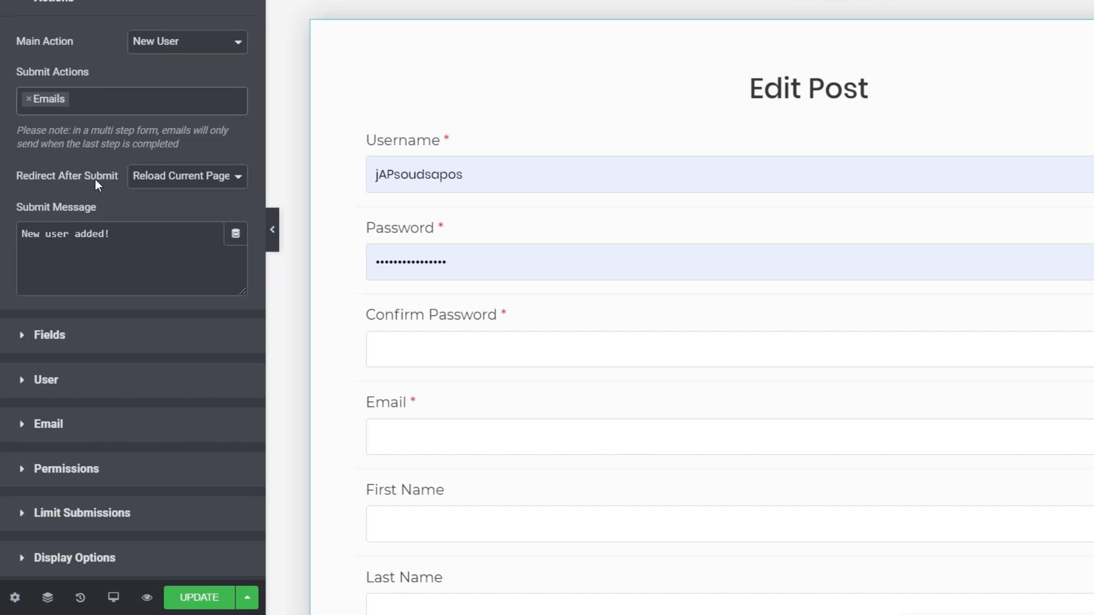
pyautogui.moveTo(106, 102)
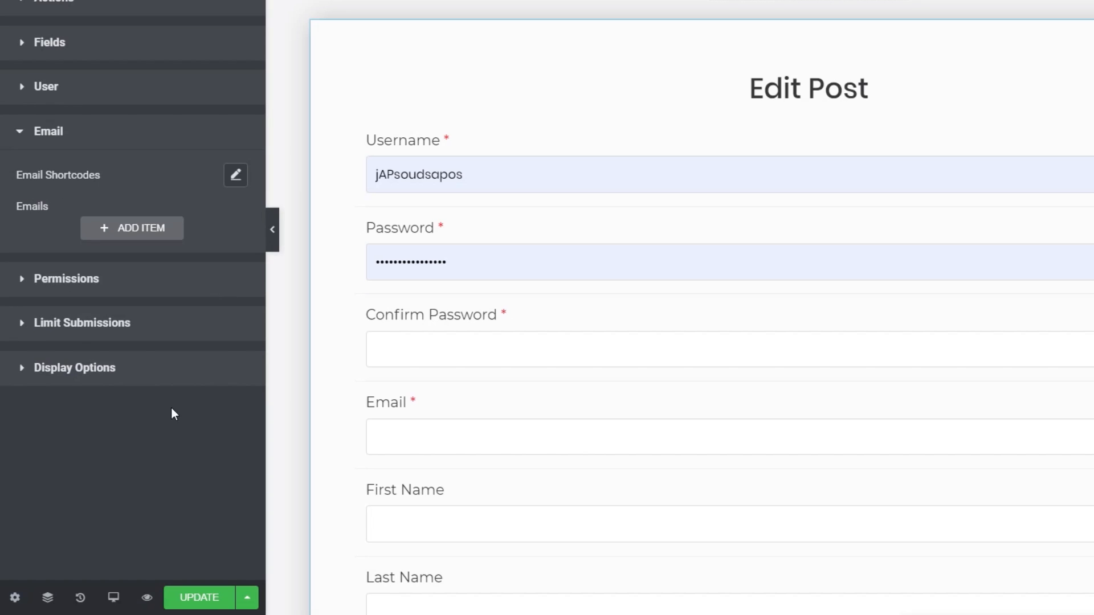
pyautogui.moveTo(59, 220)
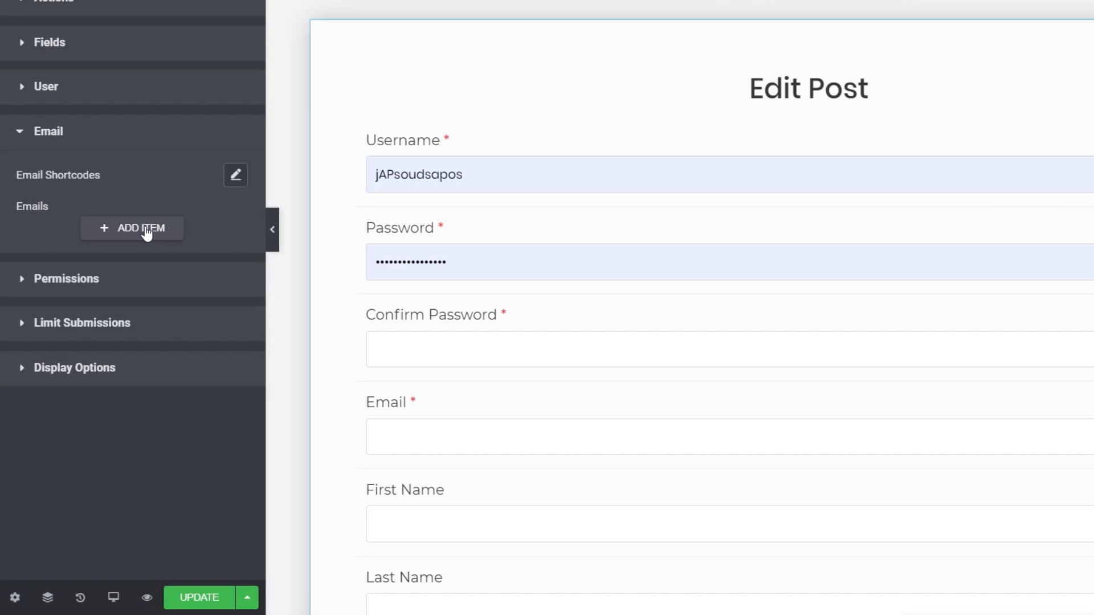
pyautogui.click(131, 228)
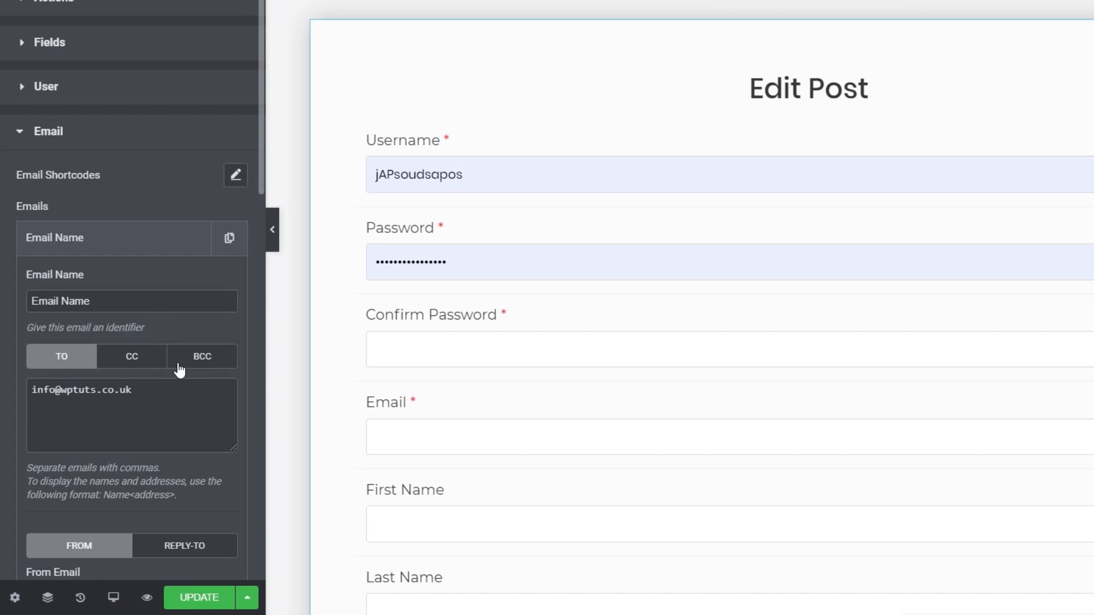
pyautogui.scroll(-3)
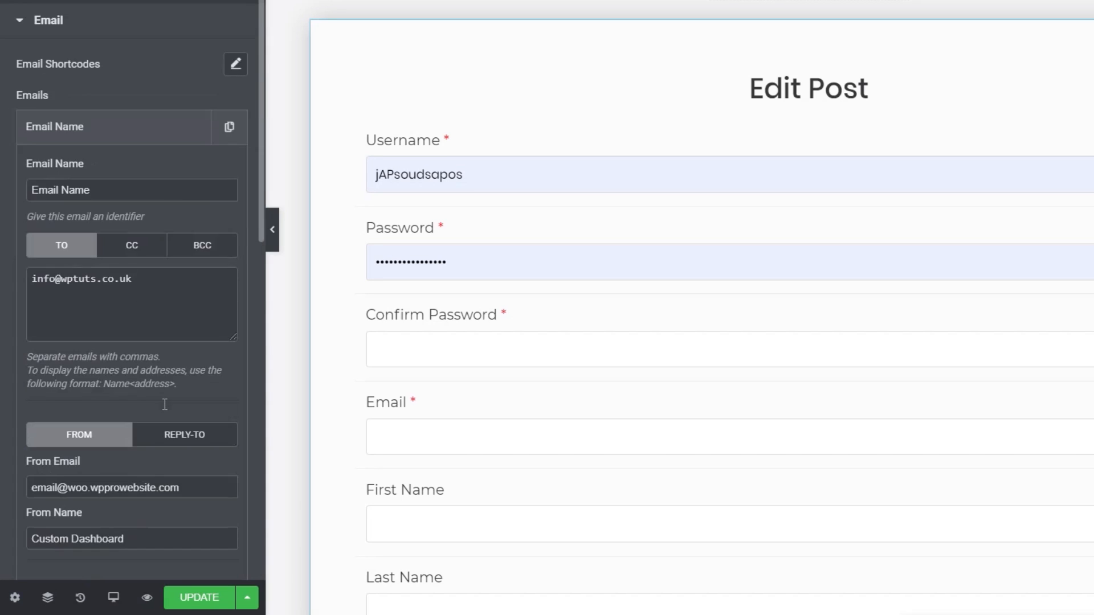
pyautogui.scroll(-3)
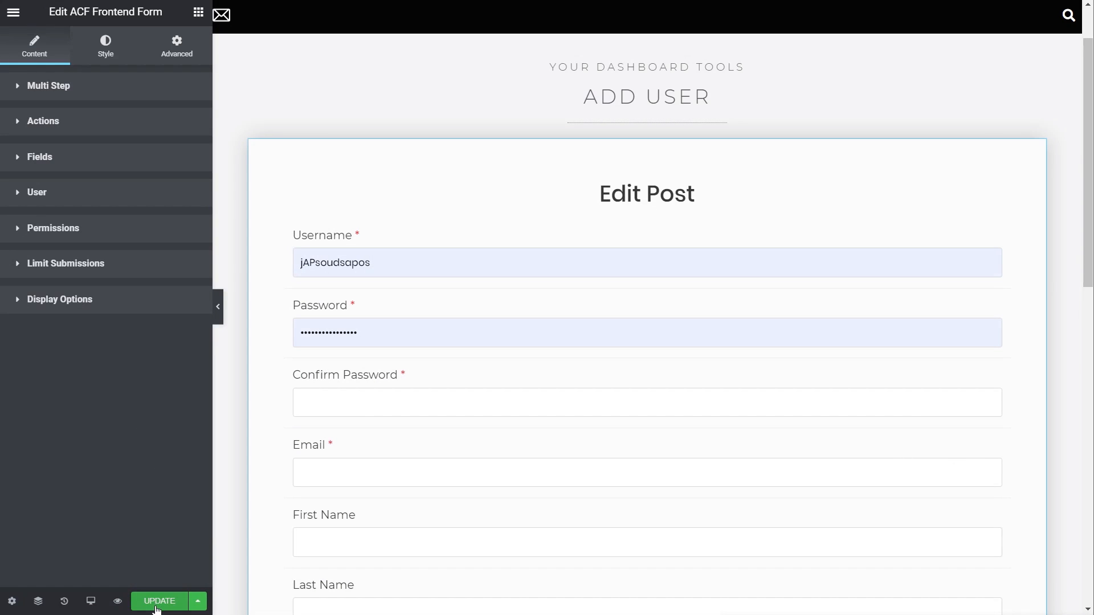
pyautogui.moveTo(118, 518)
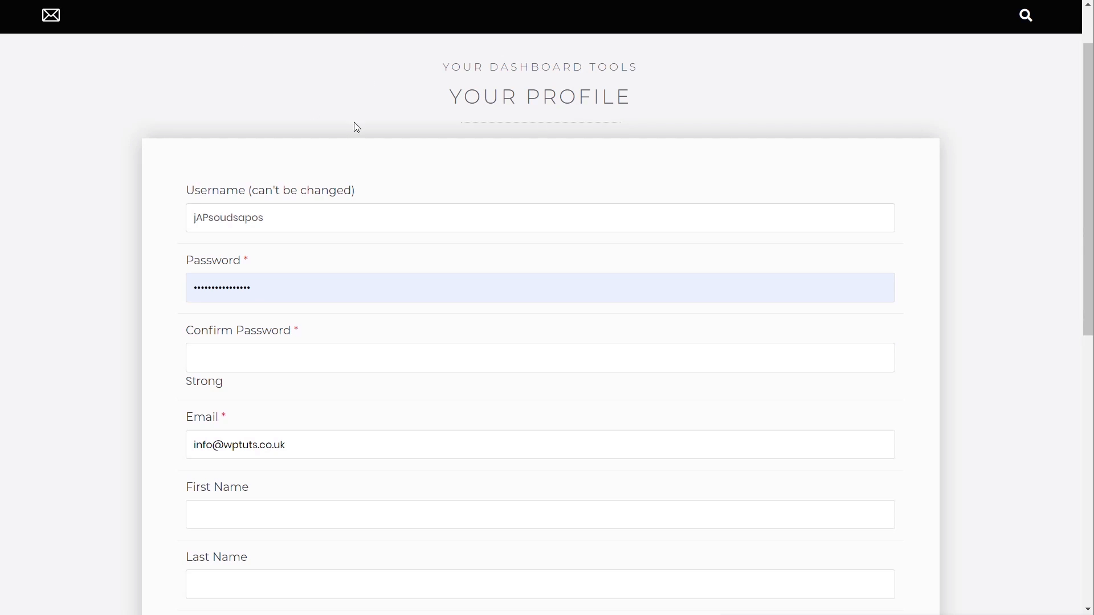
pyautogui.moveTo(537, 147)
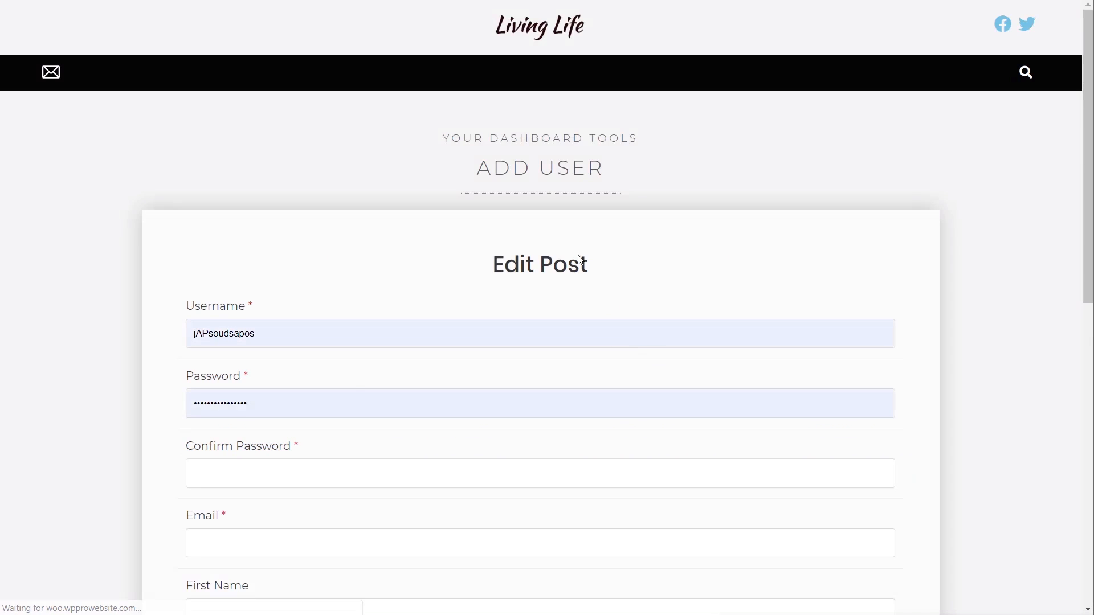
# Scroll the live Add User form and begin typing a password.
pyautogui.scroll(-3)
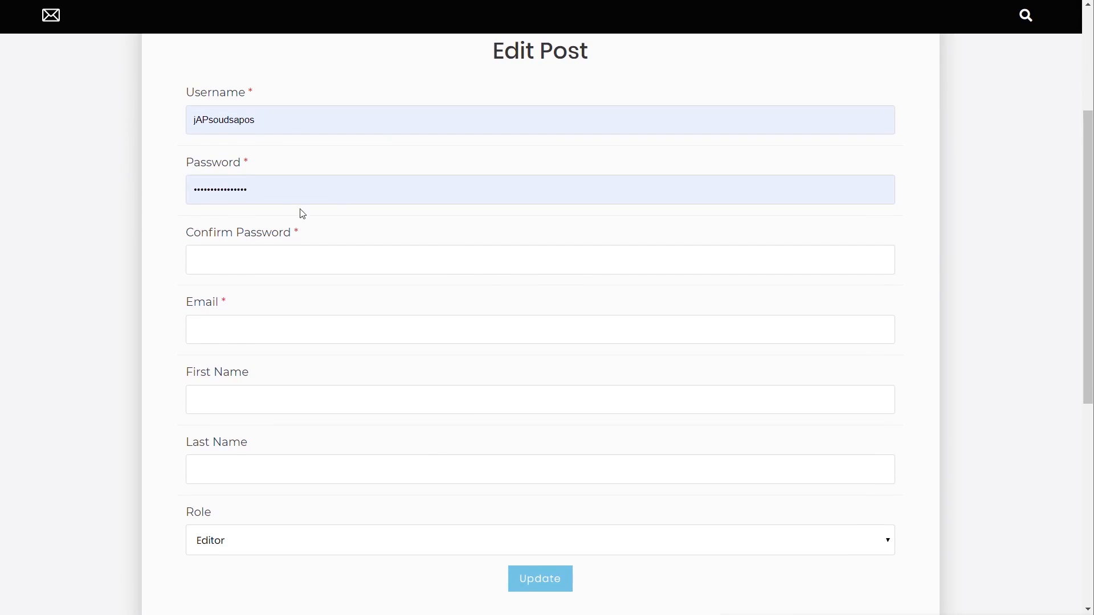
pyautogui.click(540, 579)
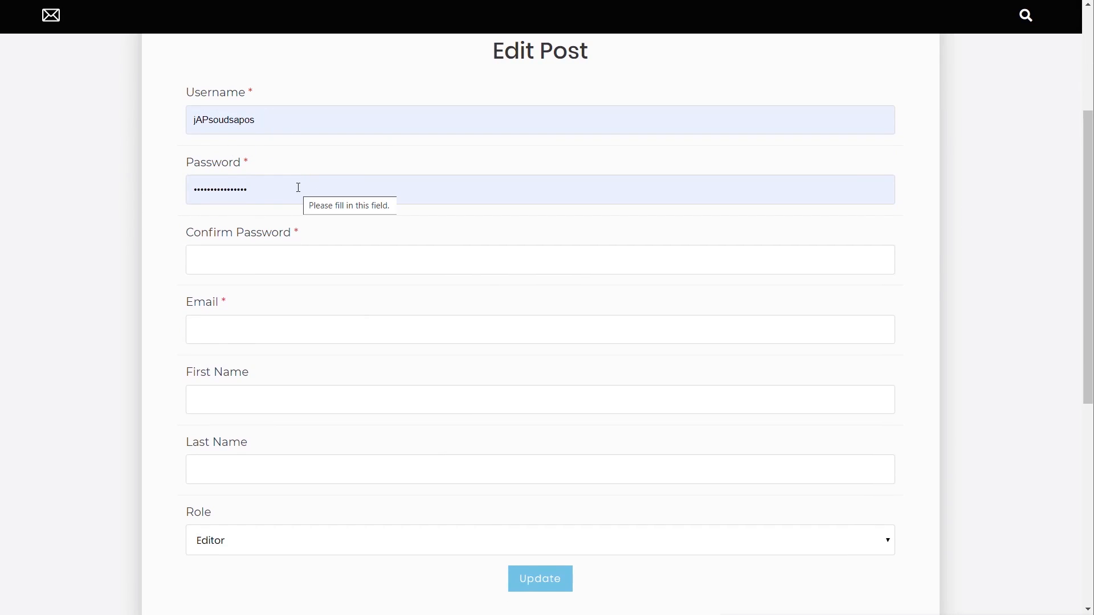
pyautogui.write('a')
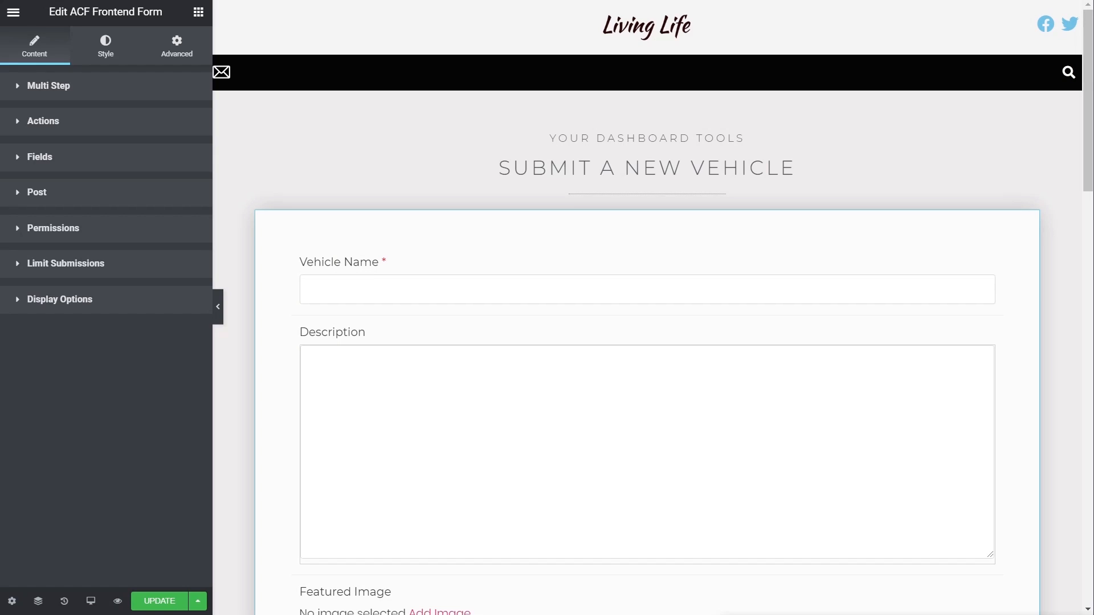
# Expand the form's Post section and switch Save As Draft Option to YES.
pyautogui.scroll(-3)
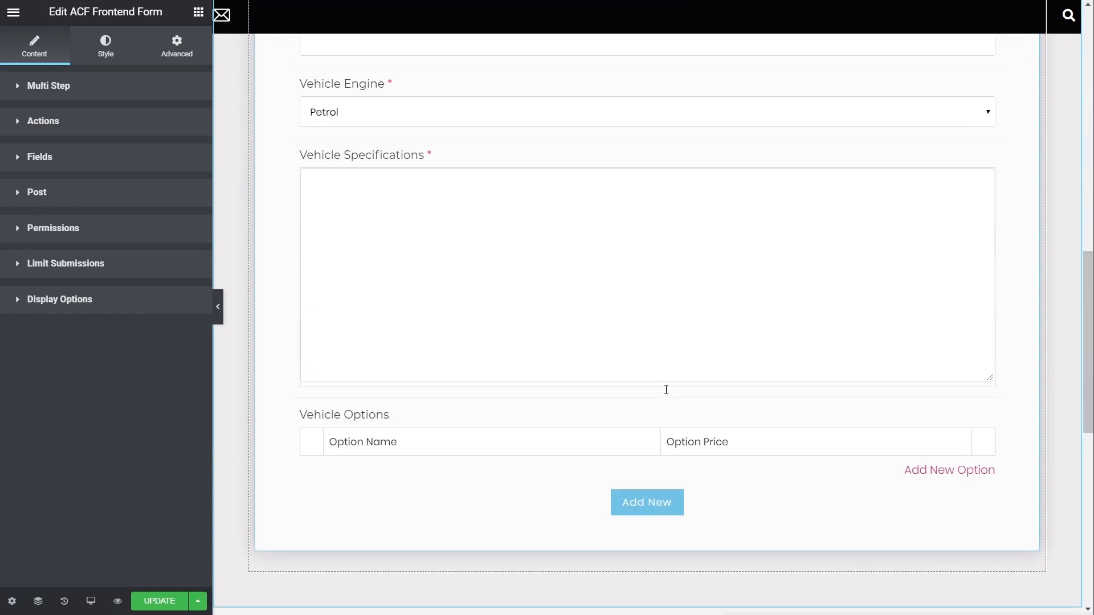
pyautogui.scroll(-3)
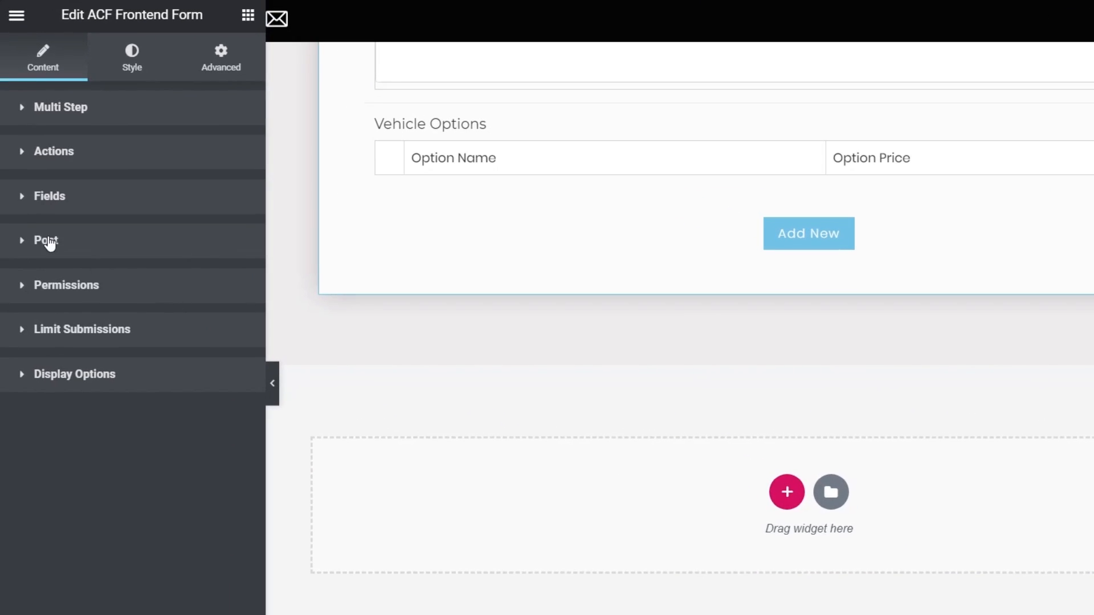
pyautogui.click(45, 240)
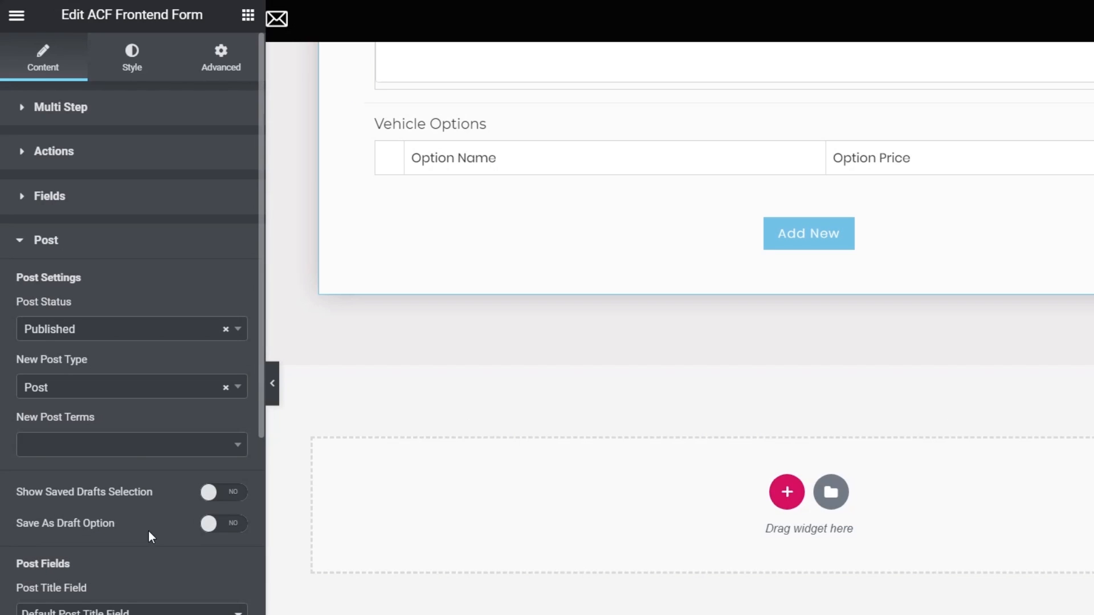
pyautogui.scroll(-3)
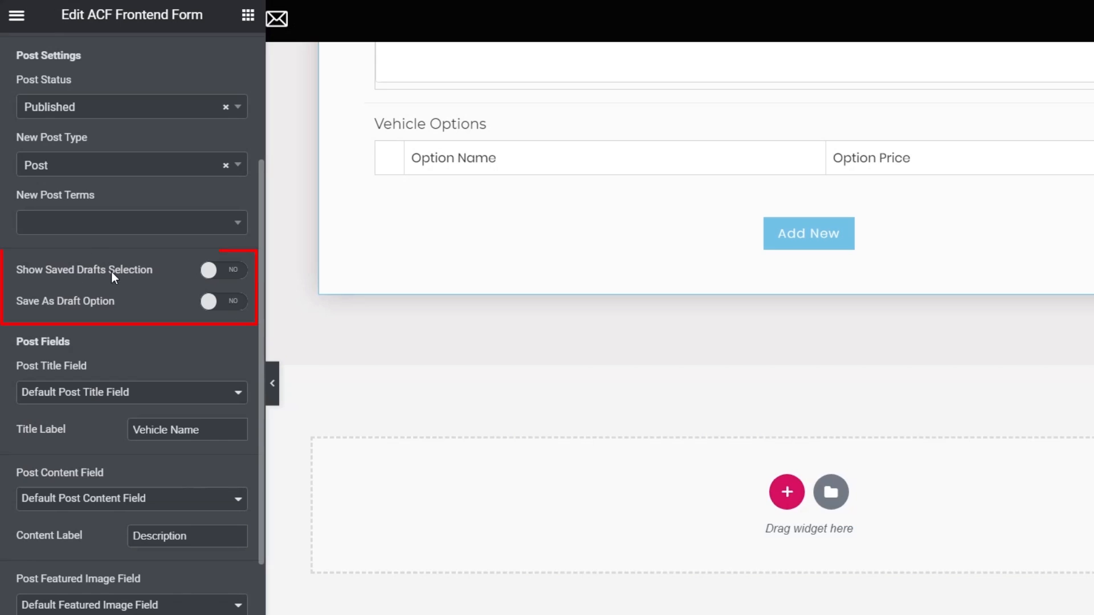
pyautogui.moveTo(75, 305)
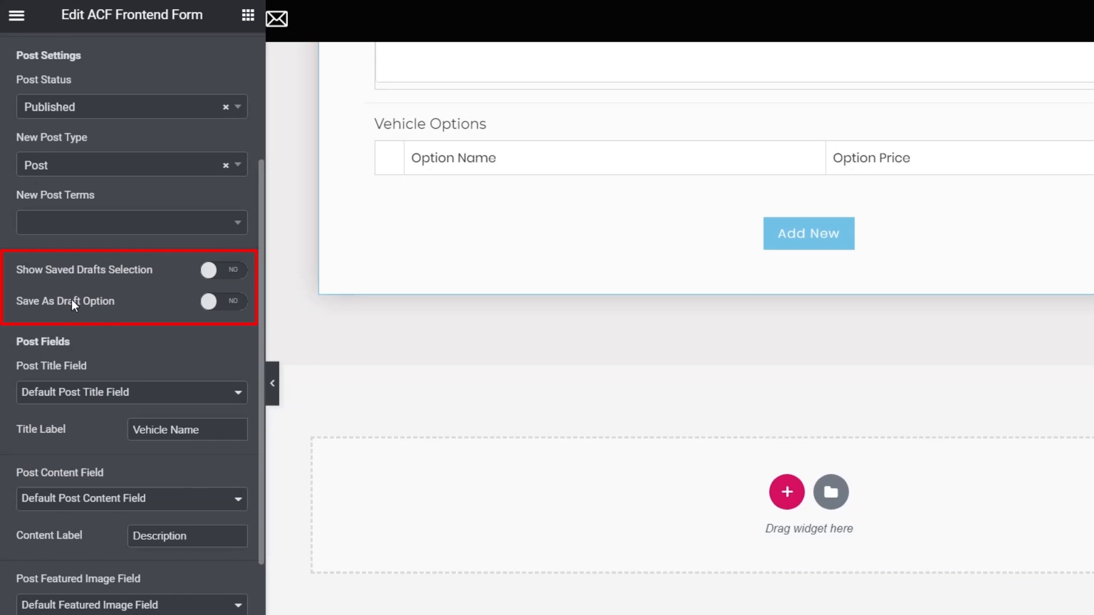
pyautogui.click(223, 301)
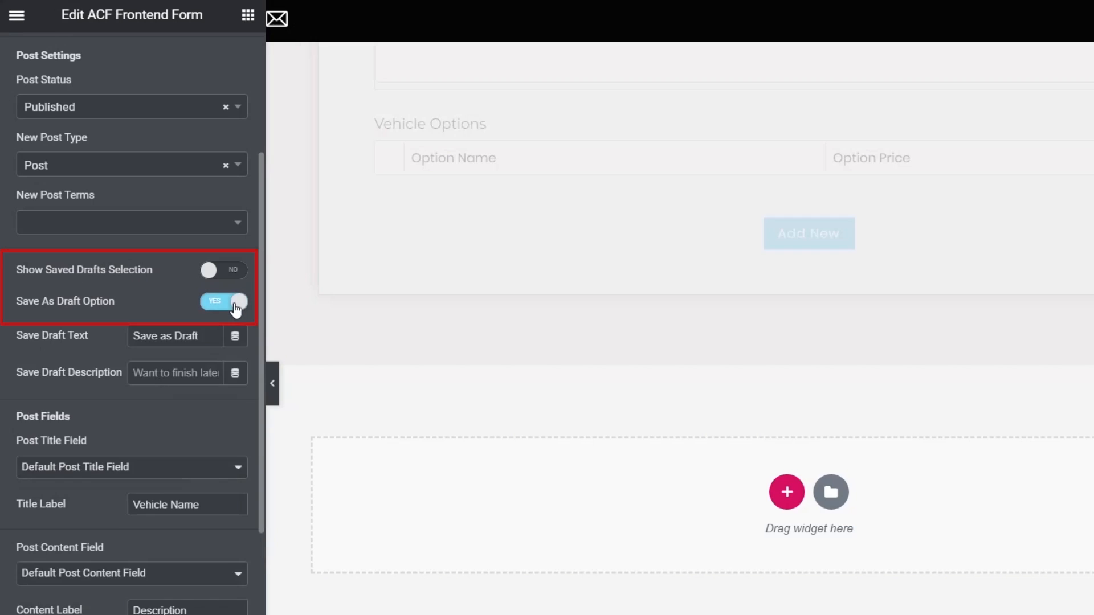
pyautogui.click(223, 301)
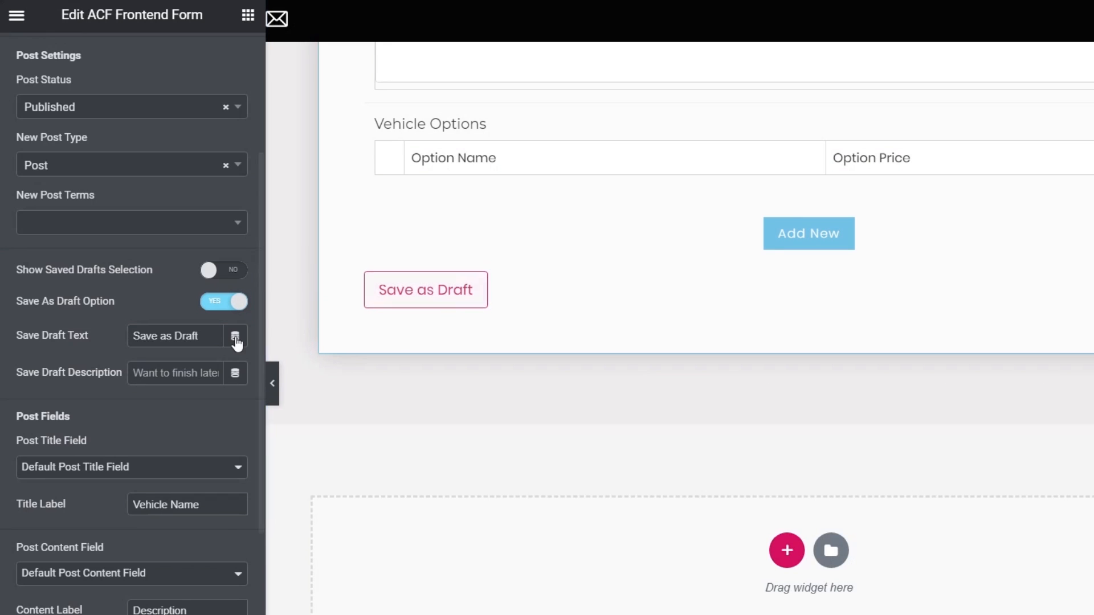
pyautogui.moveTo(235, 336)
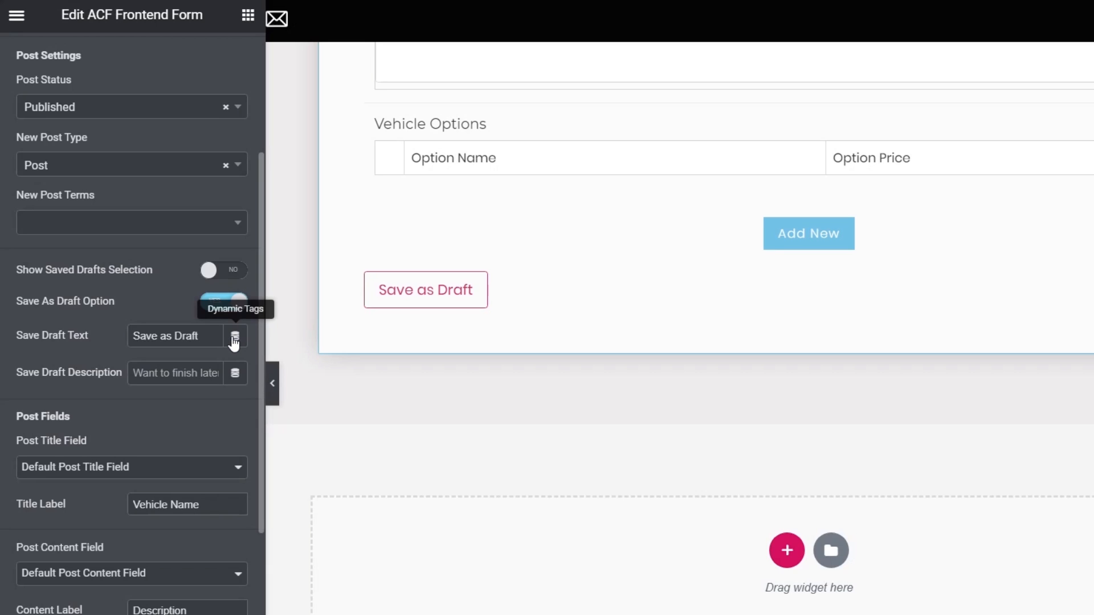
pyautogui.click(224, 301)
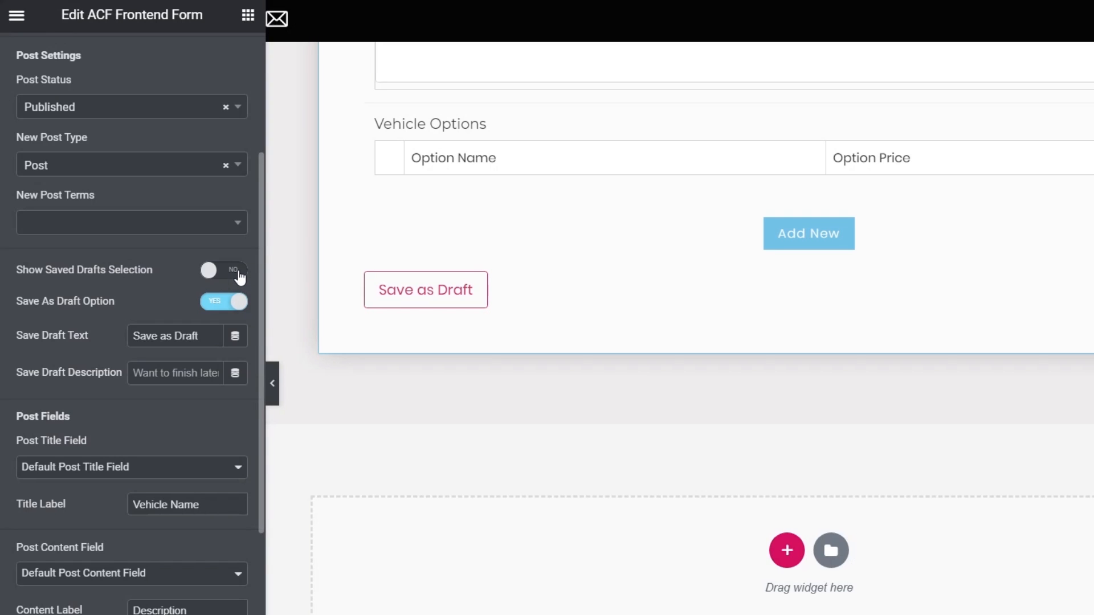
# Switch Show Saved Drafts Selection to YES in the Post section.
pyautogui.click(224, 270)
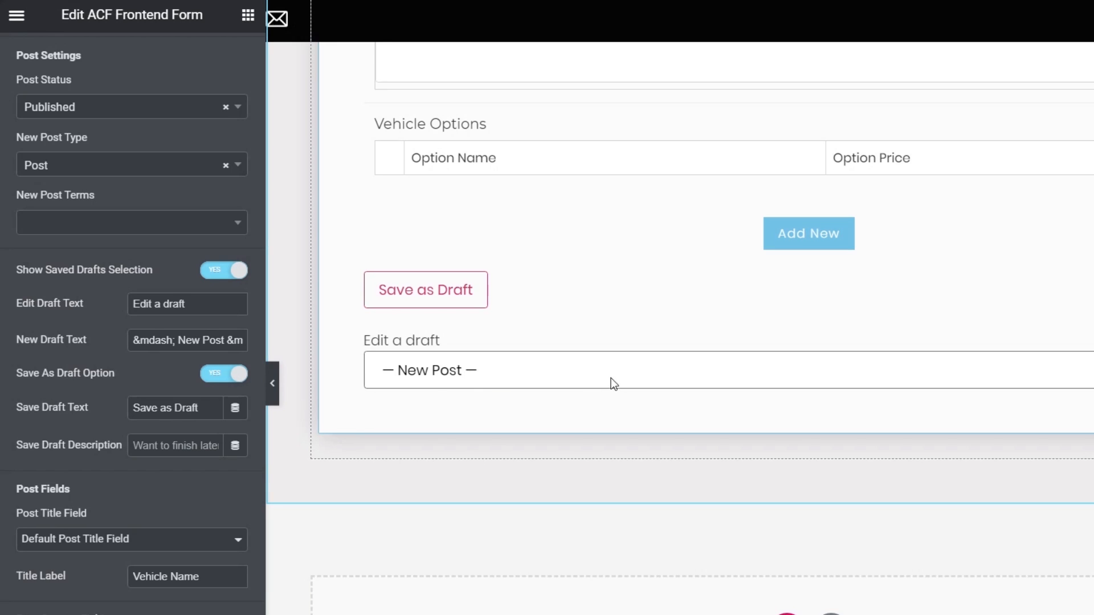
pyautogui.moveTo(492, 381)
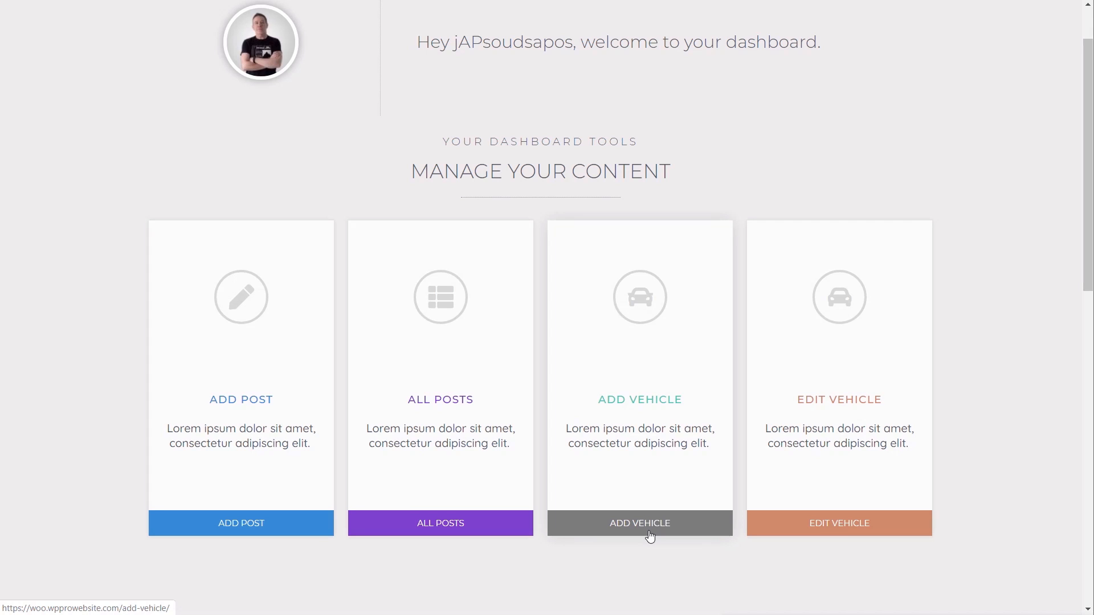
# Open Add Vehicle and load the 320D Blue Dynamics M Sport draft from Edit a draft.
pyautogui.click(639, 523)
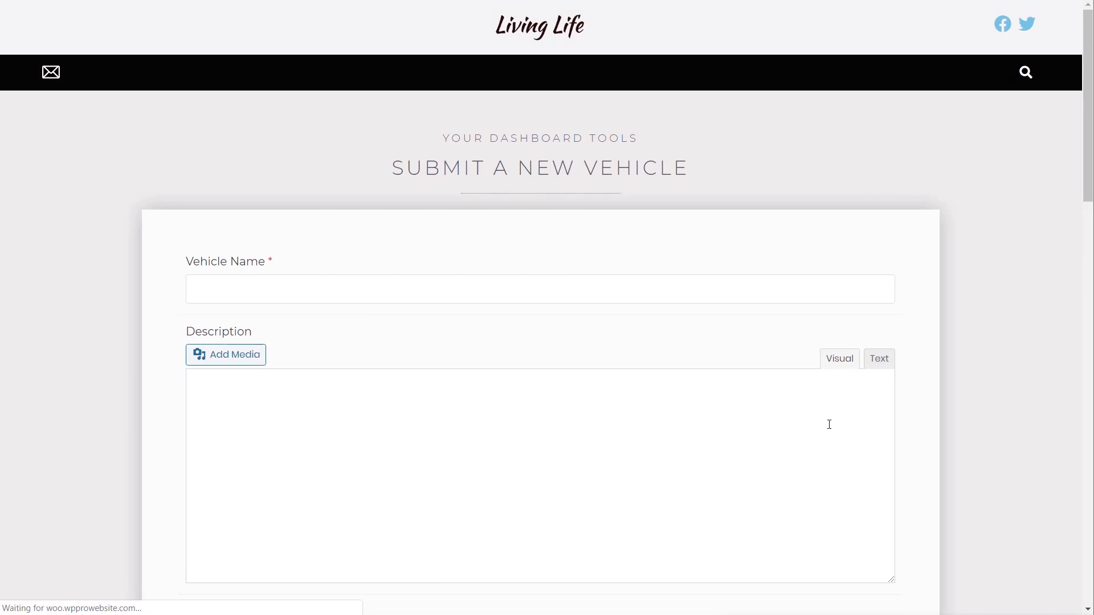
pyautogui.scroll(-3)
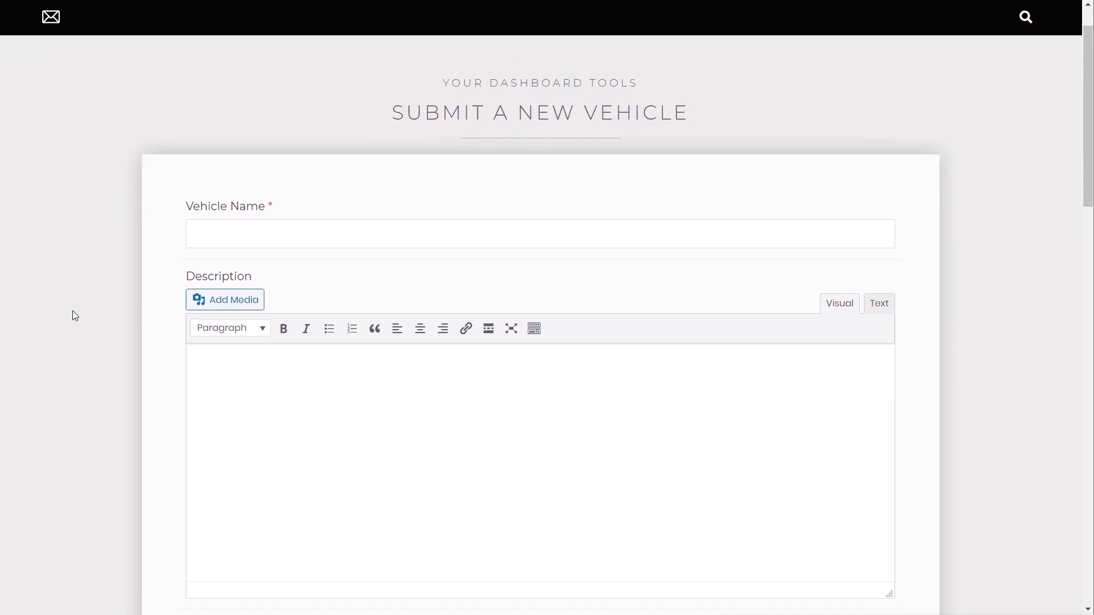
pyautogui.scroll(-3)
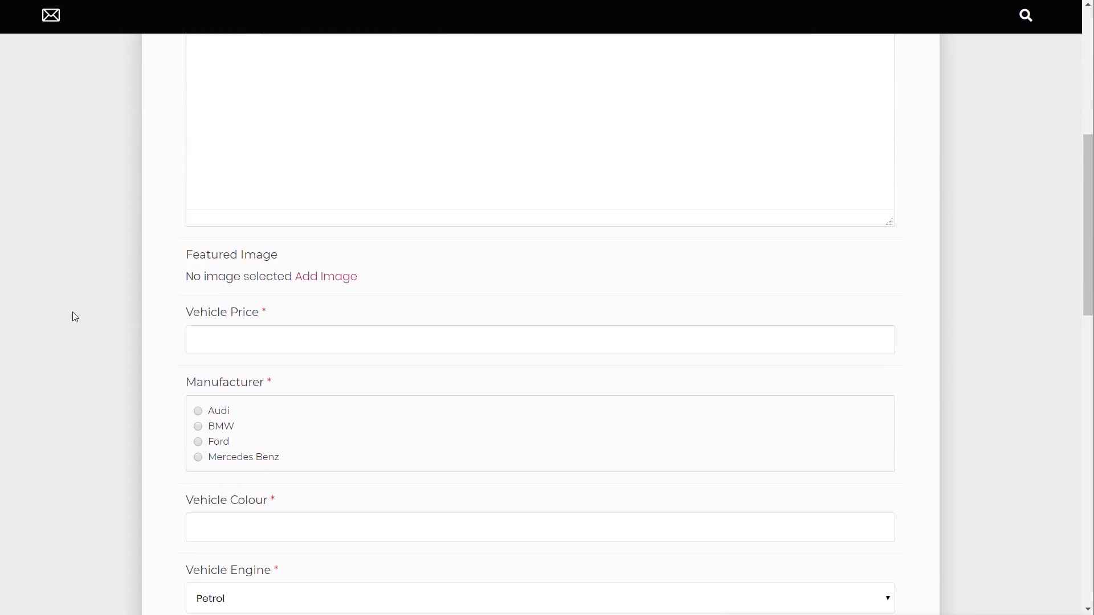
pyautogui.scroll(-3)
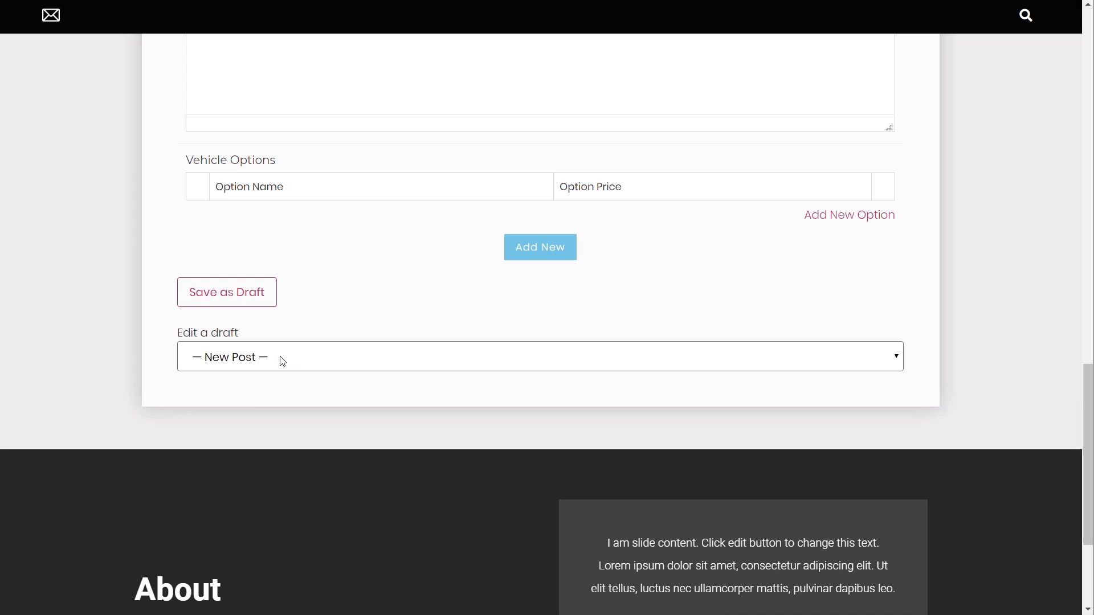
pyautogui.click(539, 356)
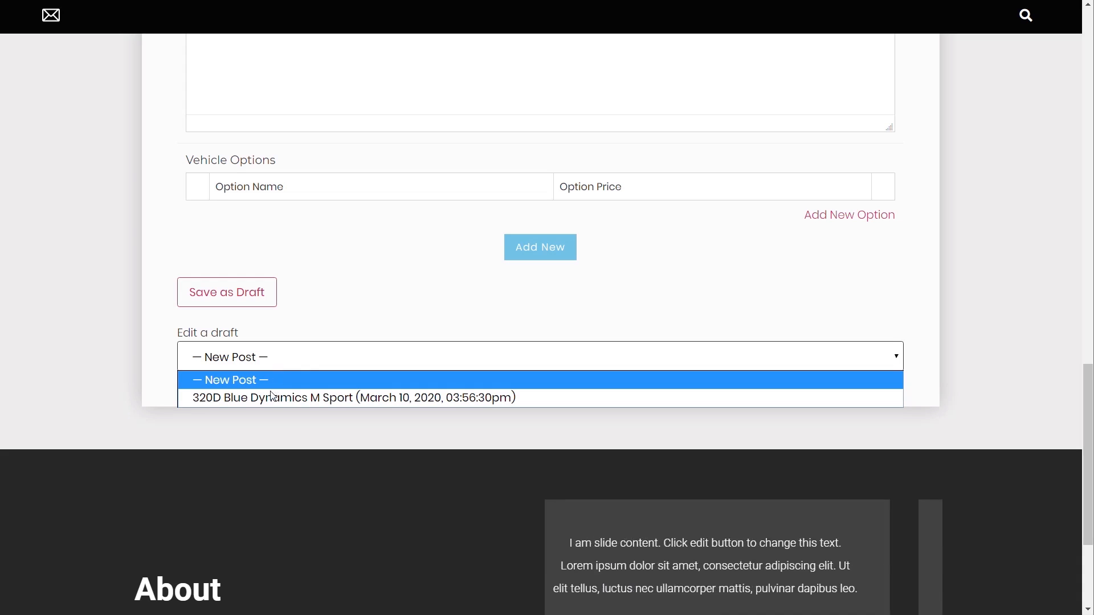
pyautogui.click(354, 398)
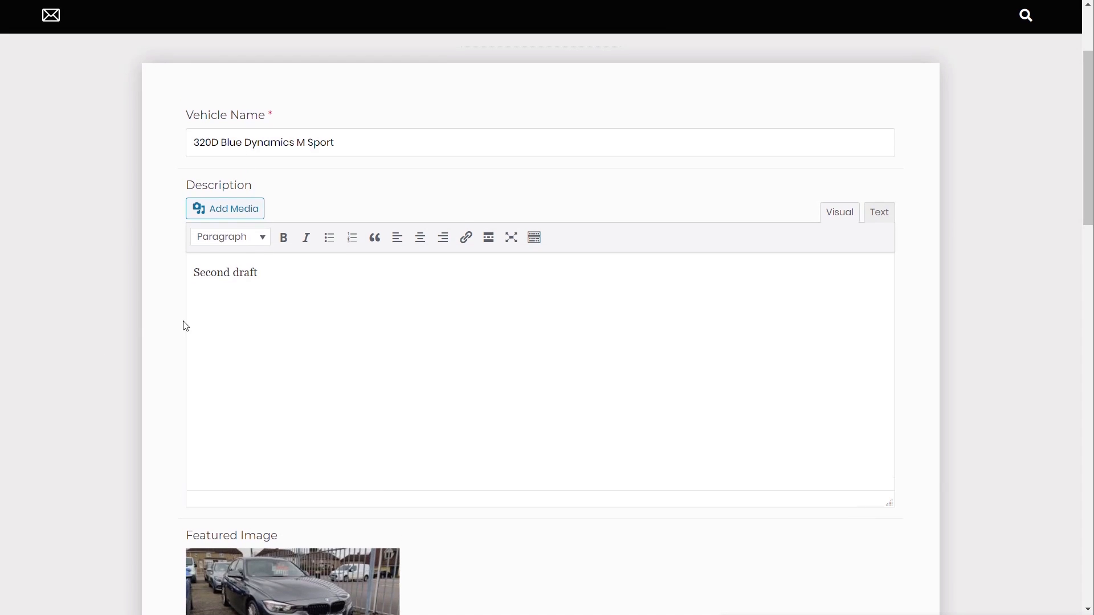
# Scroll through the loaded draft's fields and reopen the Edit a draft list.
pyautogui.scroll(-3)
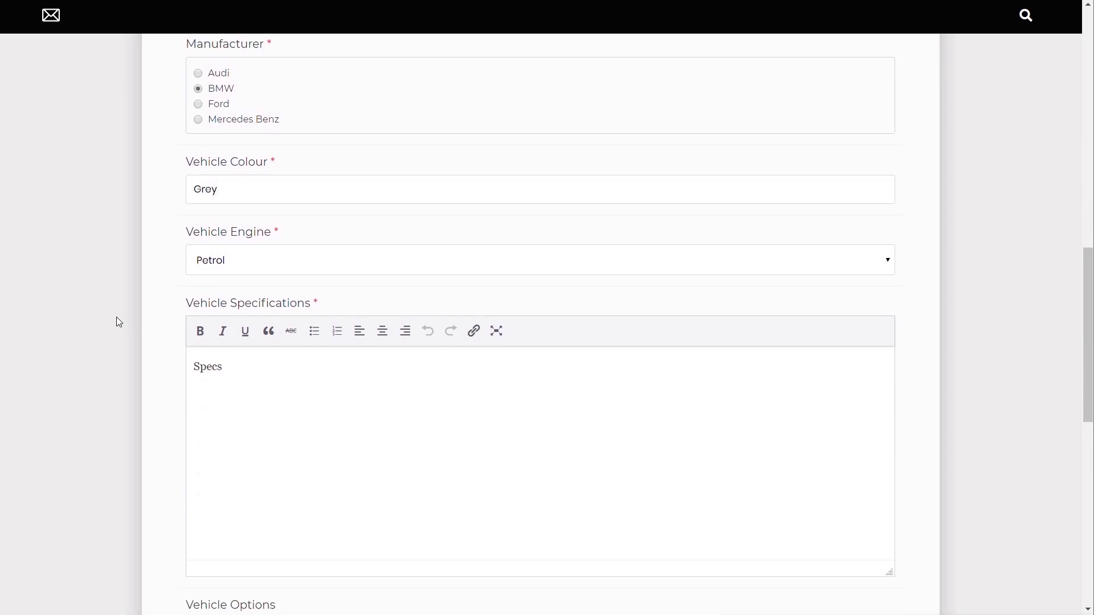
pyautogui.scroll(-3)
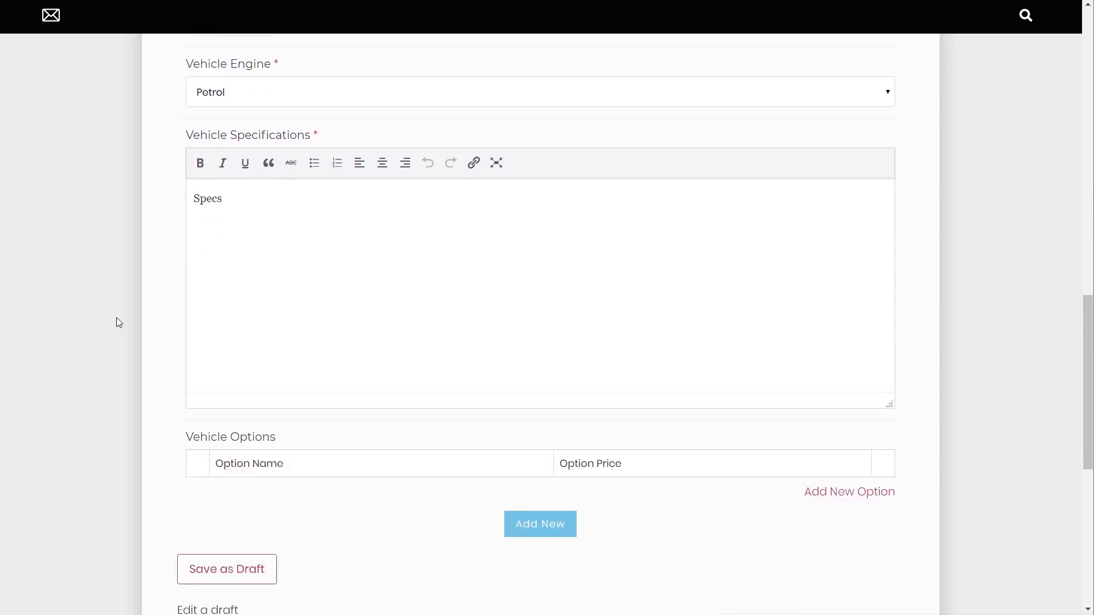
pyautogui.scroll(-3)
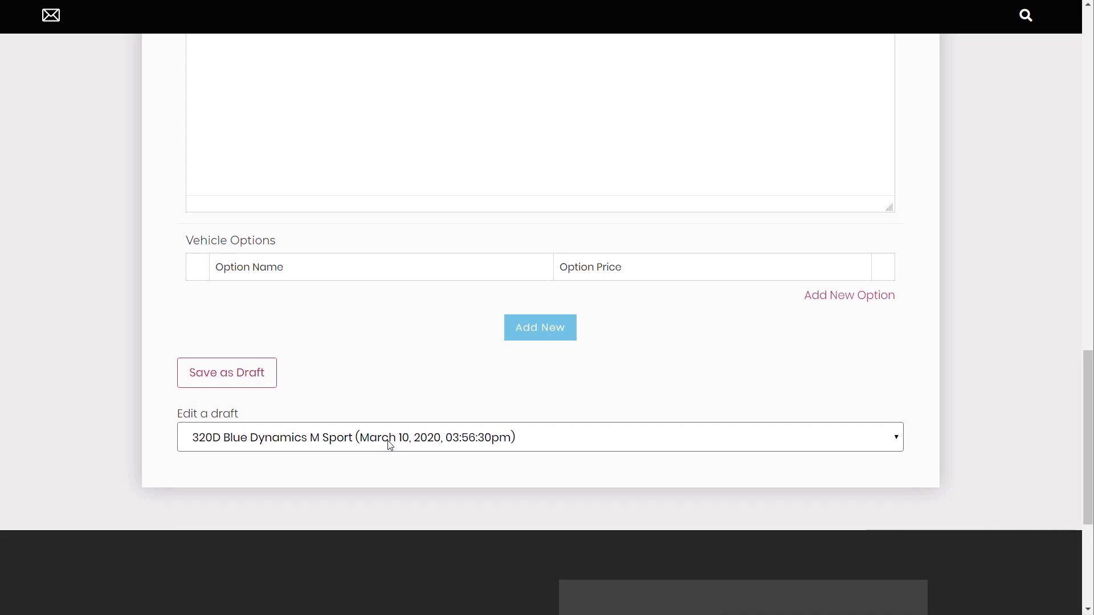
pyautogui.moveTo(363, 423)
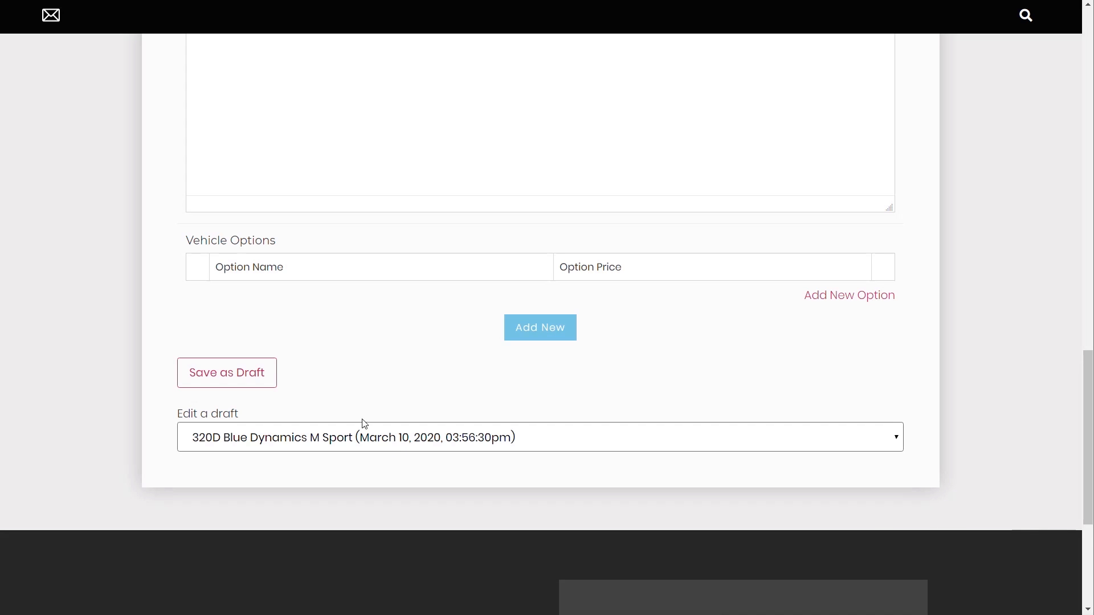
pyautogui.click(540, 437)
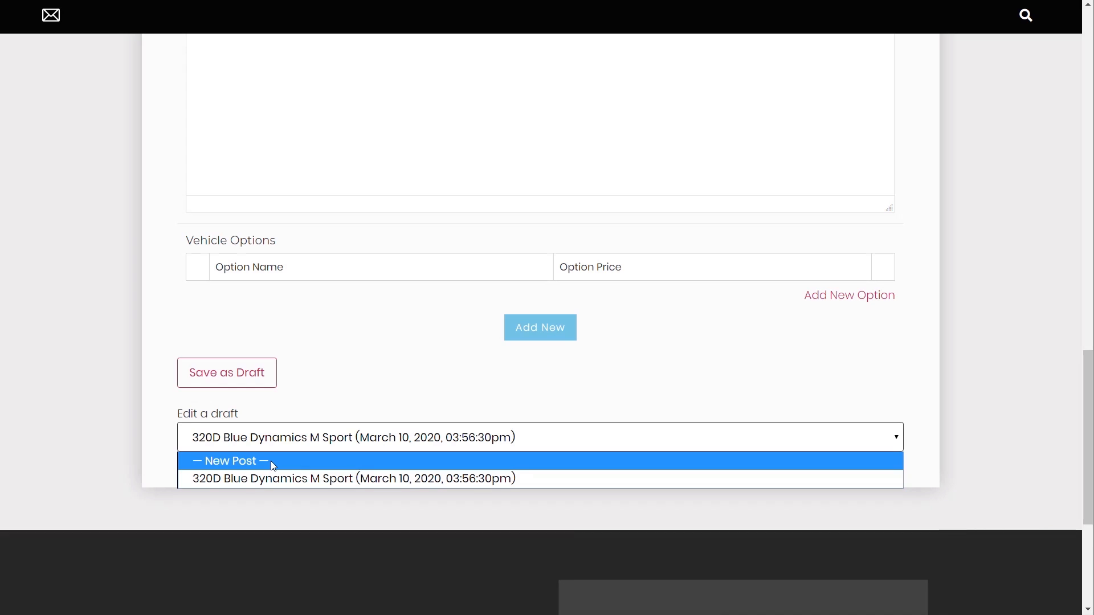
# Reset the form to New Post, name the vehicle BMW, and save it as draft.
pyautogui.click(229, 460)
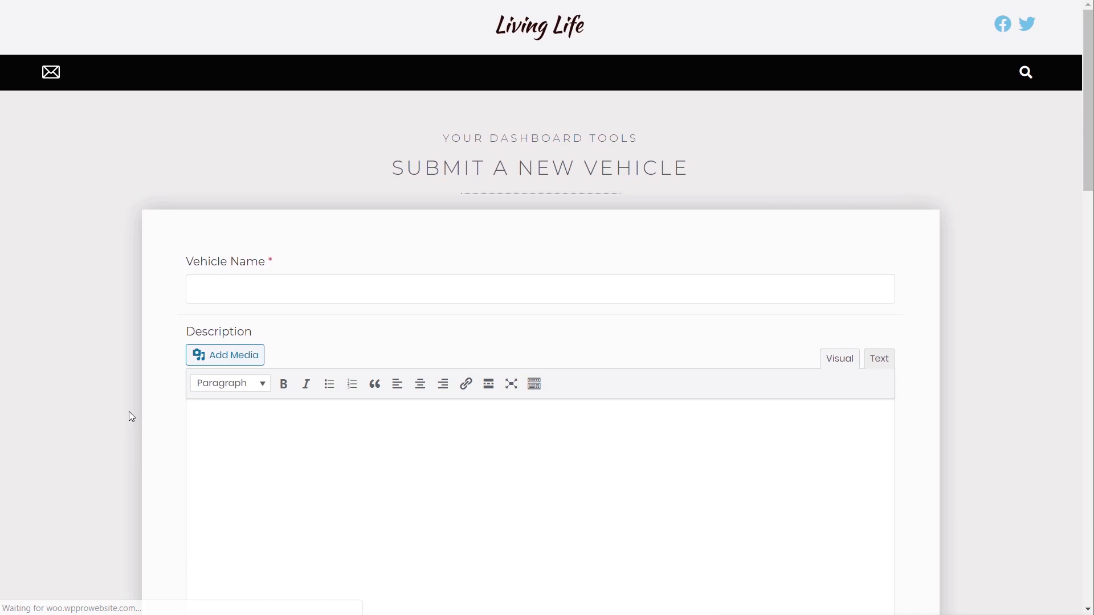
pyautogui.click(537, 289)
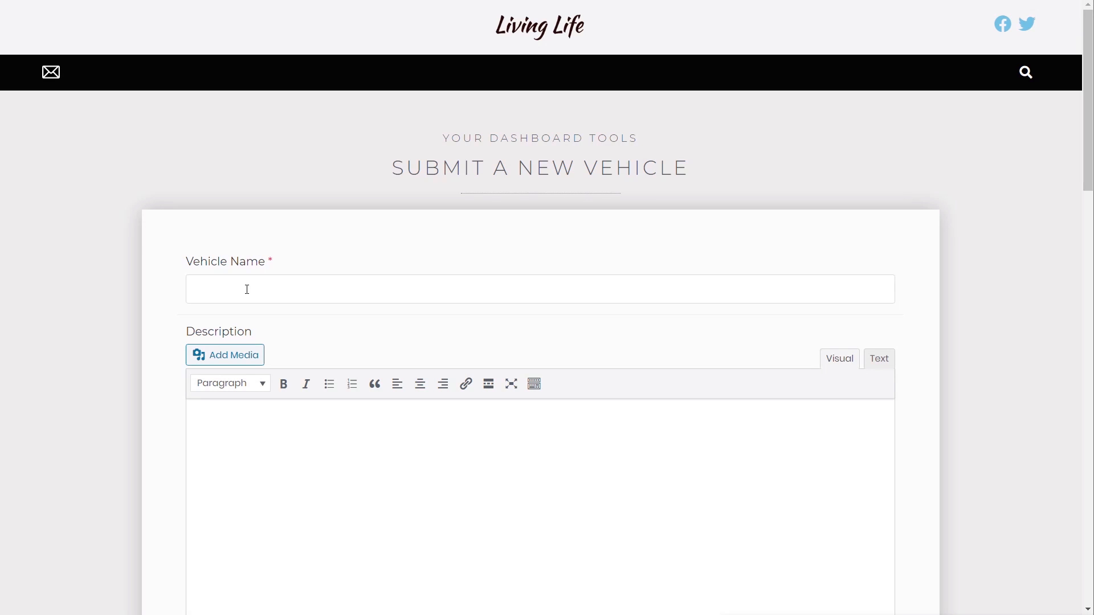
pyautogui.write('BMW')
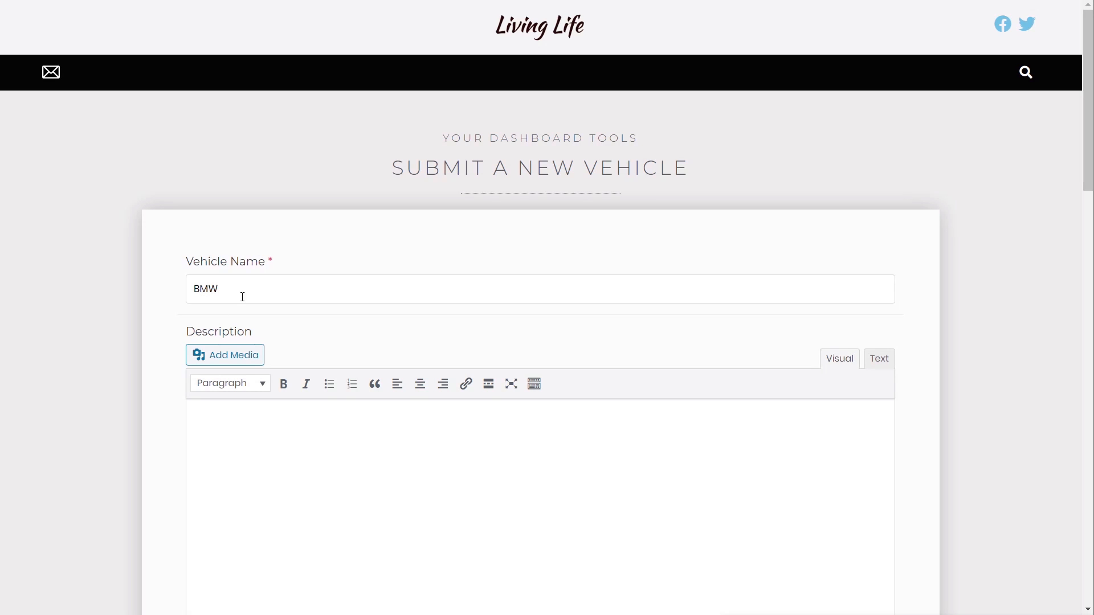
pyautogui.scroll(-3)
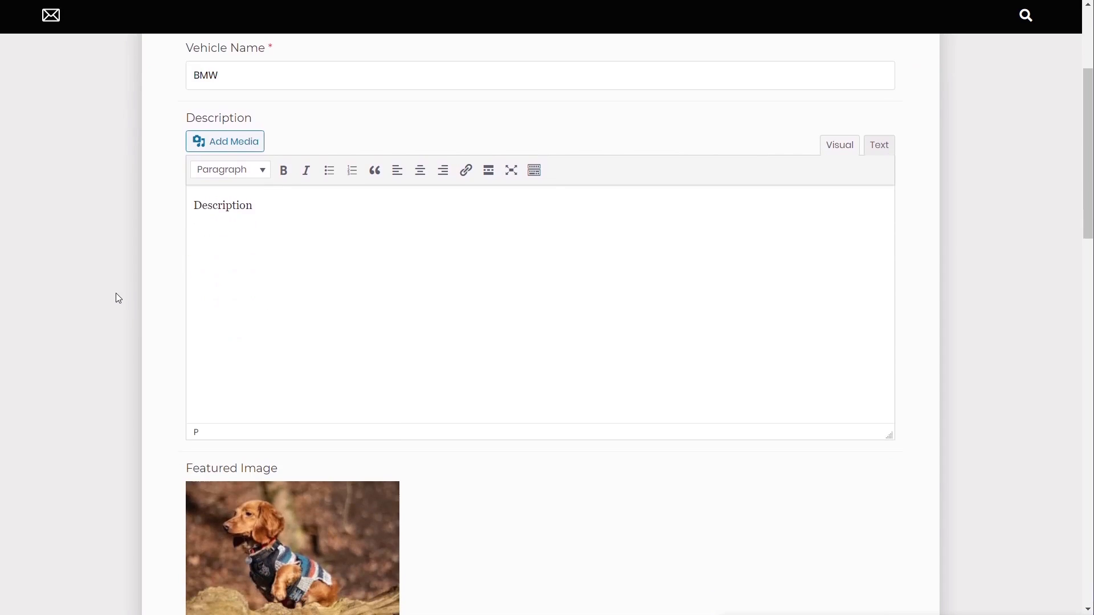
pyautogui.scroll(-3)
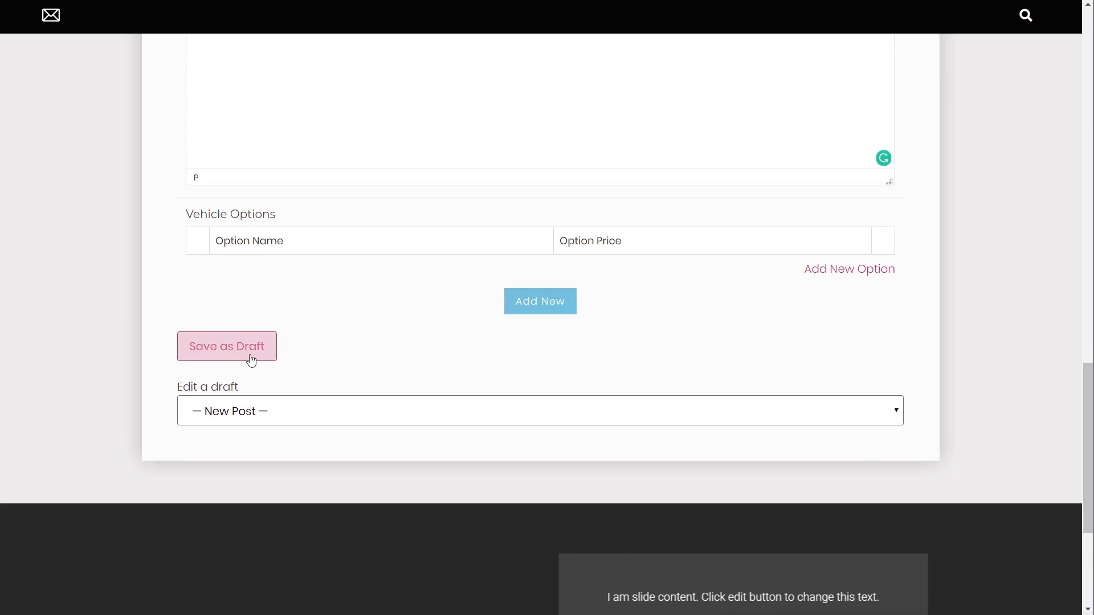
pyautogui.click(227, 346)
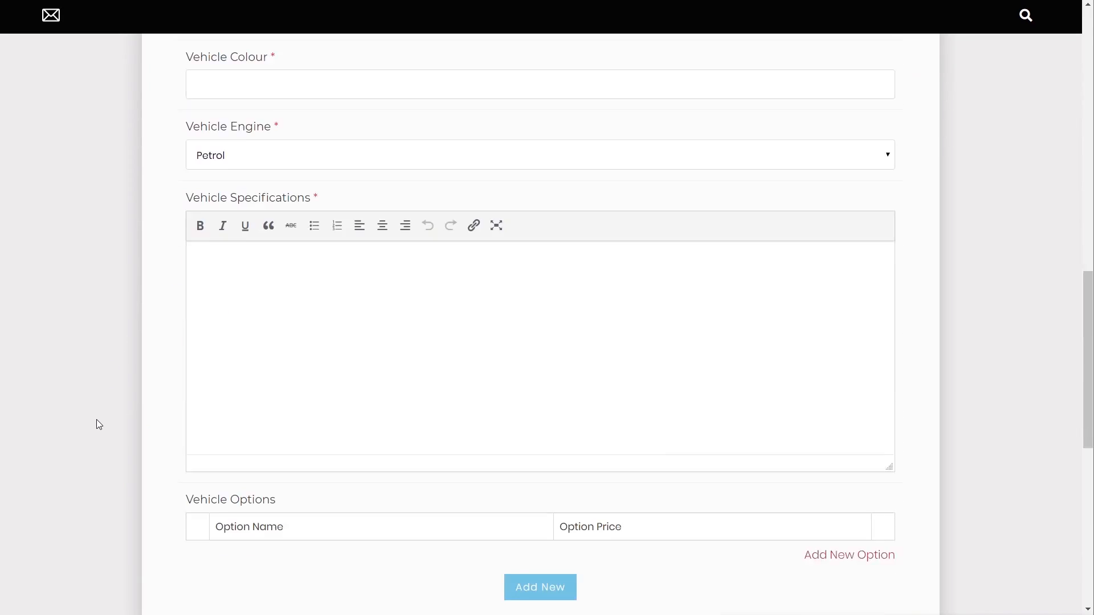
# Load the 320D Blue Dynamics M Sport draft via Edit a draft and scroll its fields.
pyautogui.click(540, 254)
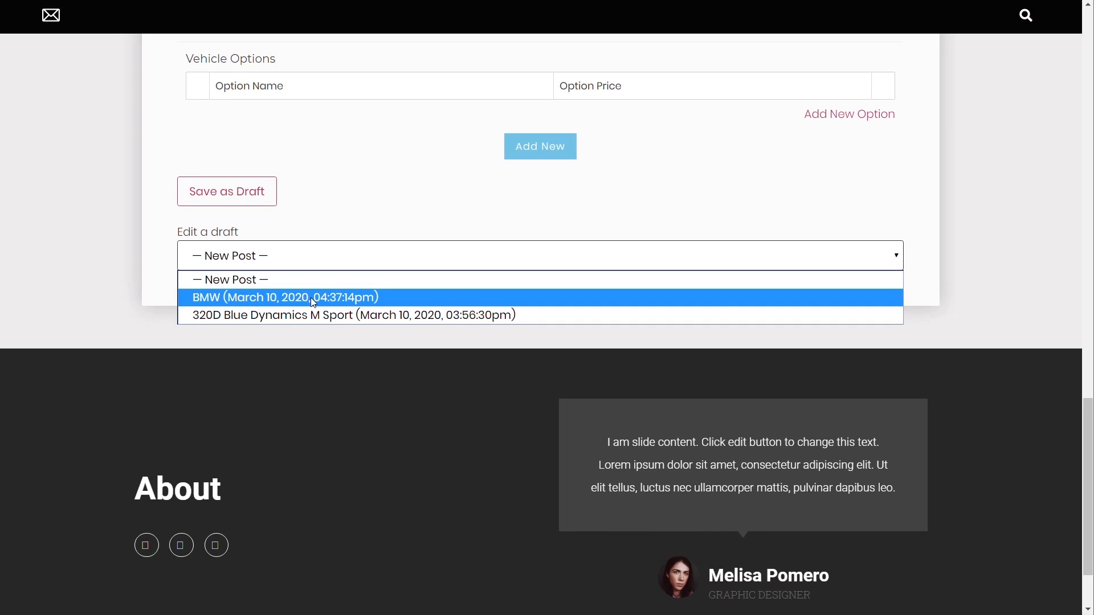
pyautogui.moveTo(312, 315)
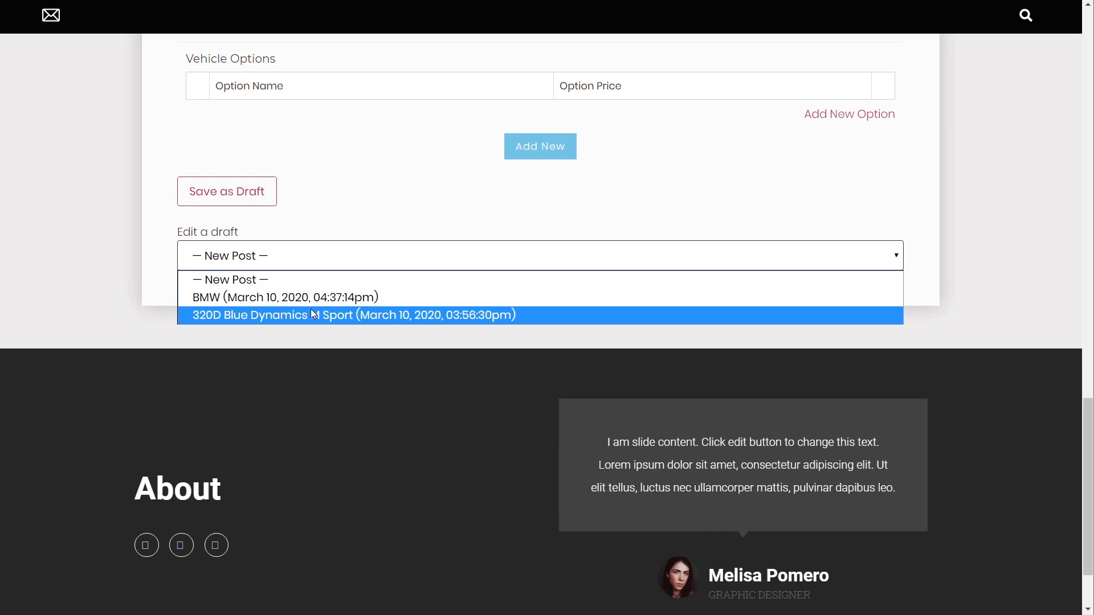
pyautogui.moveTo(313, 320)
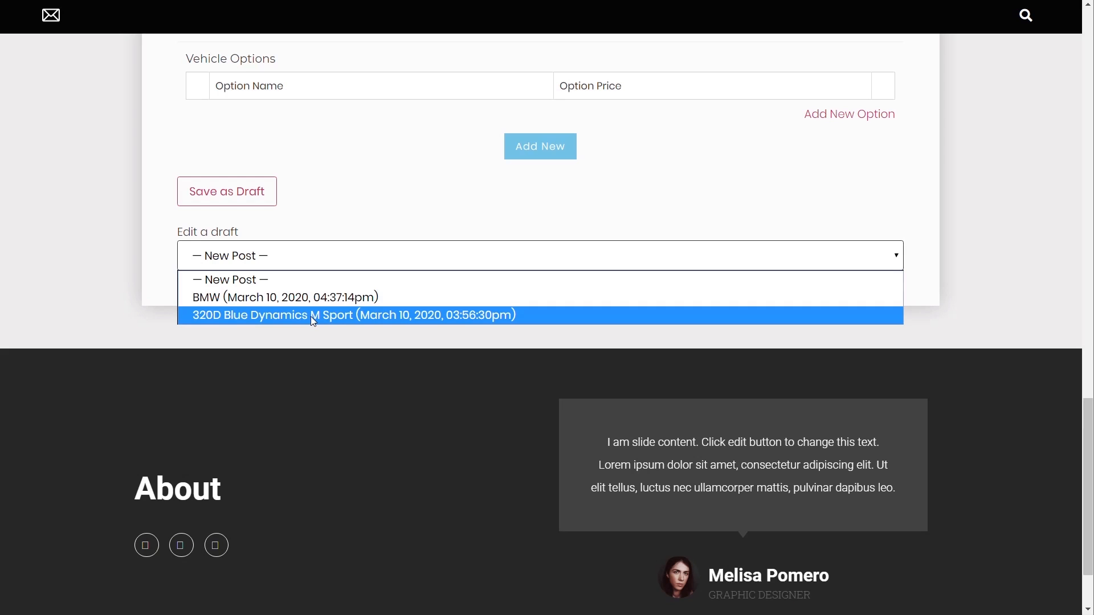
pyautogui.click(354, 314)
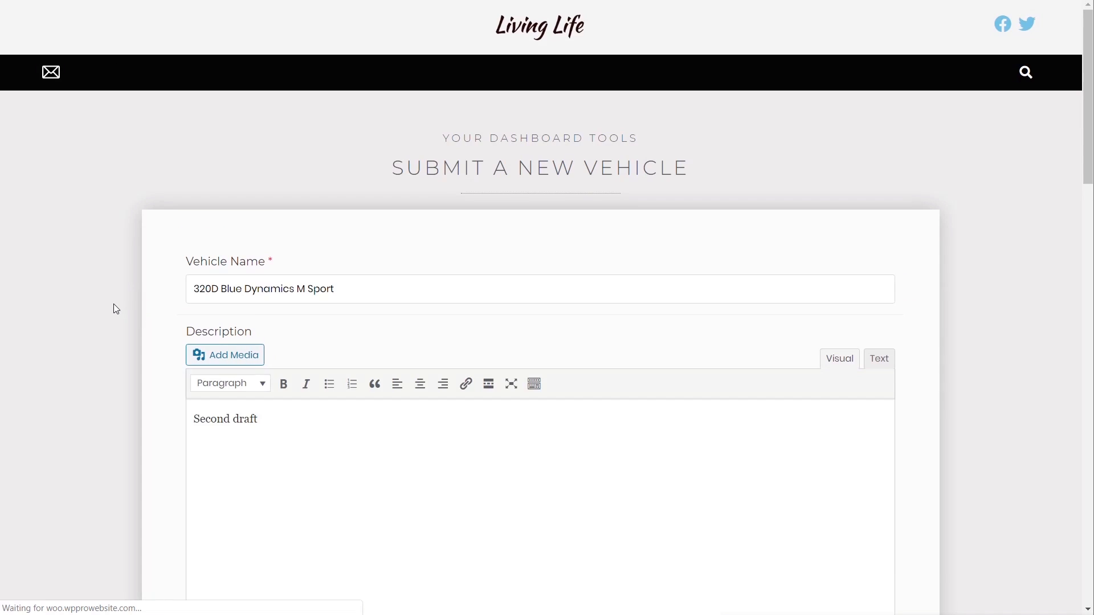
pyautogui.scroll(-3)
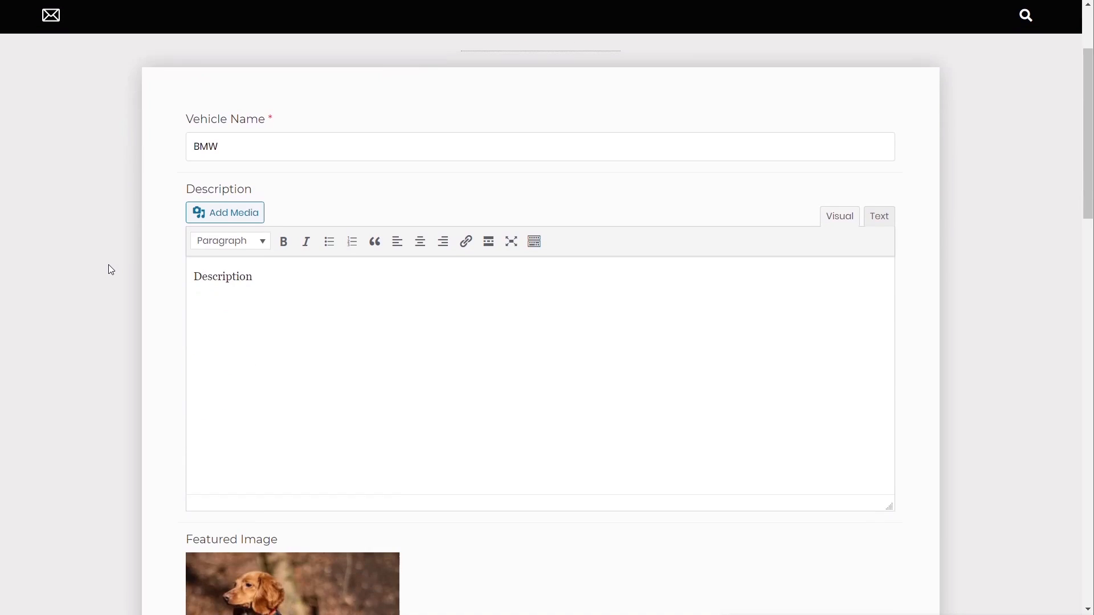
pyautogui.scroll(-3)
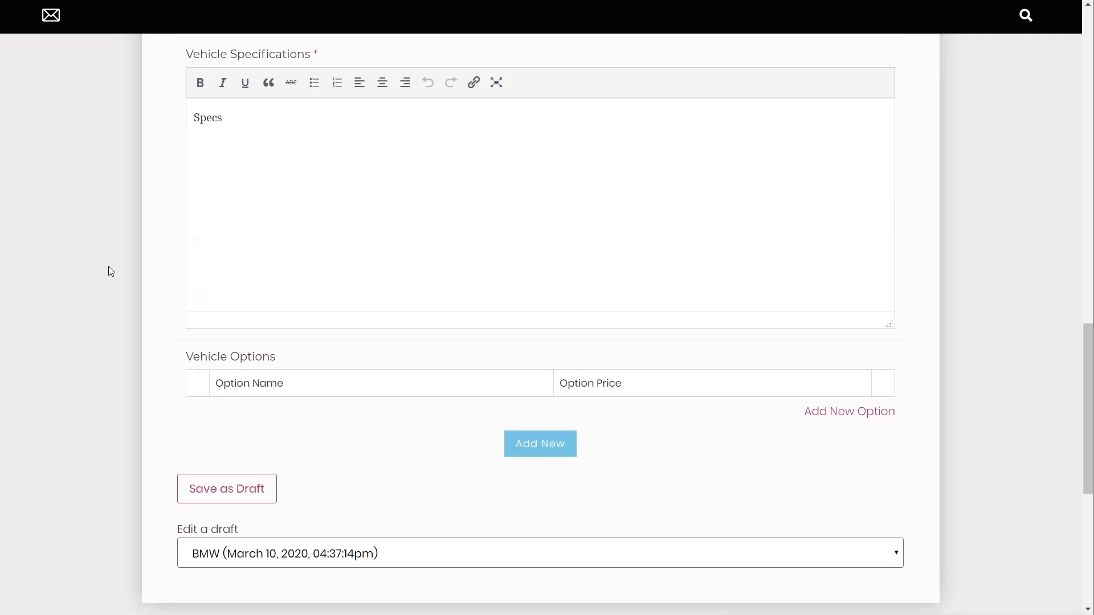
pyautogui.scroll(-3)
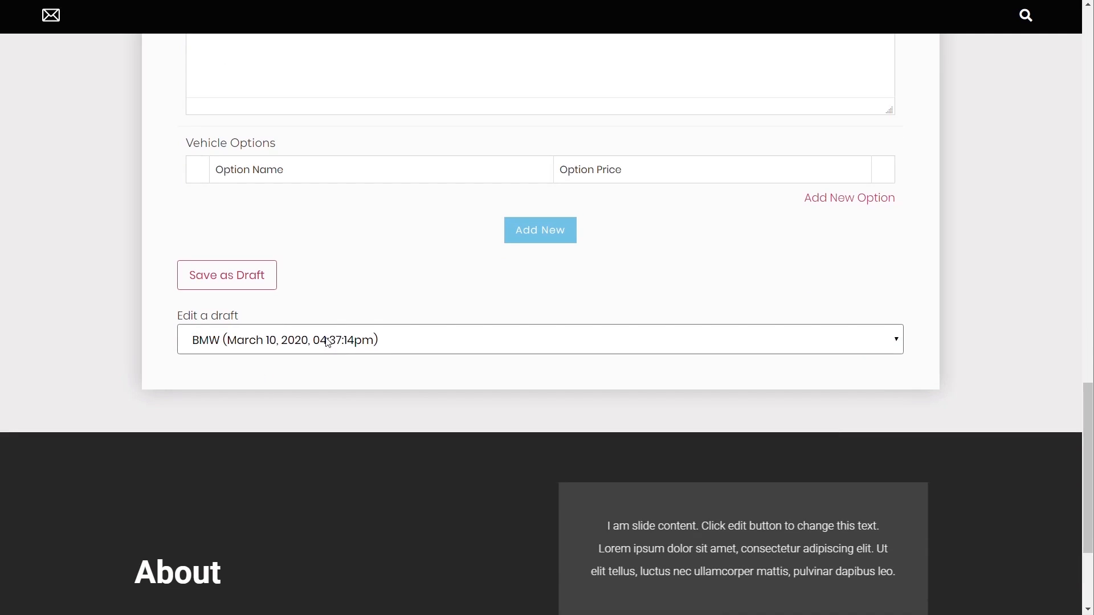
pyautogui.moveTo(539, 230)
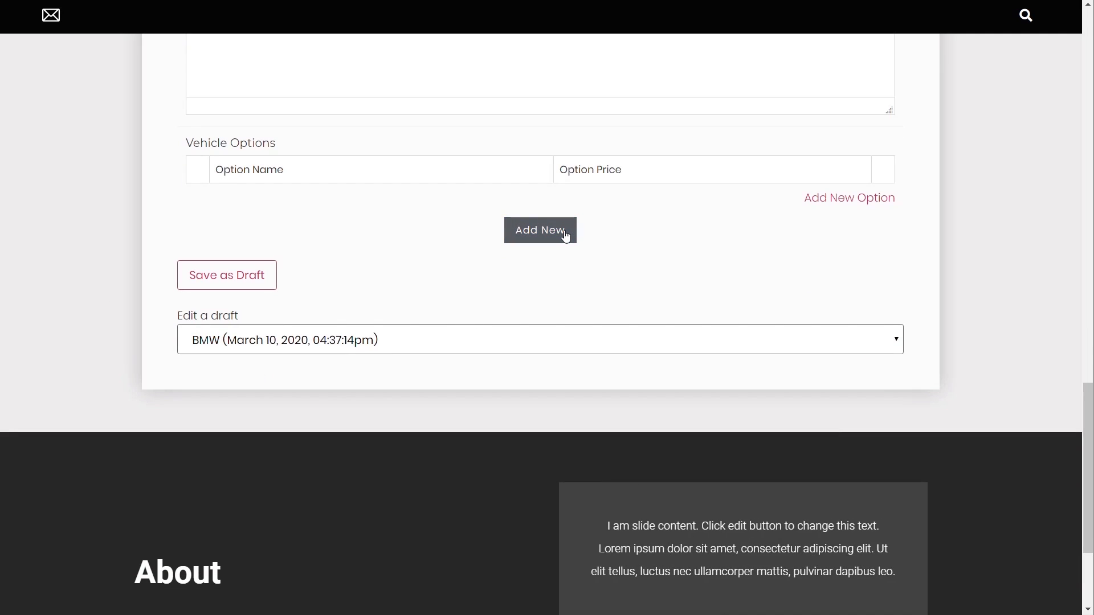